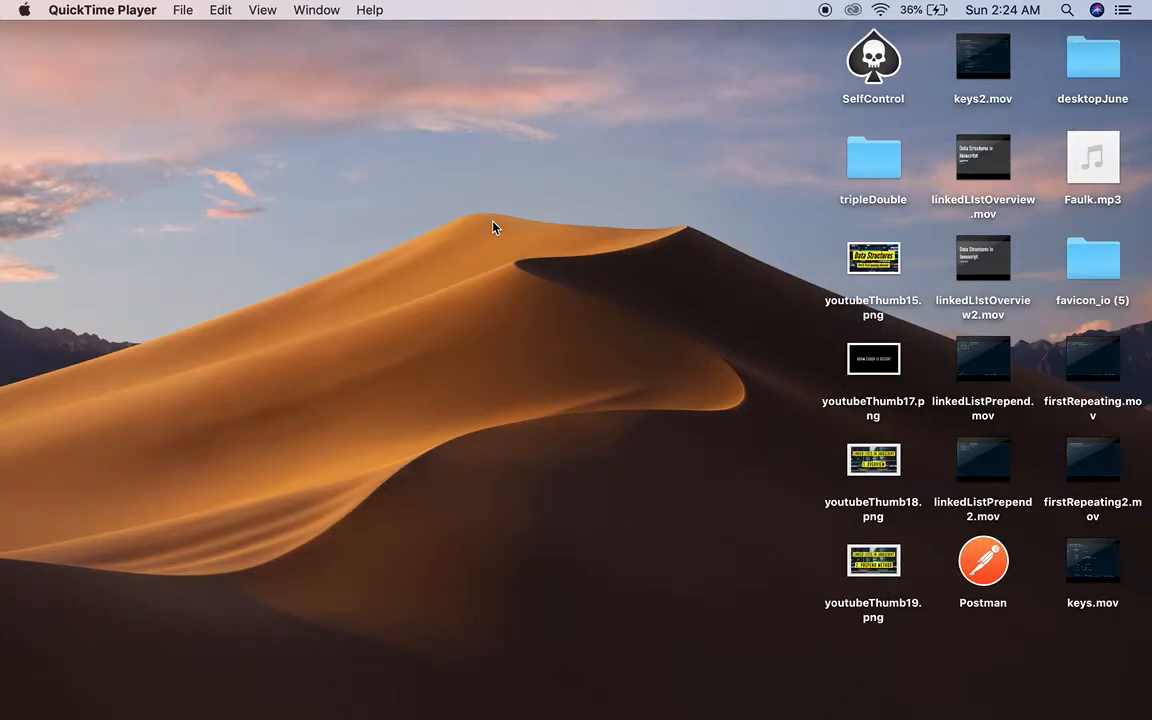
mouse_move(985, 56)
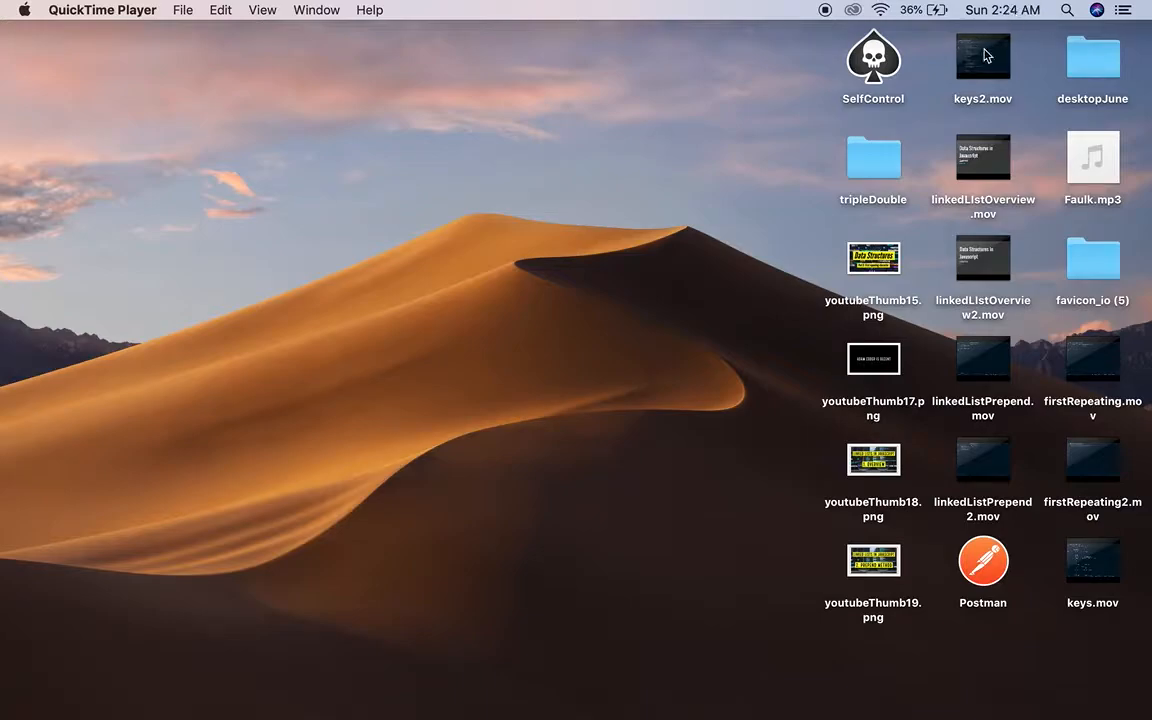
mouse_move(1018, 40)
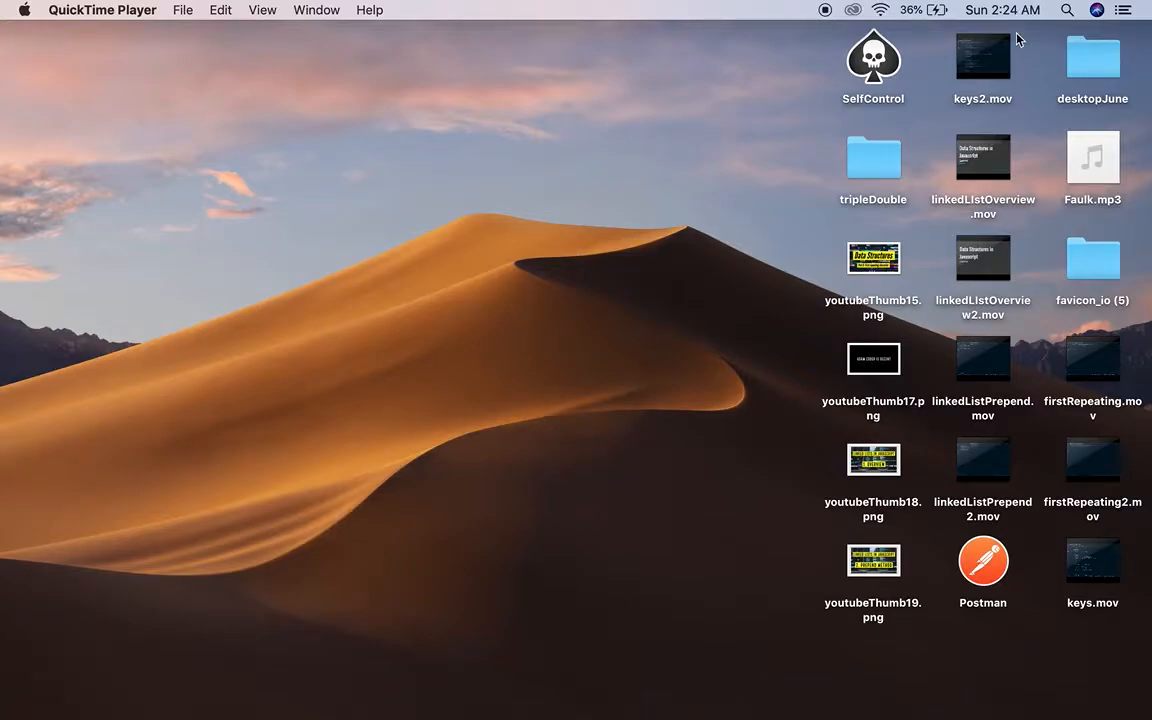
mouse_move(628, 450)
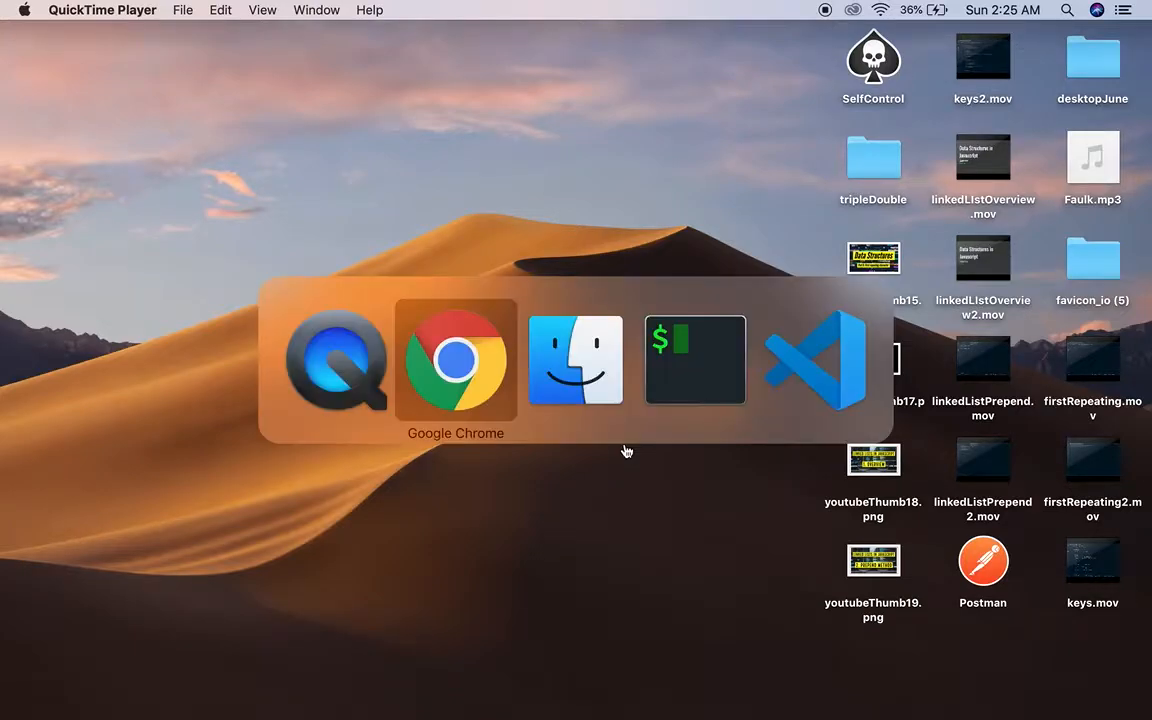
- Bring the YouTube window forward and scroll past the video toward its description
left_click(455, 360)
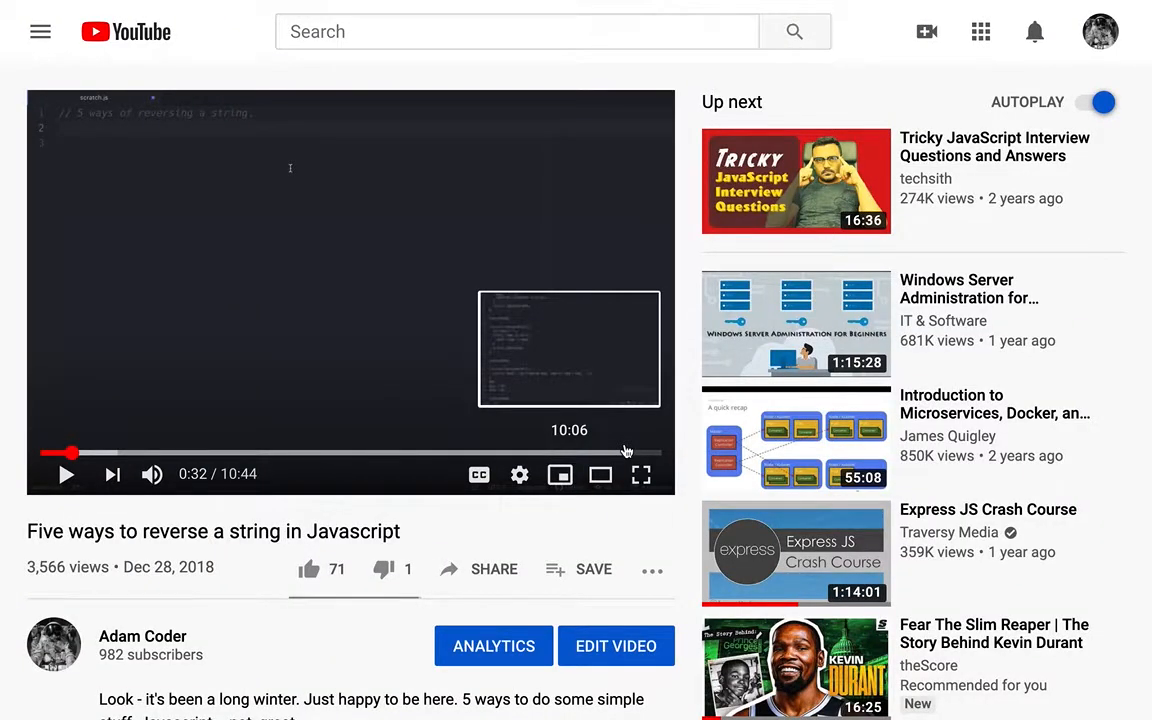
scroll("down", 3)
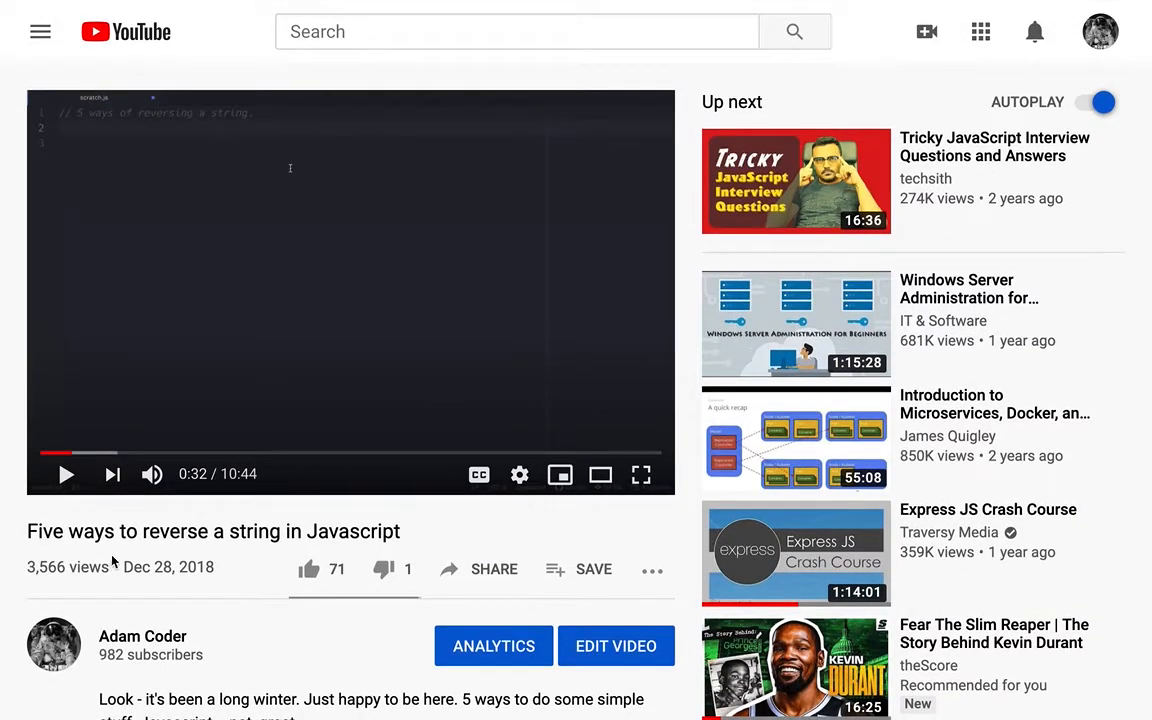
double_click(168, 567)
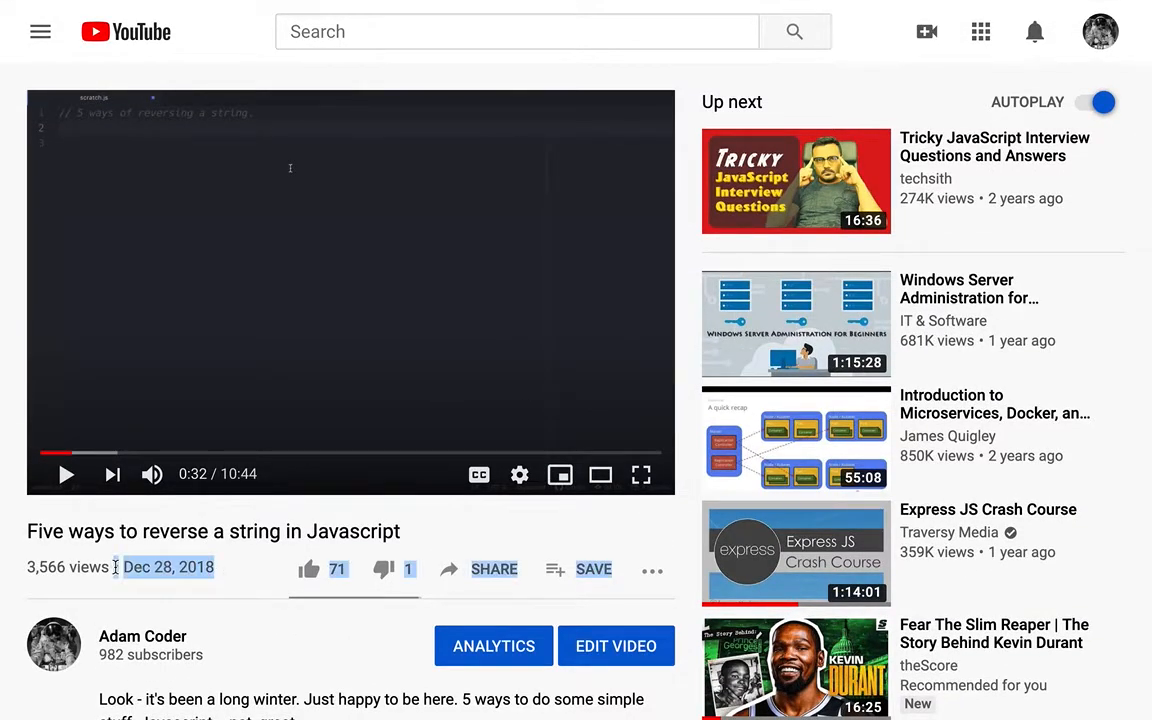
left_click(110, 555)
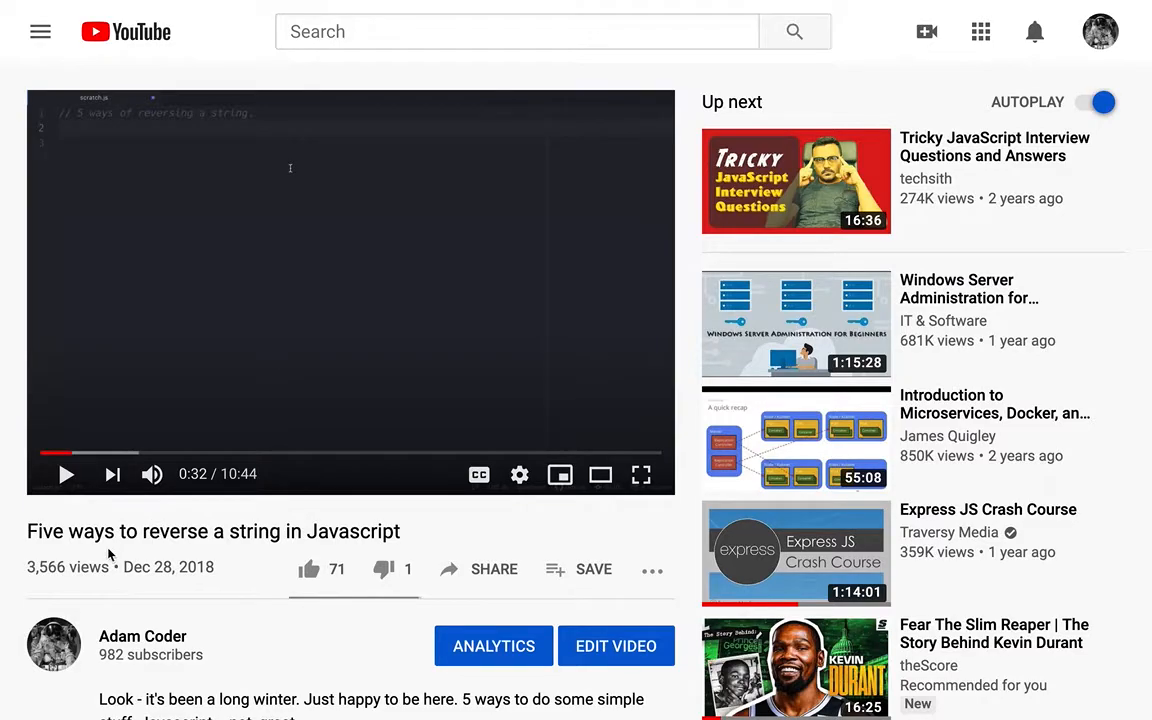
mouse_move(350, 531)
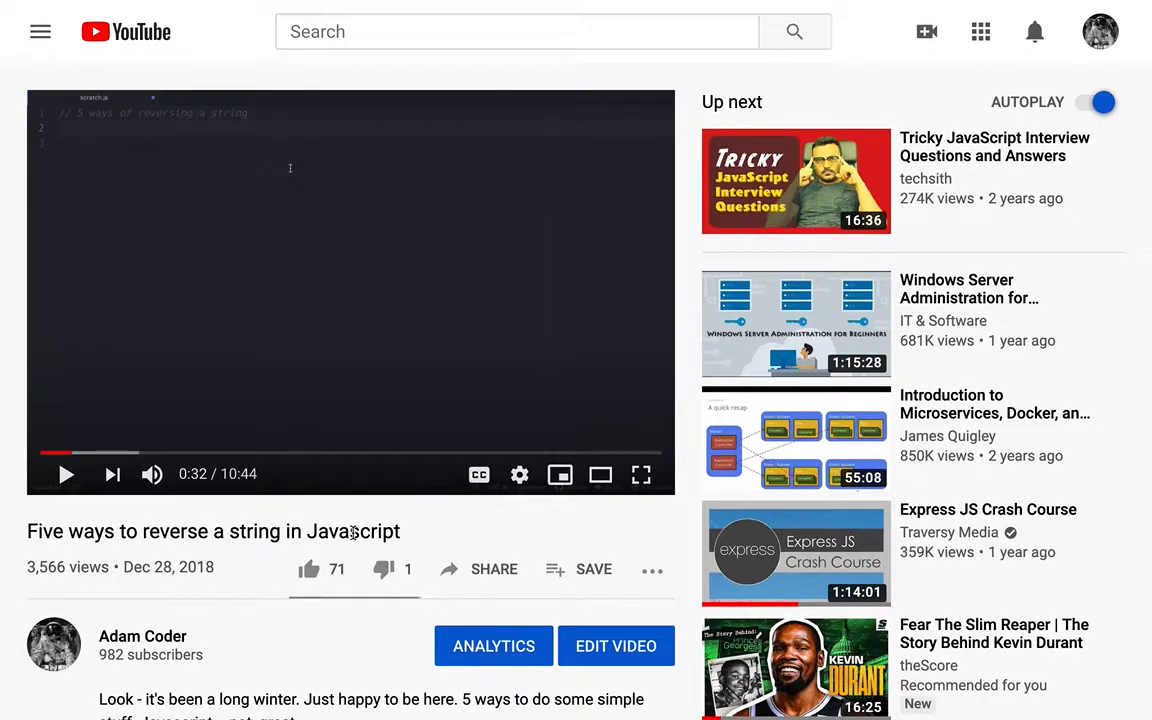
- Scroll down to the 17 comments, including the question about reversing six-letter words
scroll("down", 3)
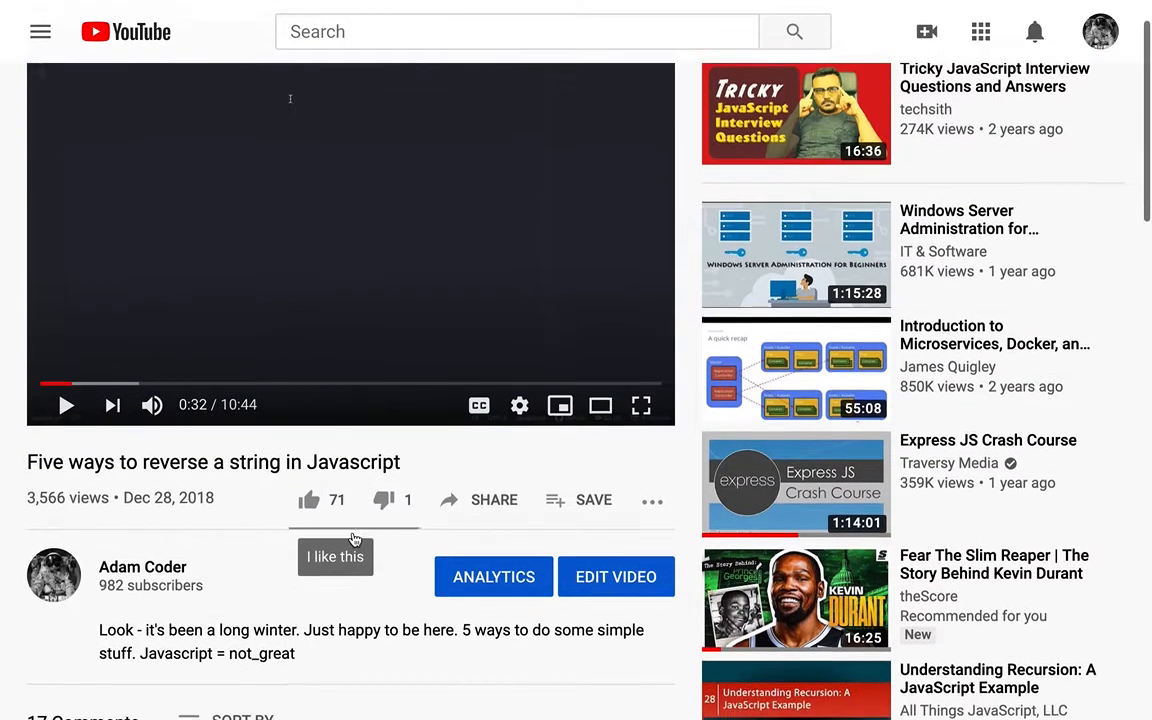
scroll("down", 3)
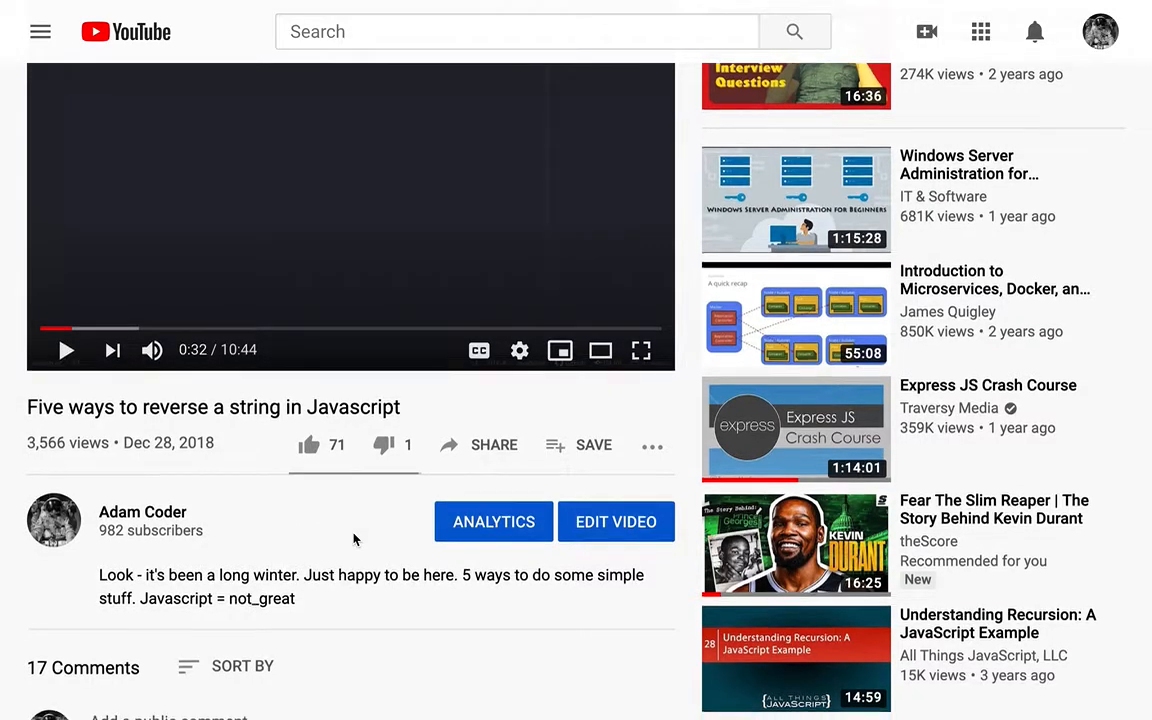
scroll("down", 3)
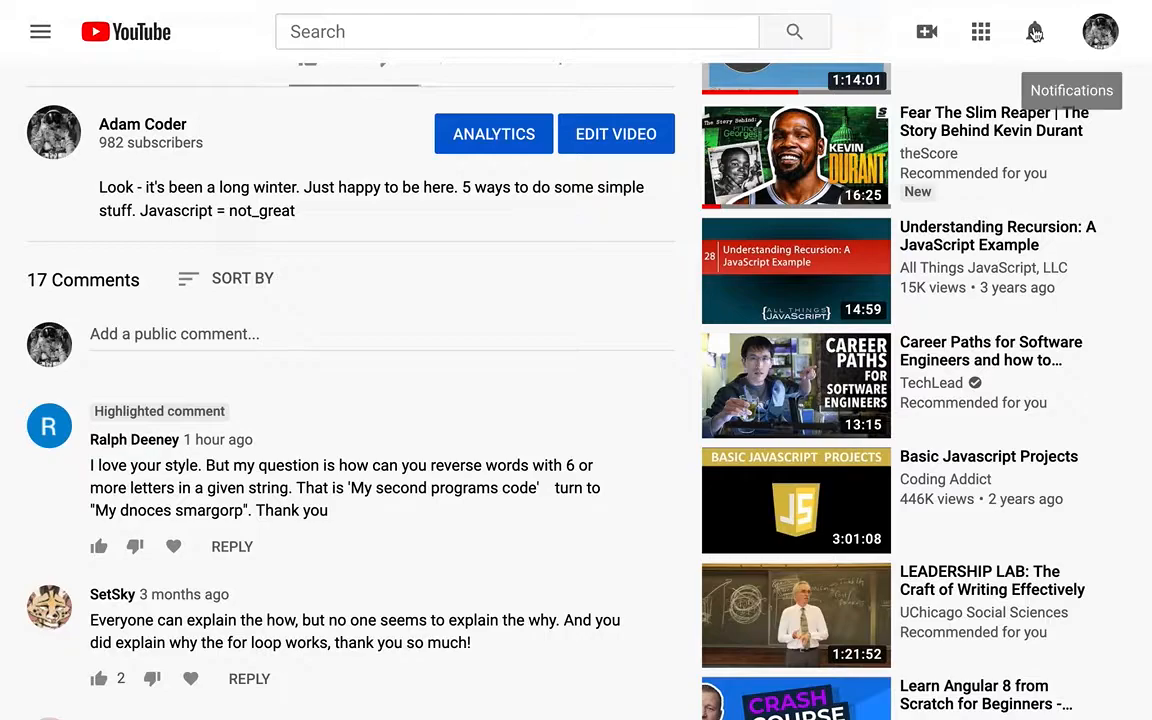
- Read the highlighted comment asking how to reverse words of six or more letters
left_click(1035, 31)
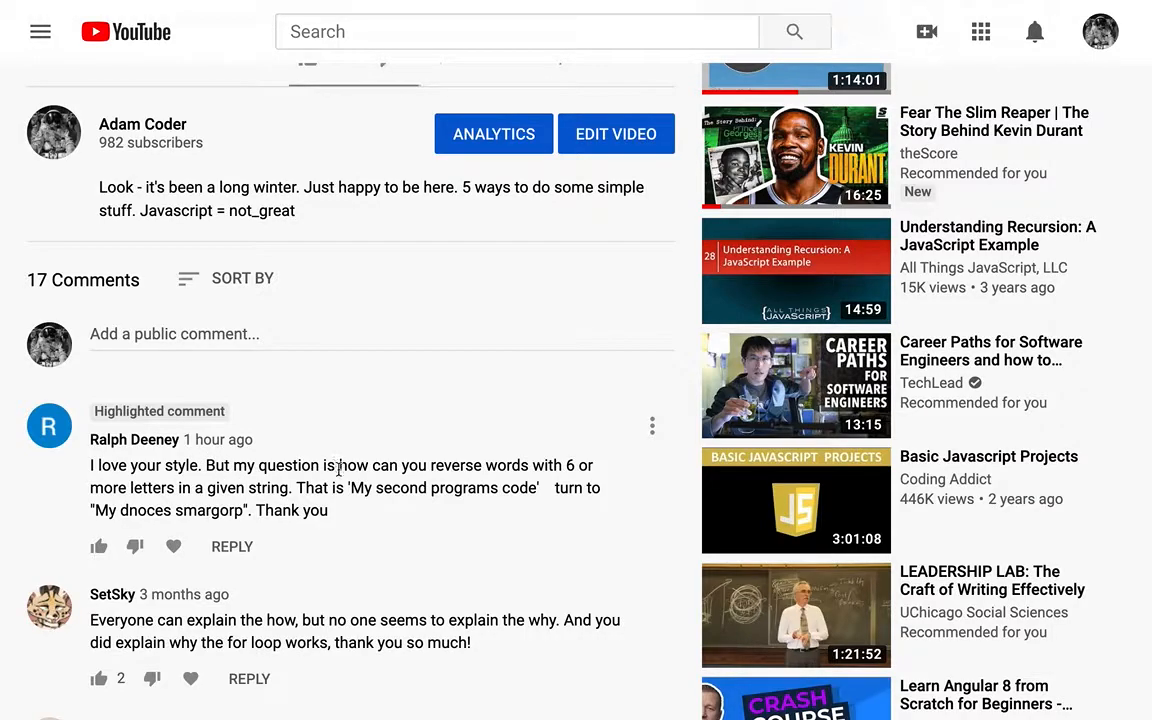
mouse_move(535, 465)
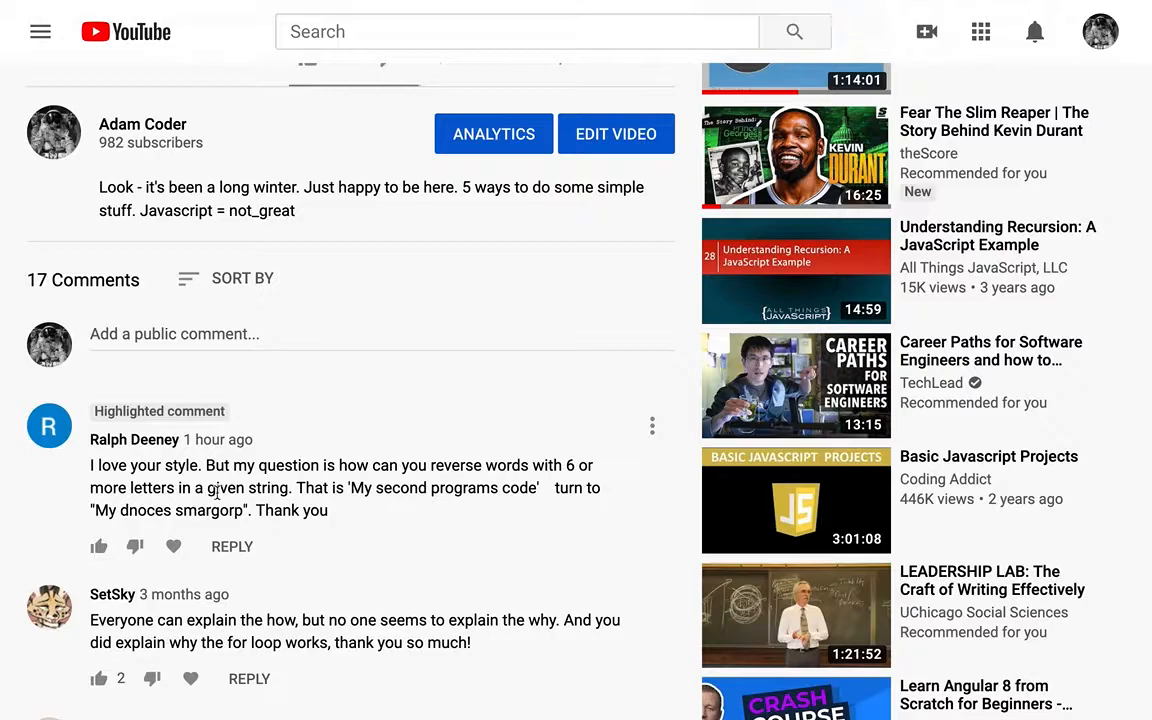
mouse_move(352, 493)
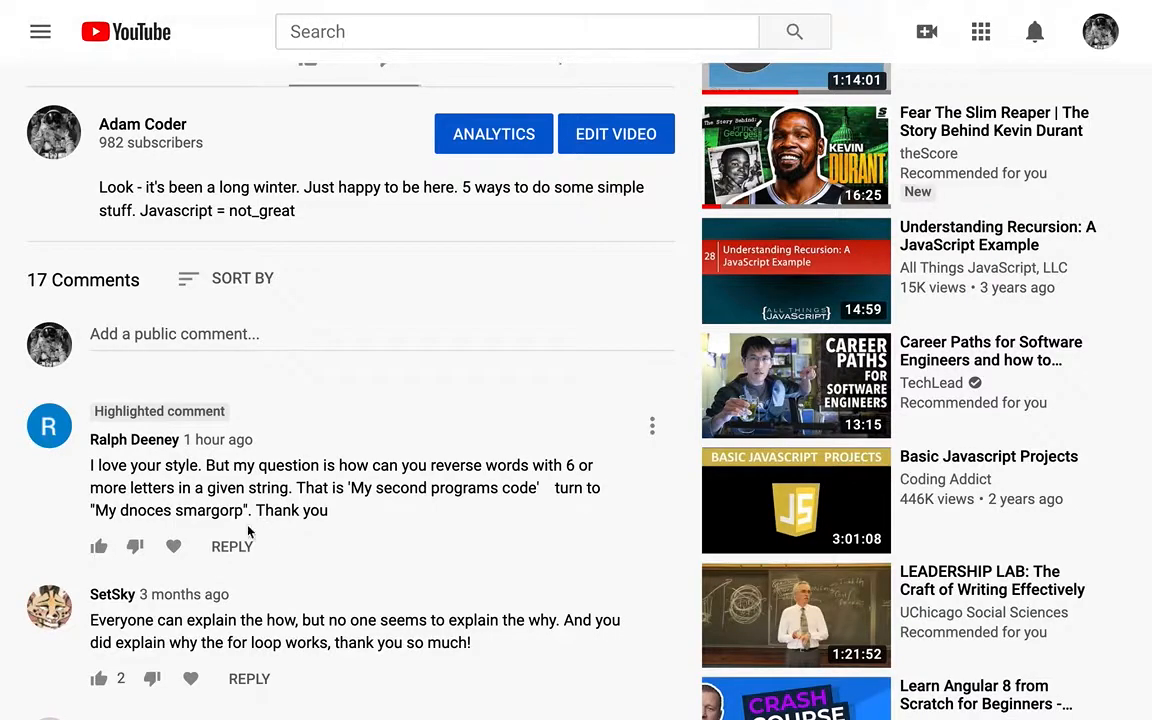
mouse_move(340, 525)
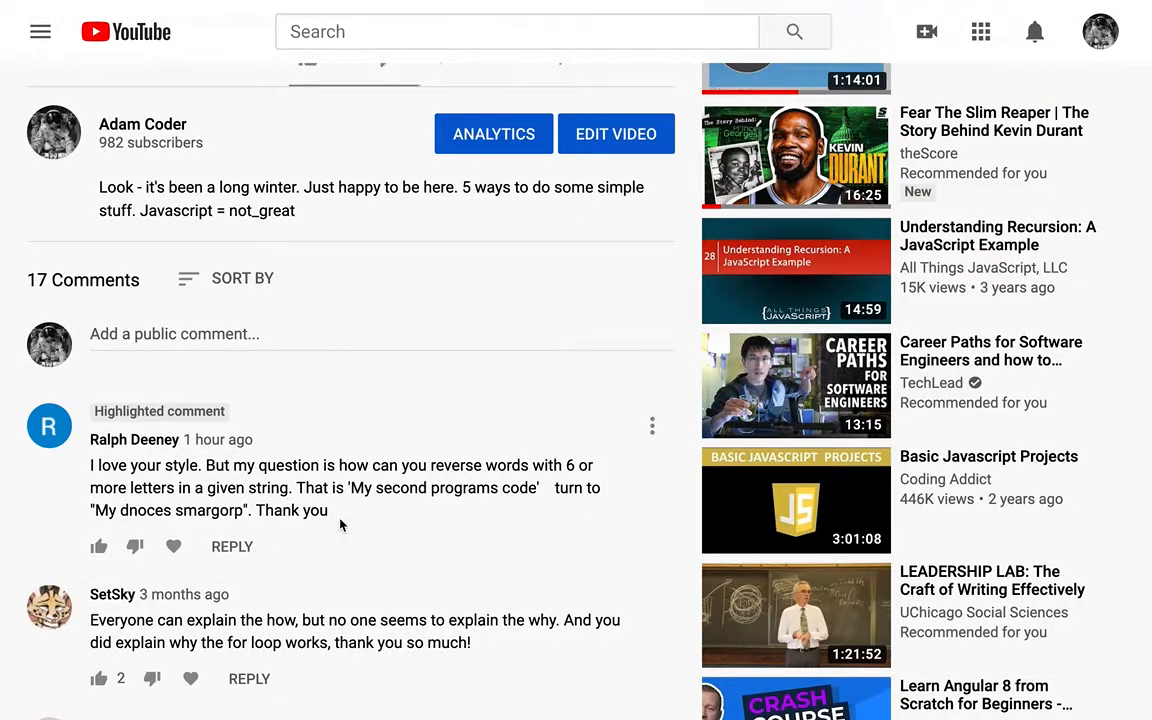
double_click(474, 488)
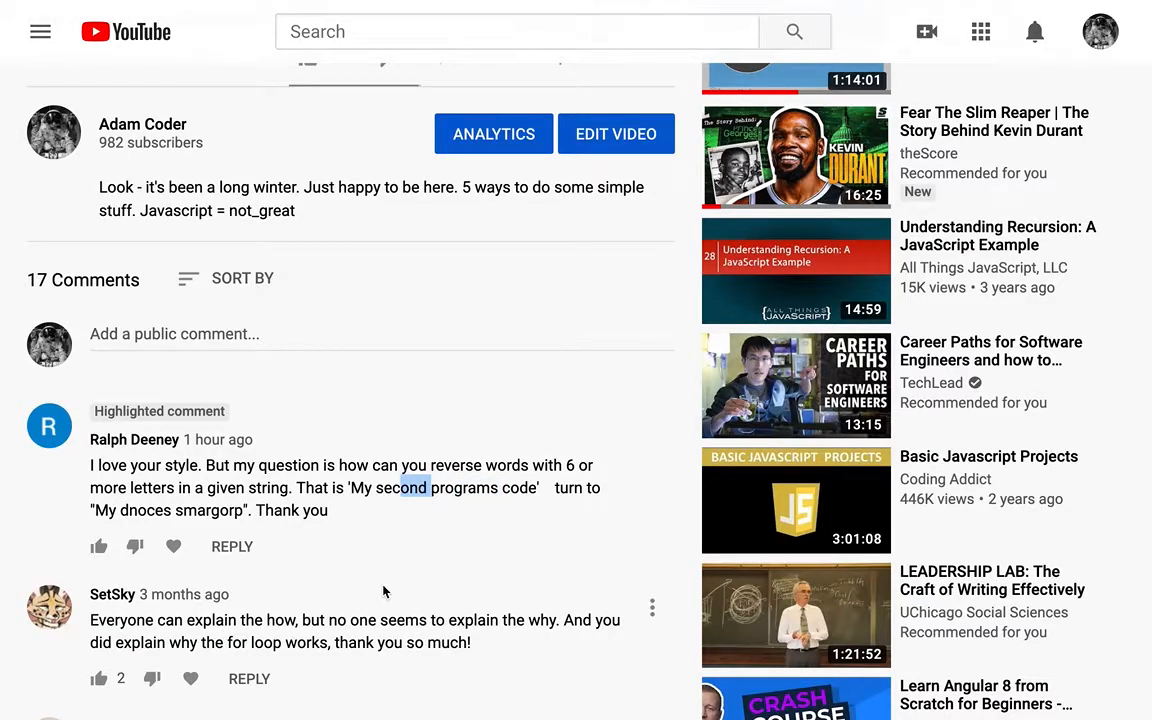
mouse_move(183, 447)
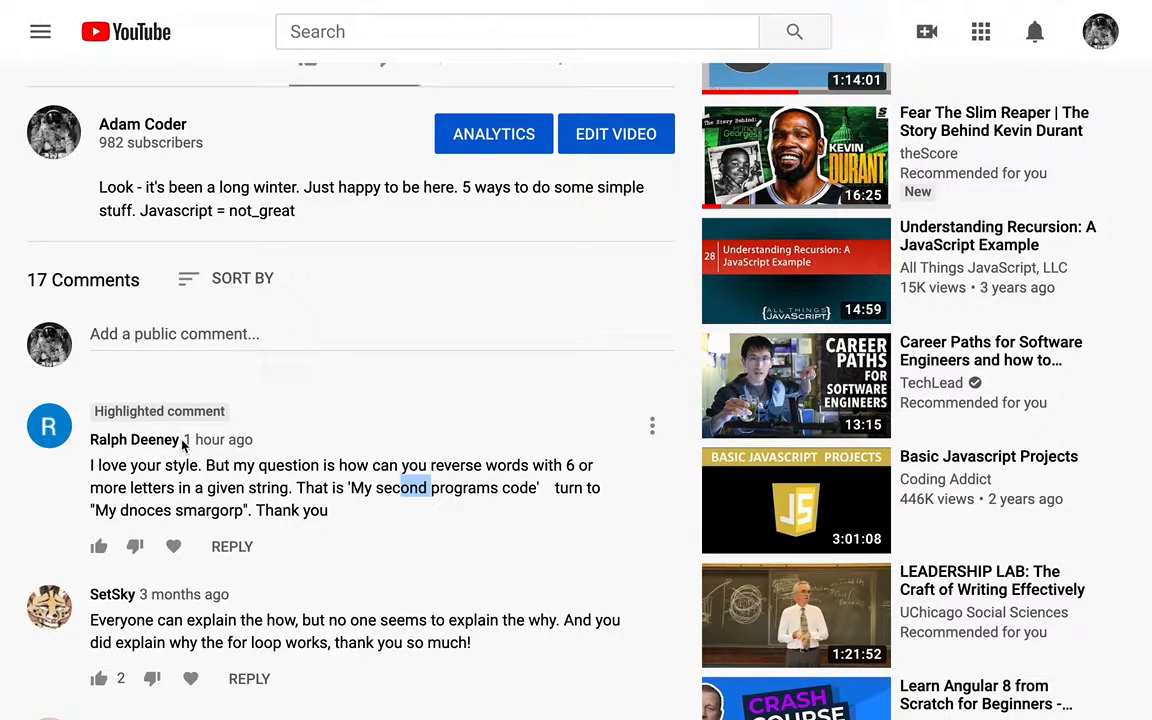
mouse_move(155, 448)
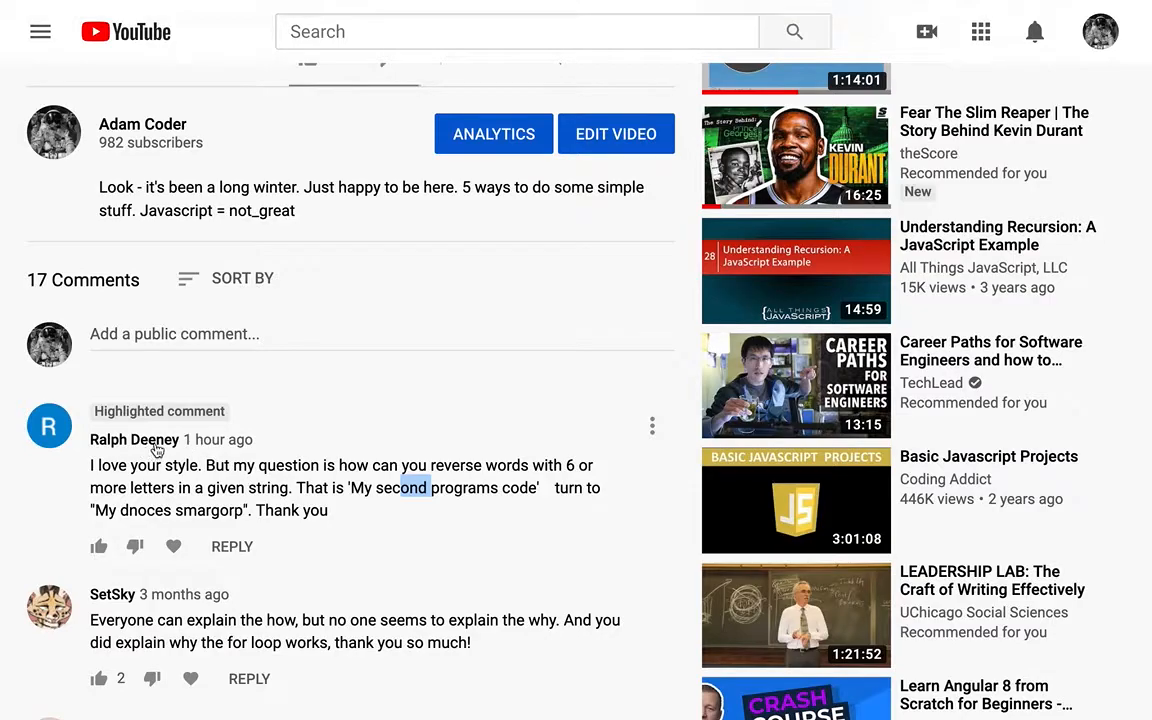
mouse_move(205, 483)
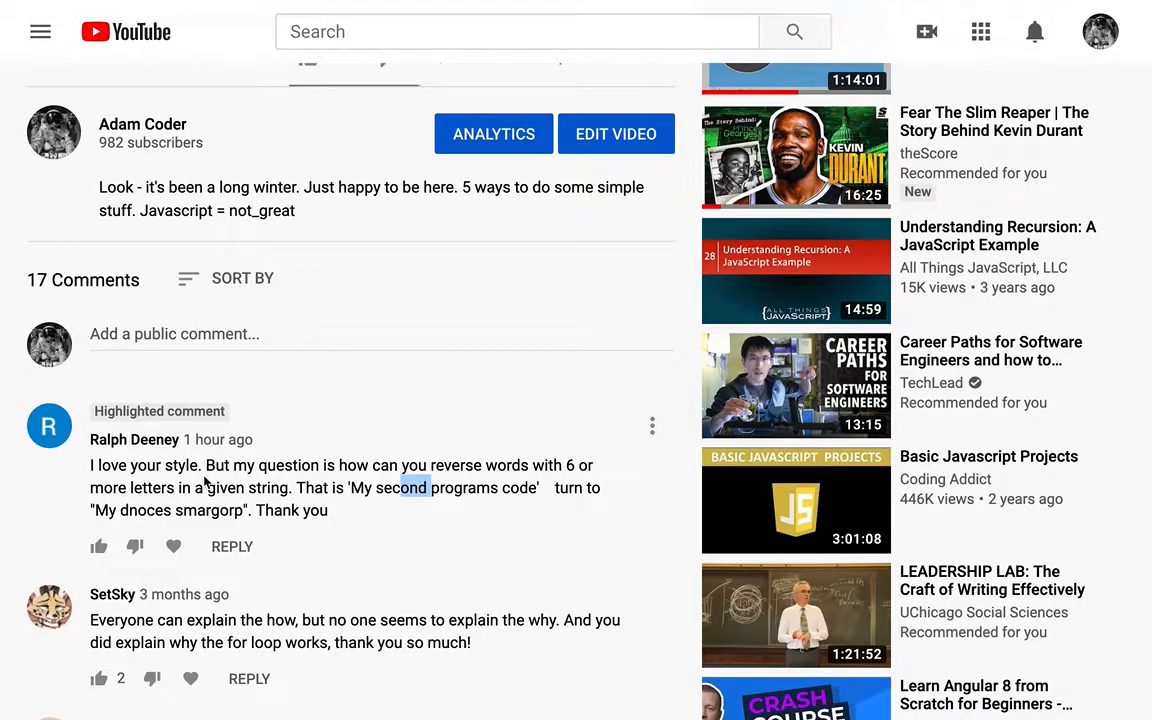
mouse_move(258, 536)
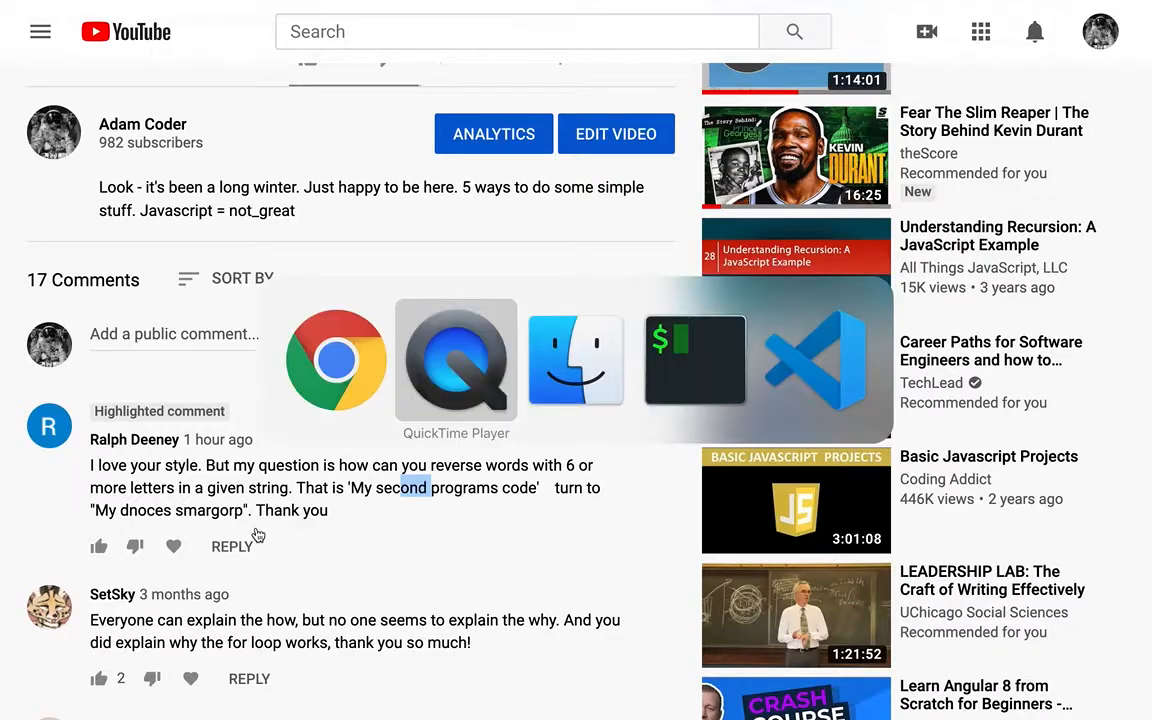
- Add the comment // 'this is a sentence' on line 1 of scratch.js with blank lines below
left_click(456, 360)
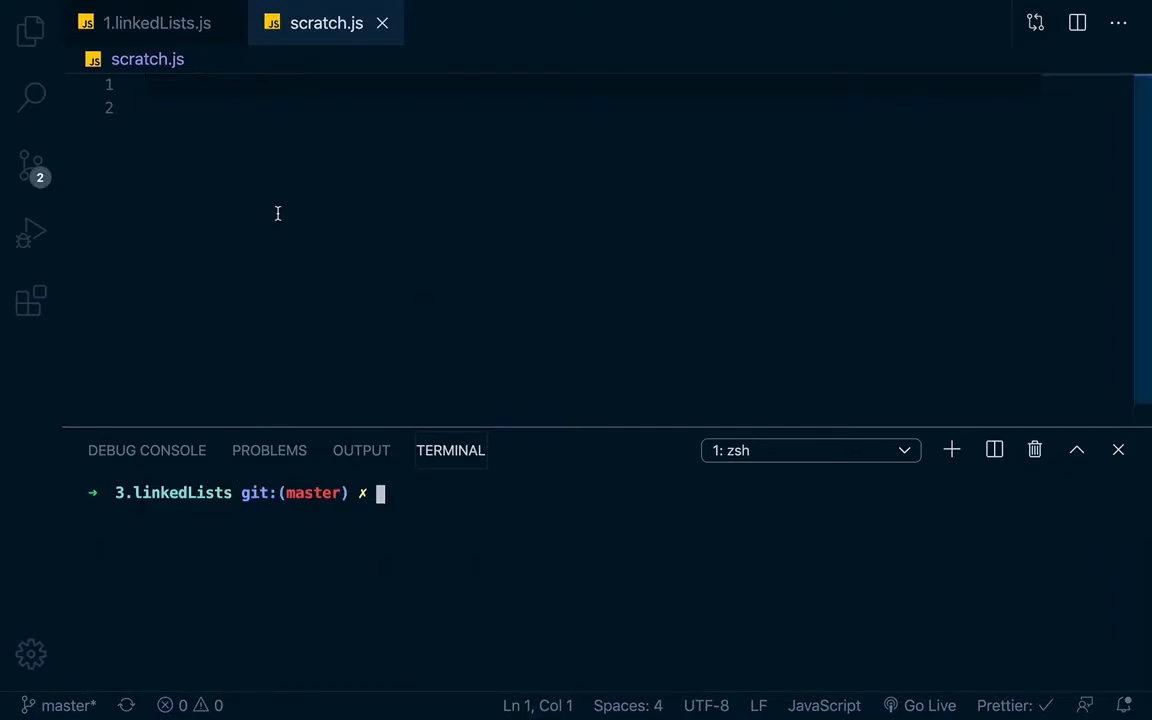
type("//")
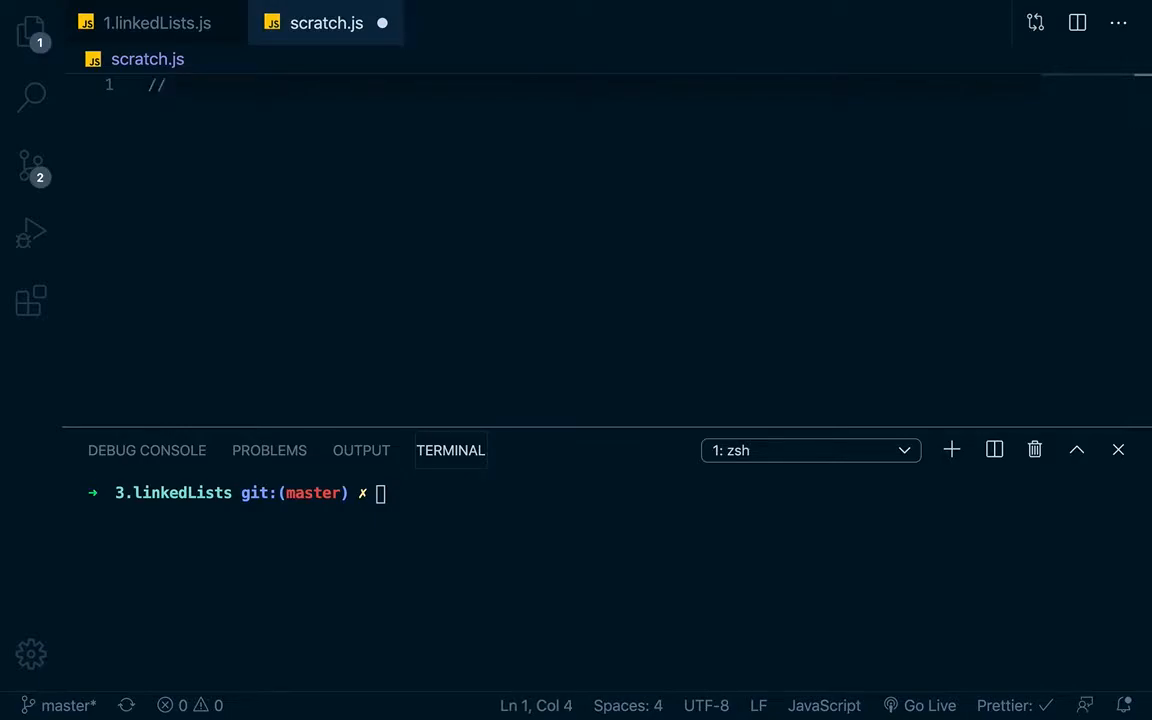
type("'this is a s")
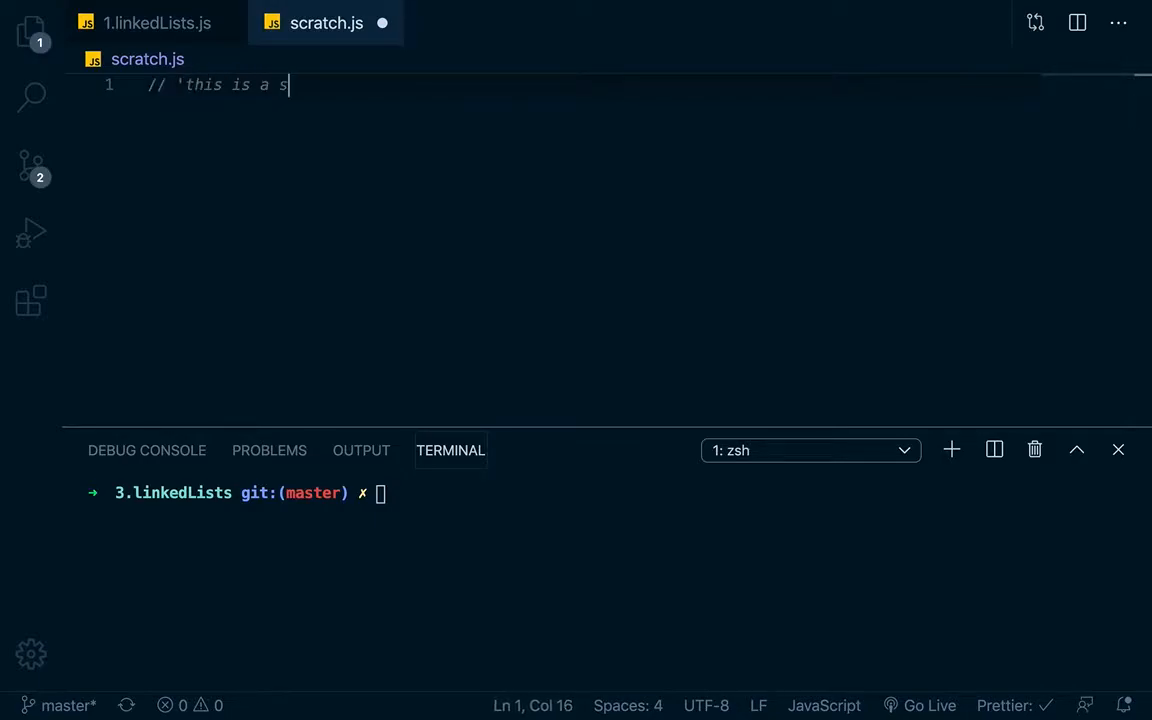
type("entence")
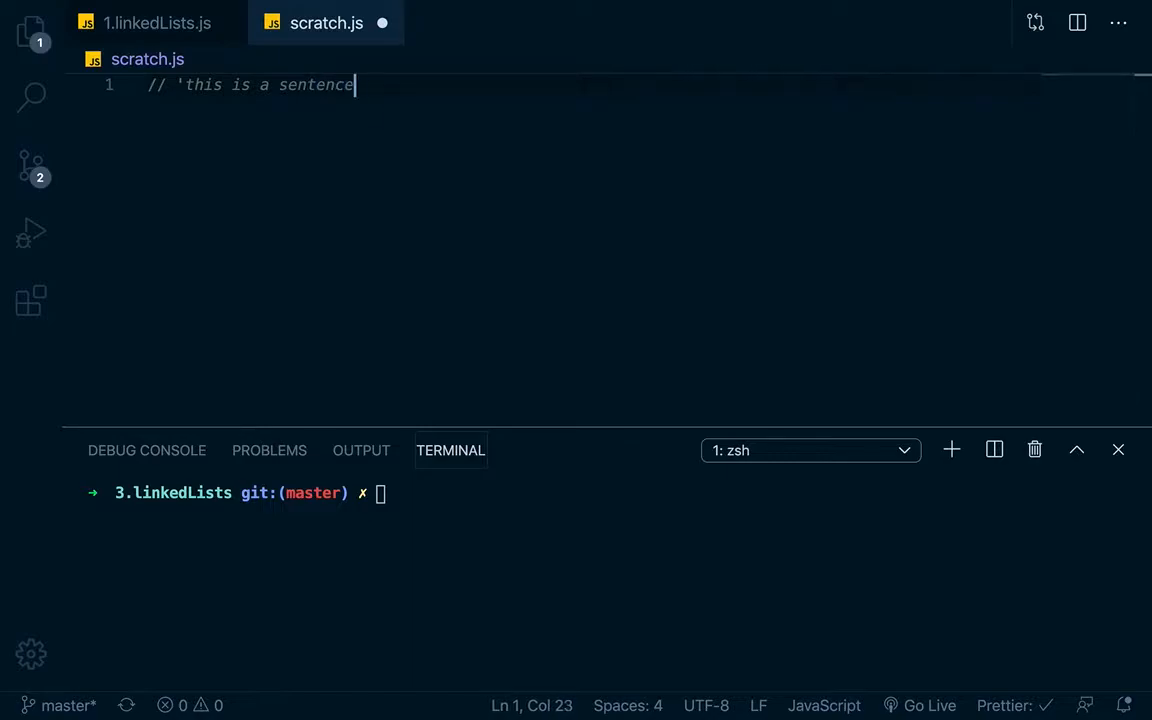
double_click(318, 84)
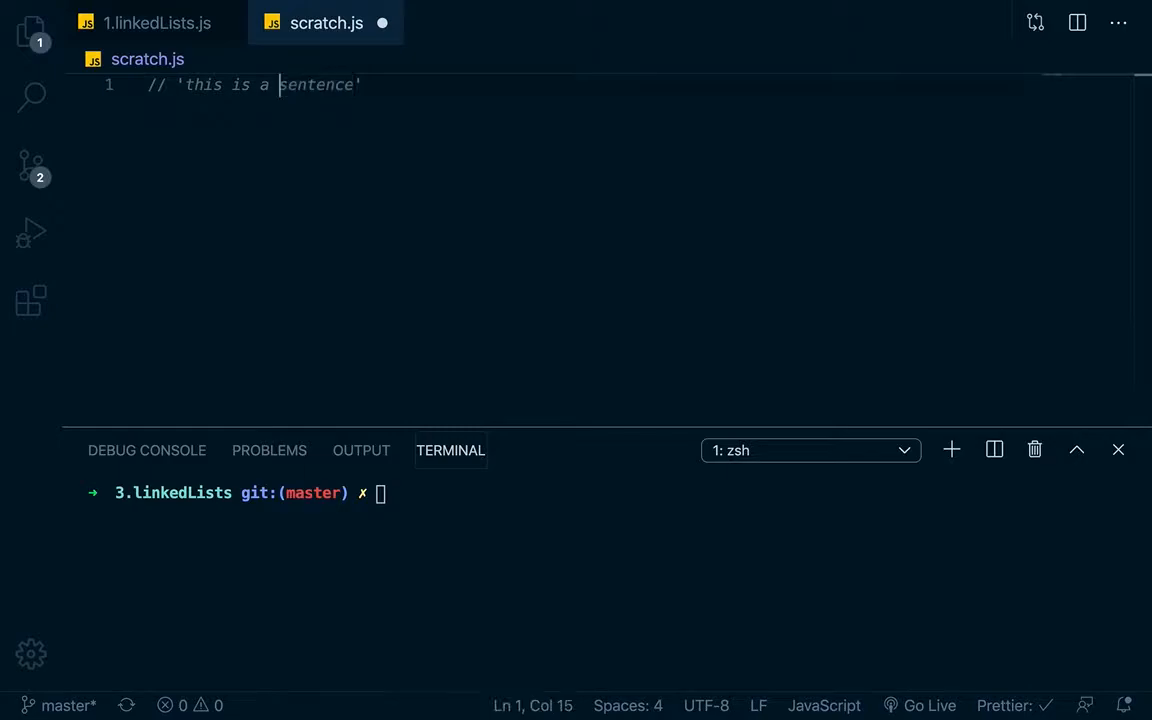
key("Enter")
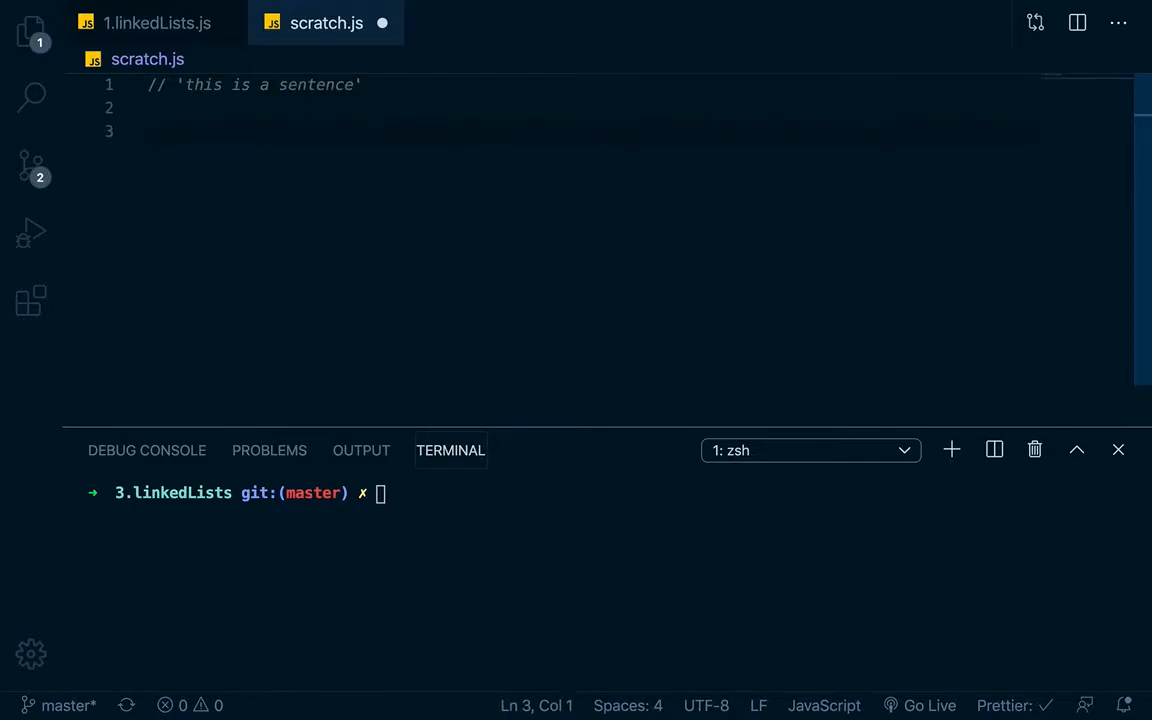
- Declare function reverseString(str) { } in scratch.js
type("function")
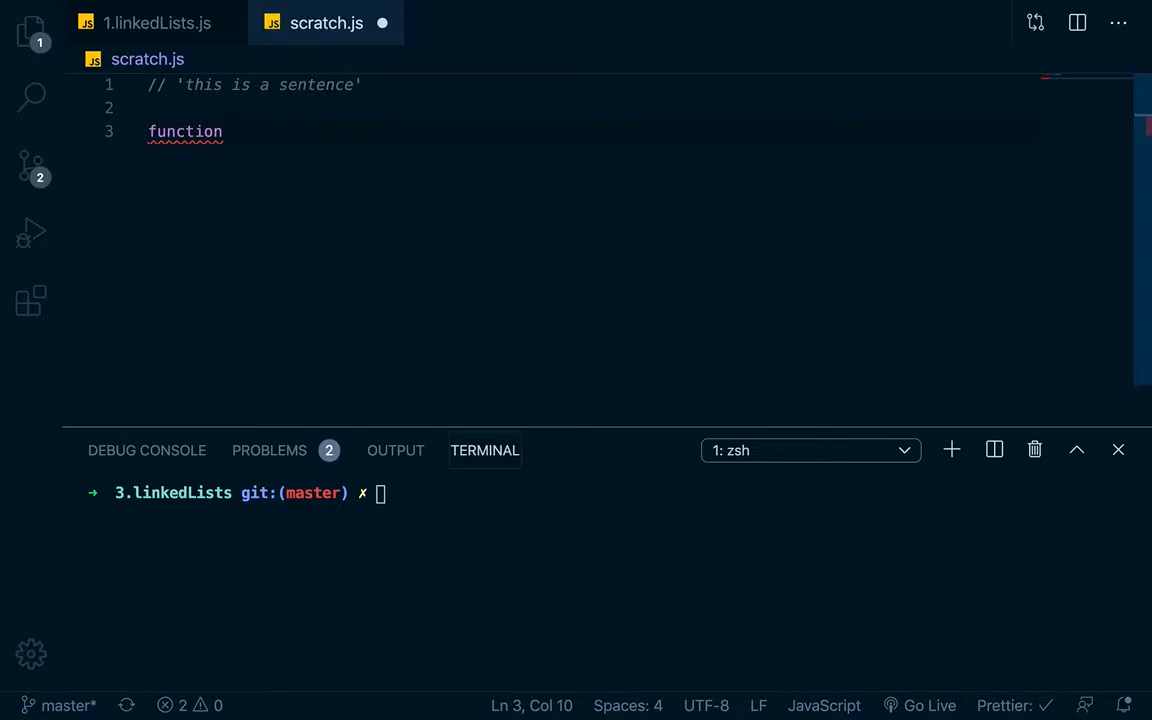
type("rev")
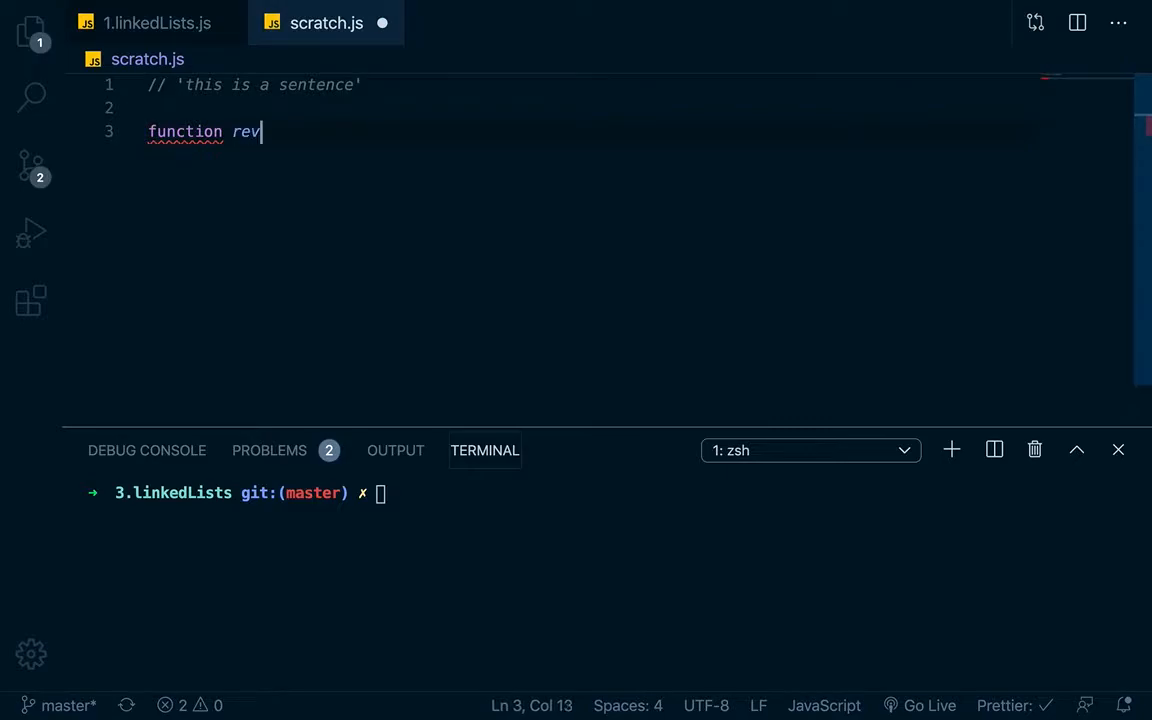
type("erseString")
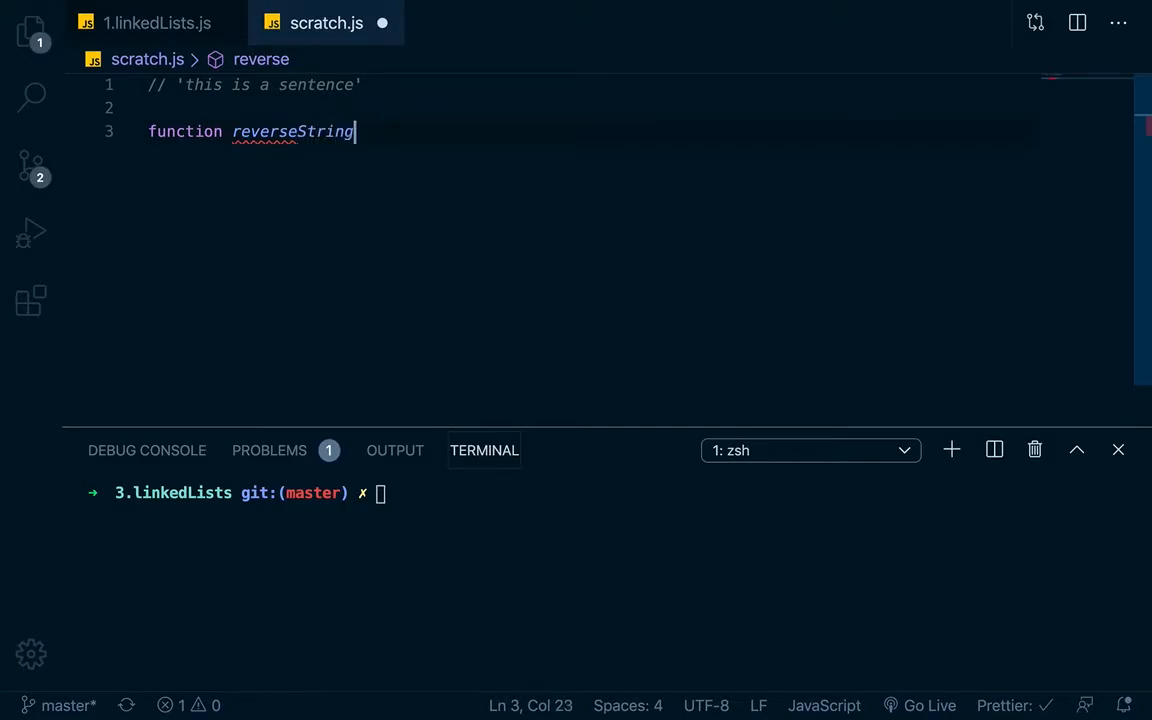
type("() {")
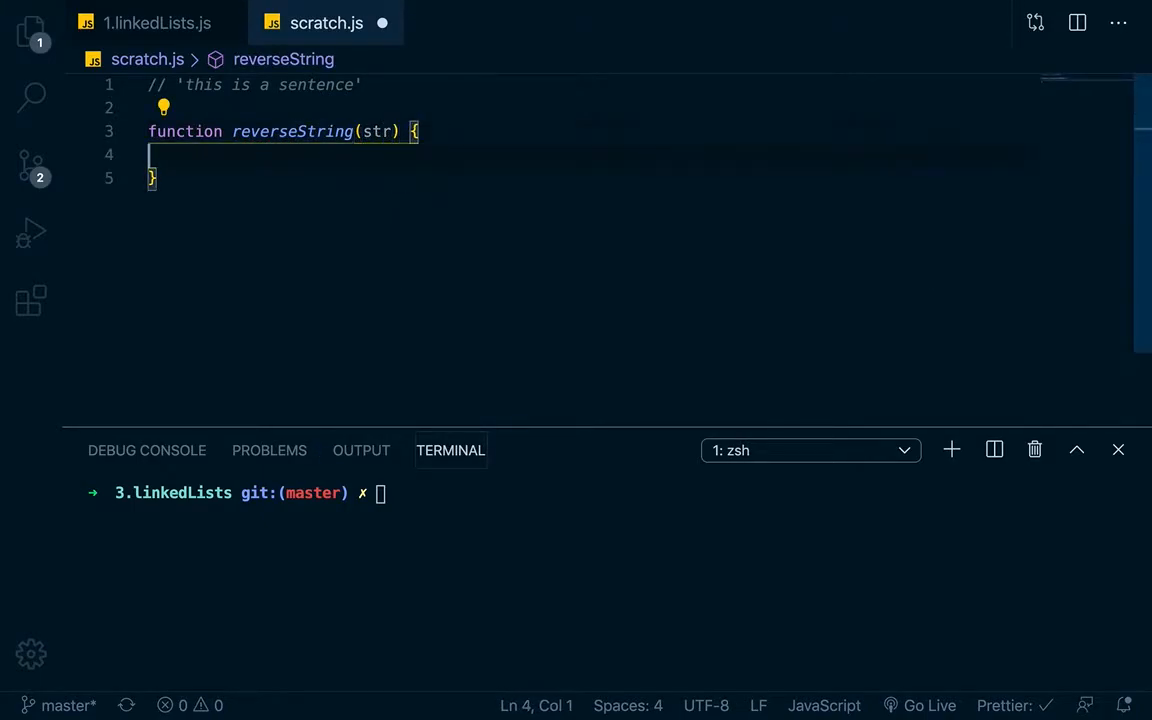
- Inside it, split str on spaces into const arr
type("const ar")
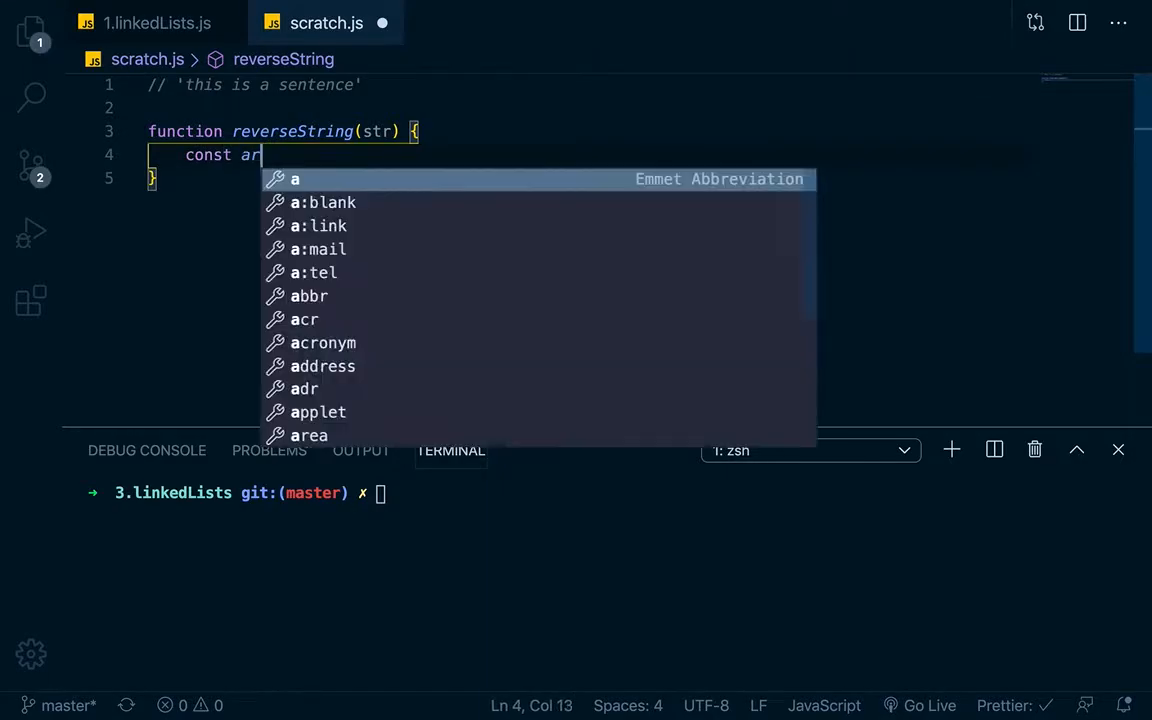
type("r =")
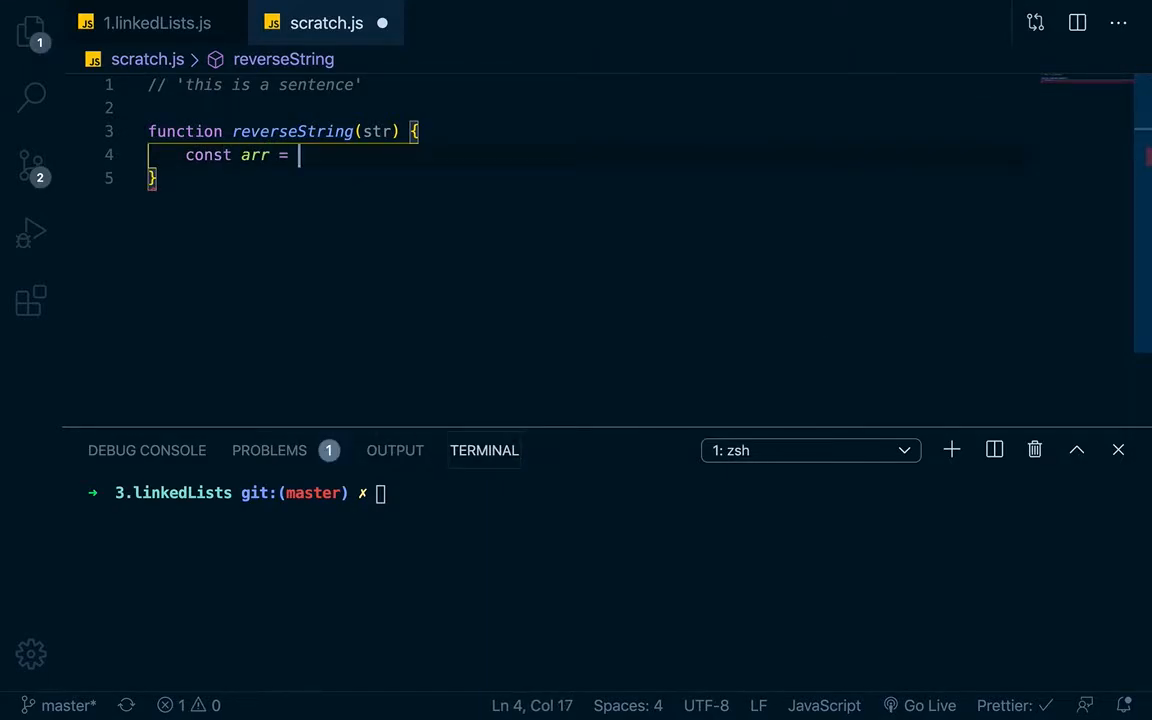
type("str")
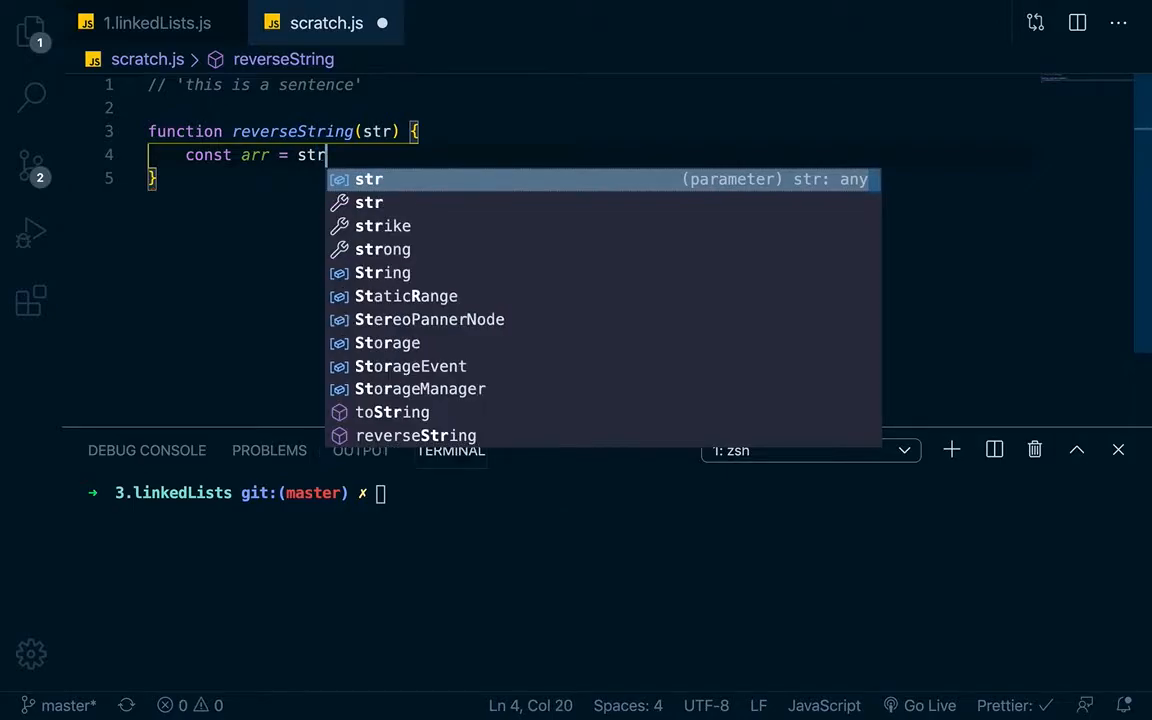
type(".split()")
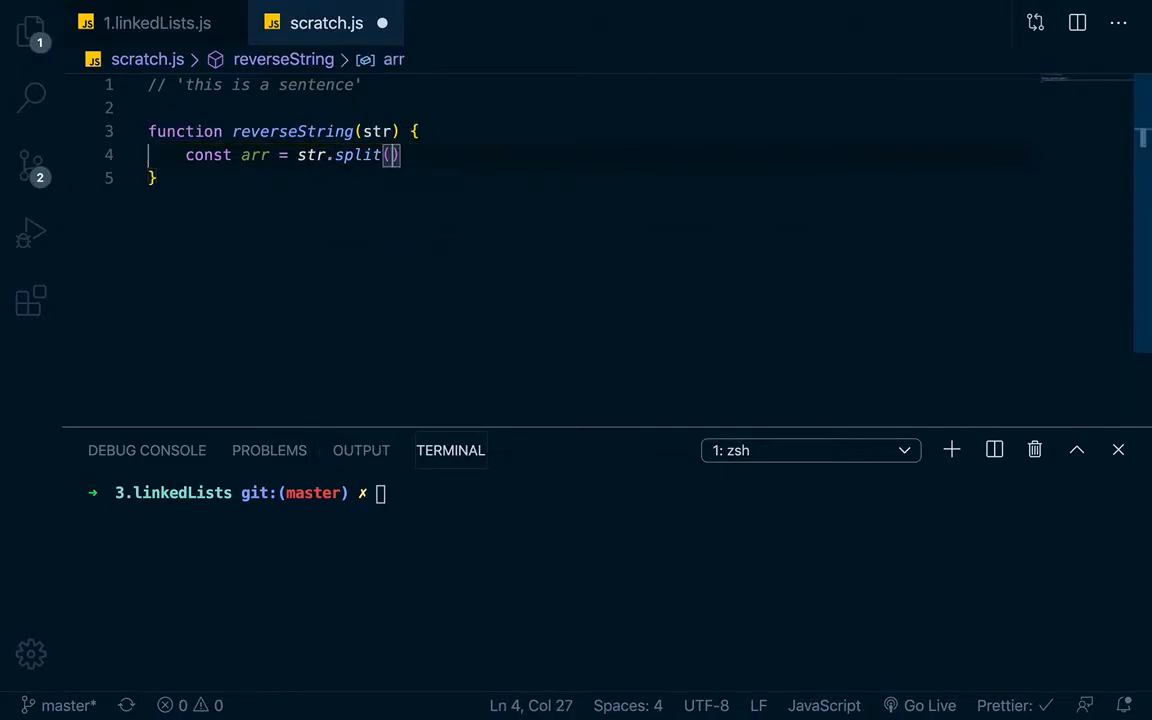
type("' '")
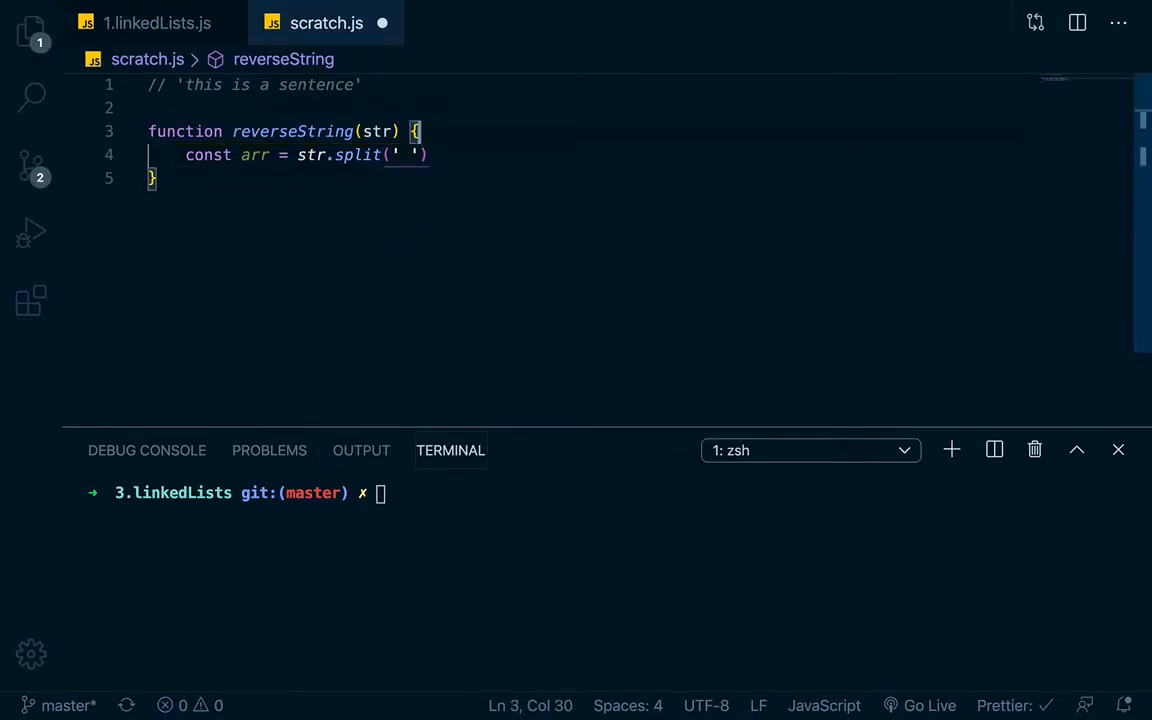
- Define const str = 'this is a sentence' below the function
type("c")
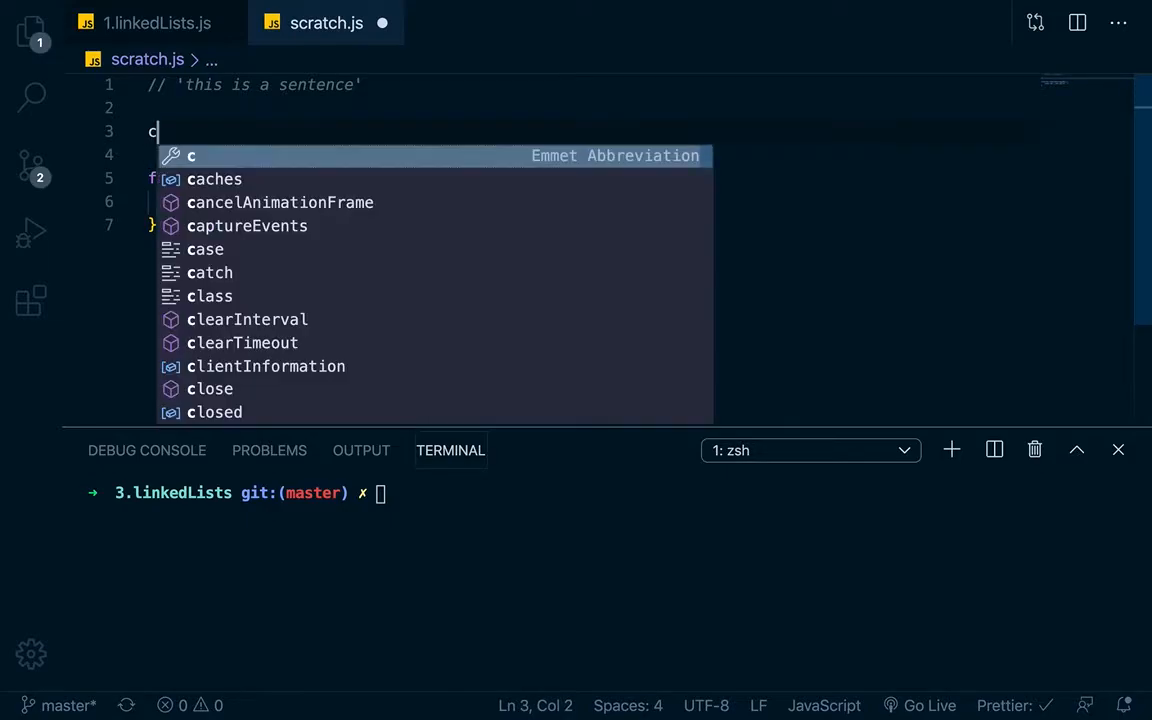
type("onst str = 'this")
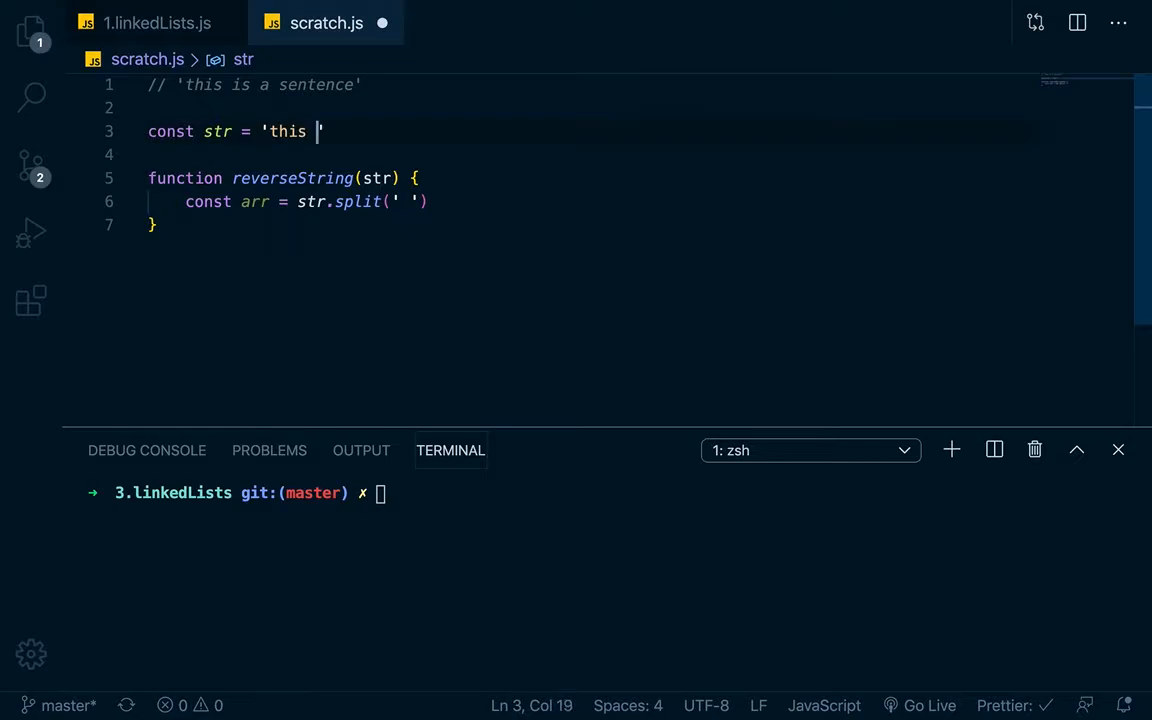
type("is a senentec")
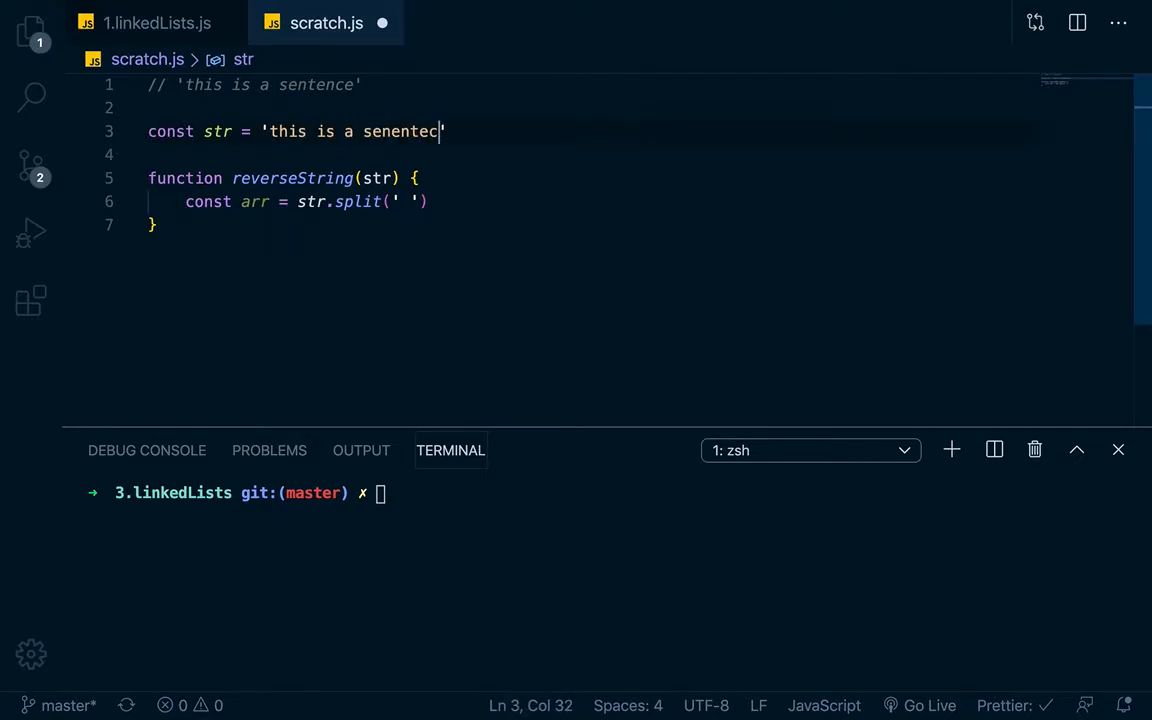
key("Backspace")
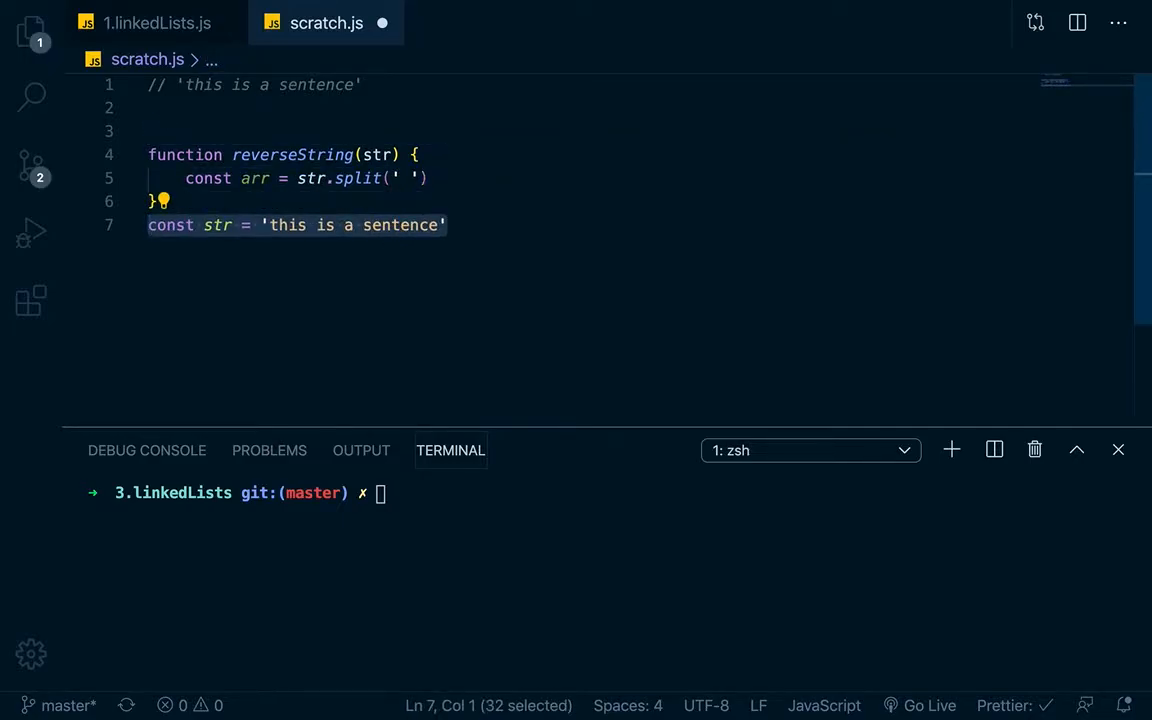
- Log reverseString(str) with console.log
type("console.log(s")
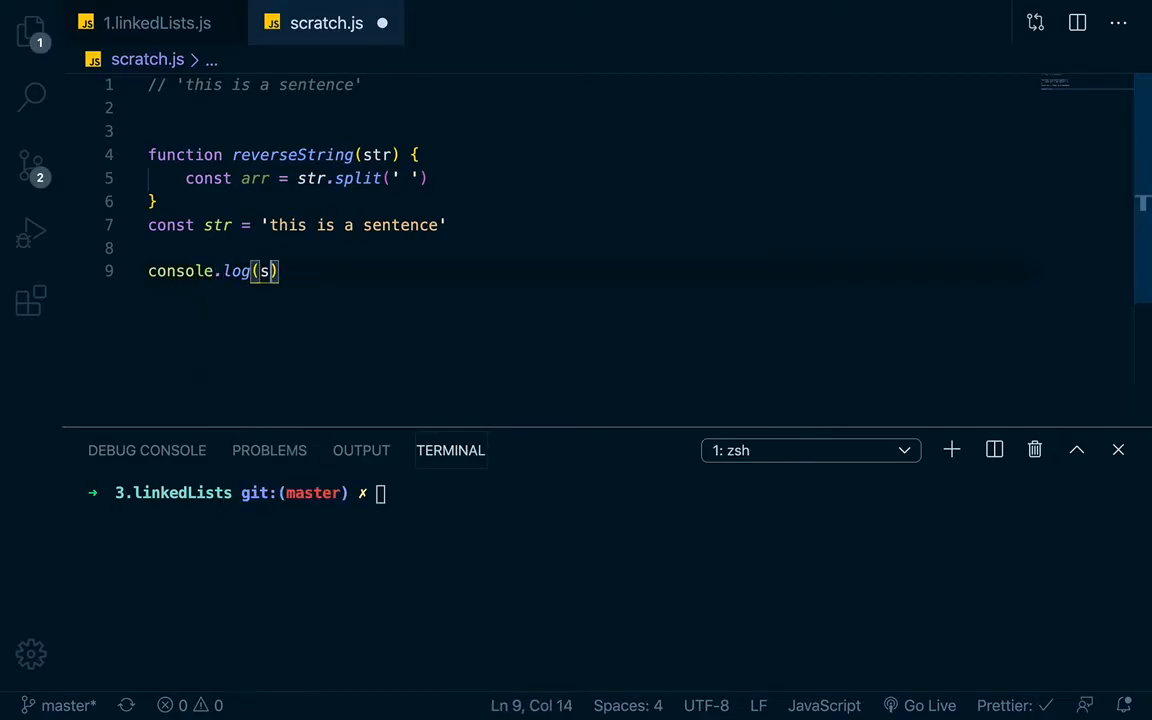
type("reverseString(str")
left_click(614, 493)
type("node scratch.js")
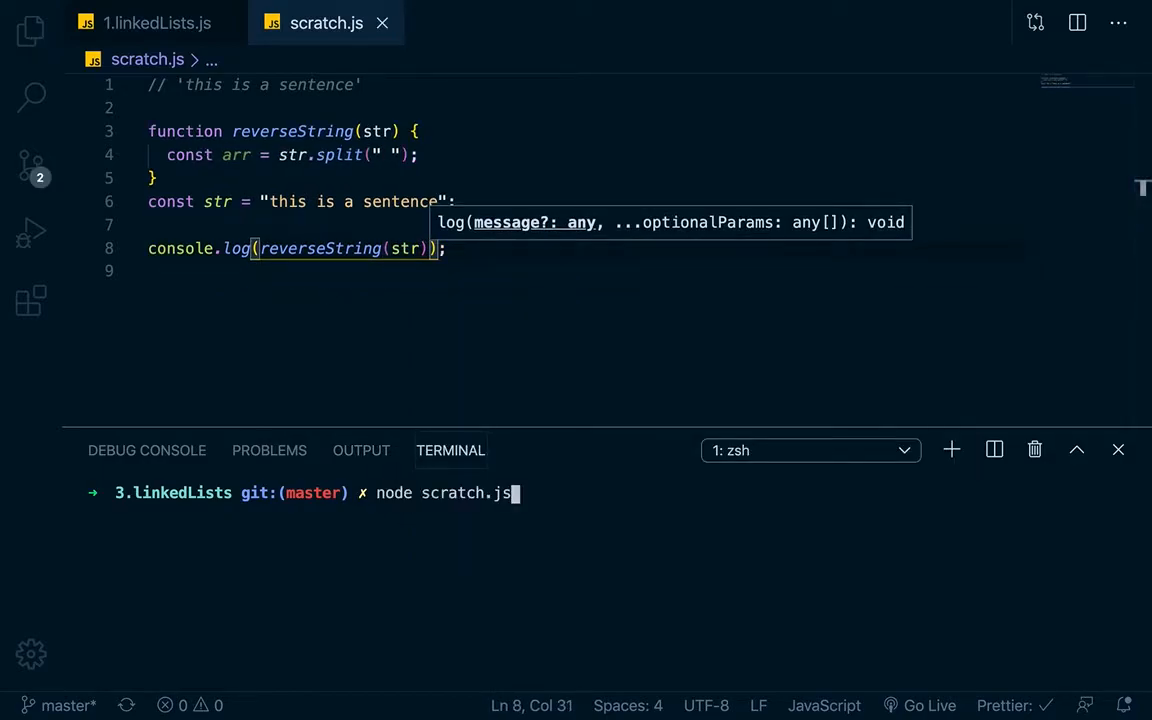
- Return arr from reverseString and run node scratch.js to print ['this', 'is', 'a', 'sentence']
key("Return")
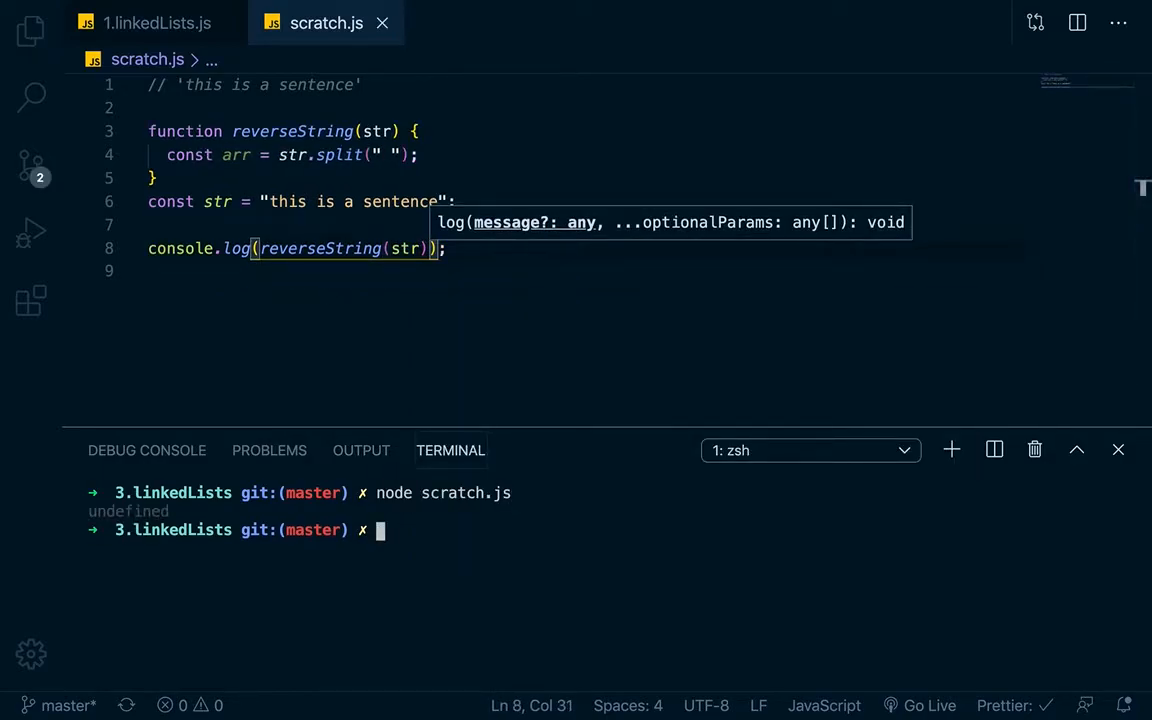
type("node scratch.js")
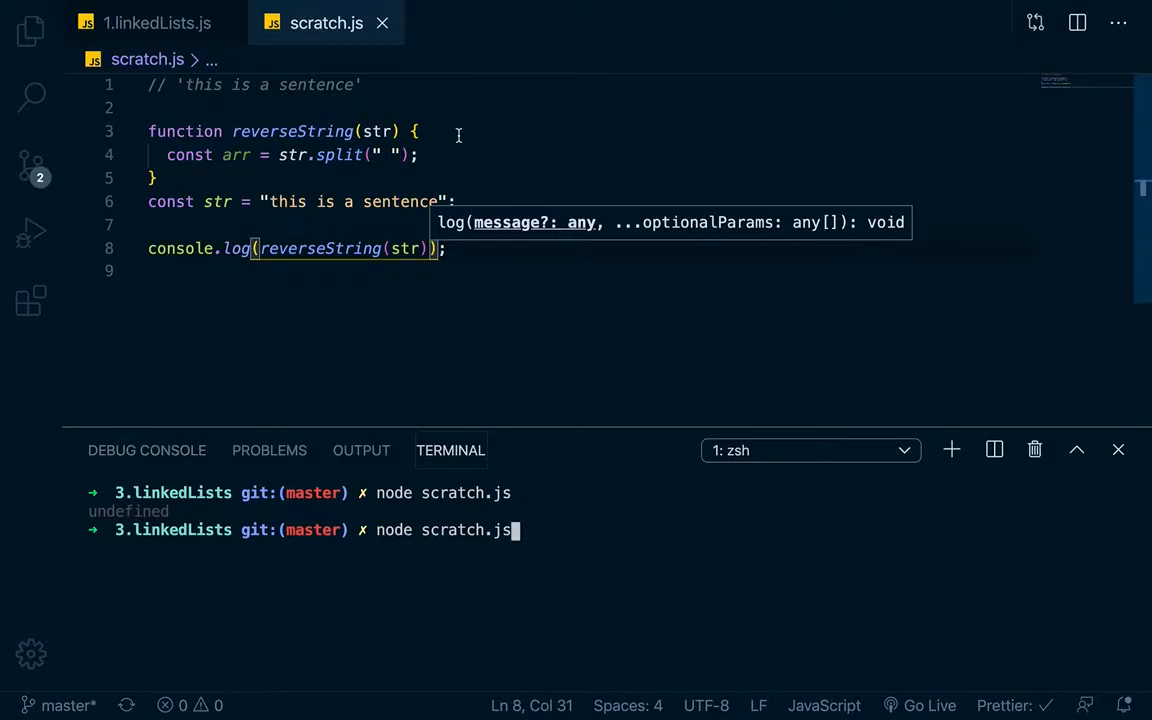
type("return arr;")
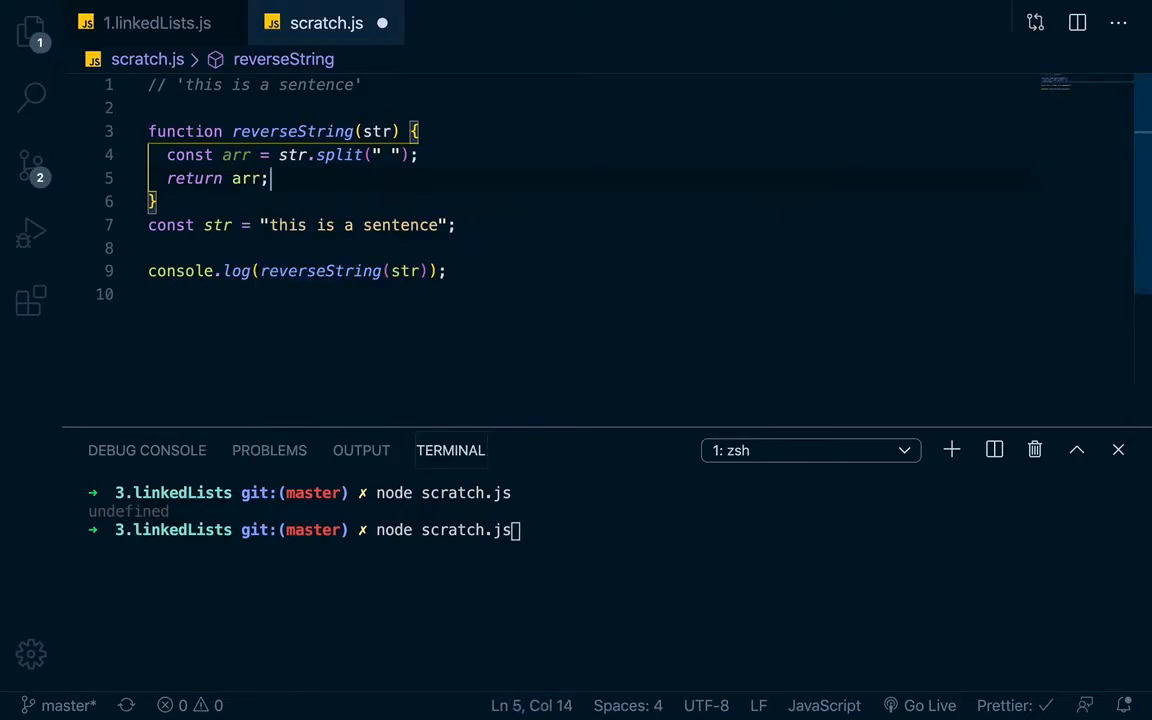
type("code .")
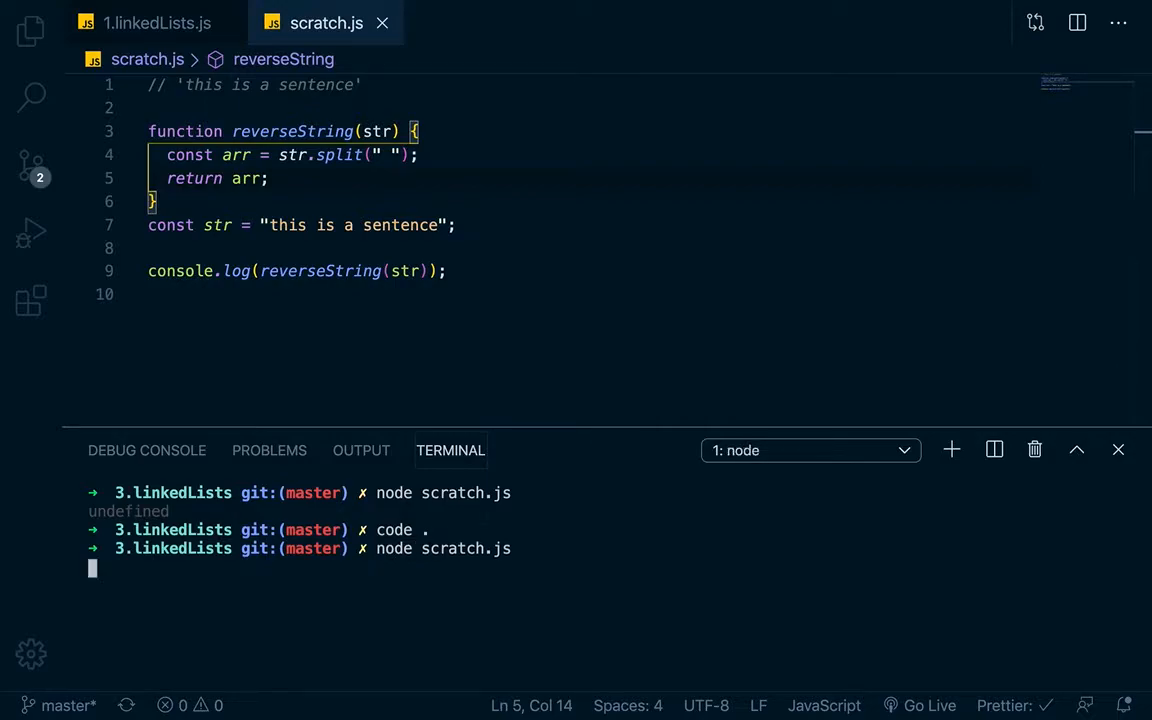
key("Return")
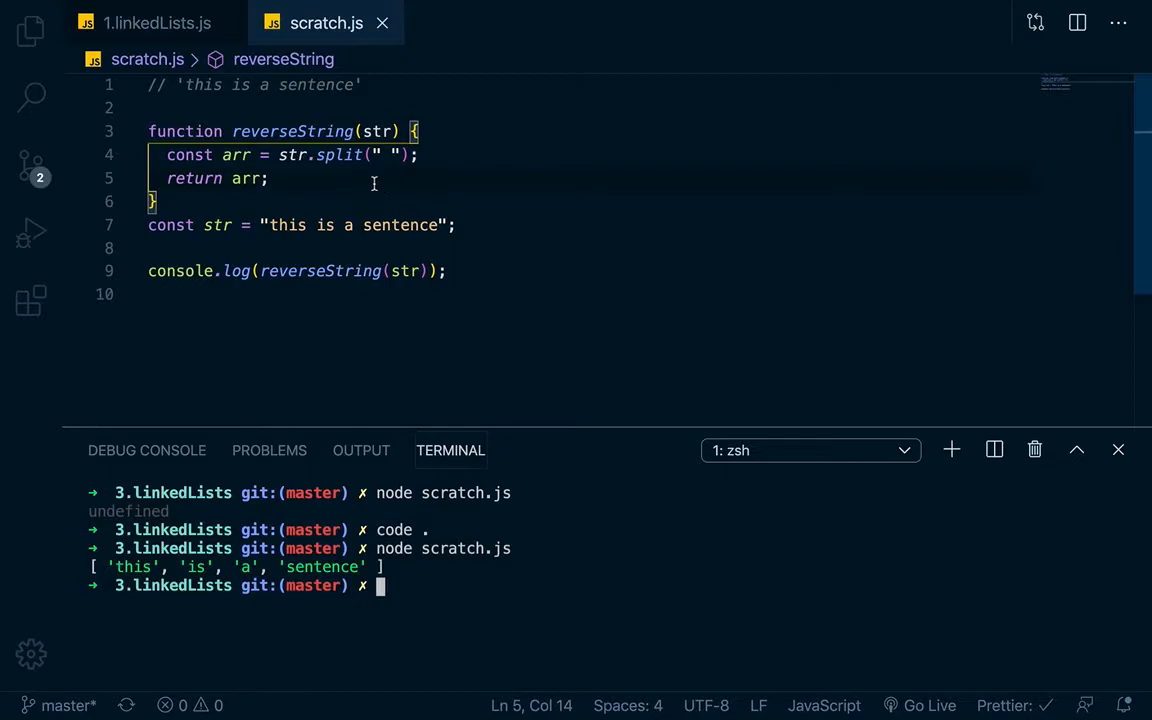
mouse_move(305, 191)
type("for(")
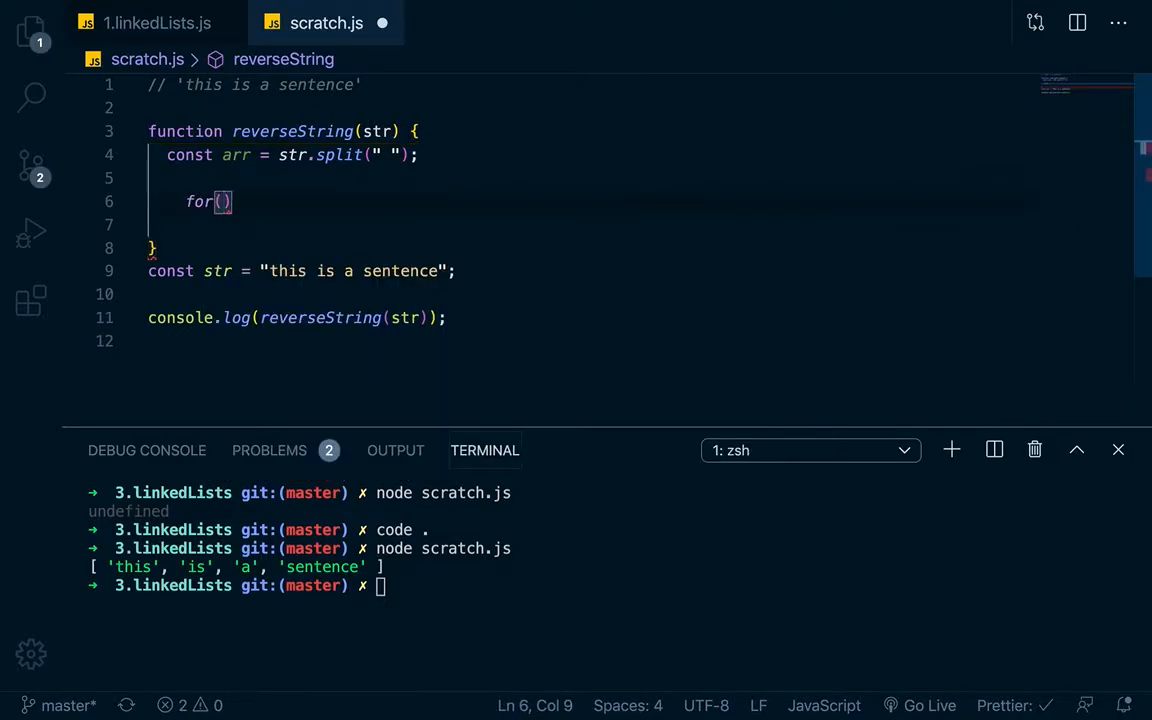
- Write a for (let word of arr) loop inside reverseString
type("let word o")
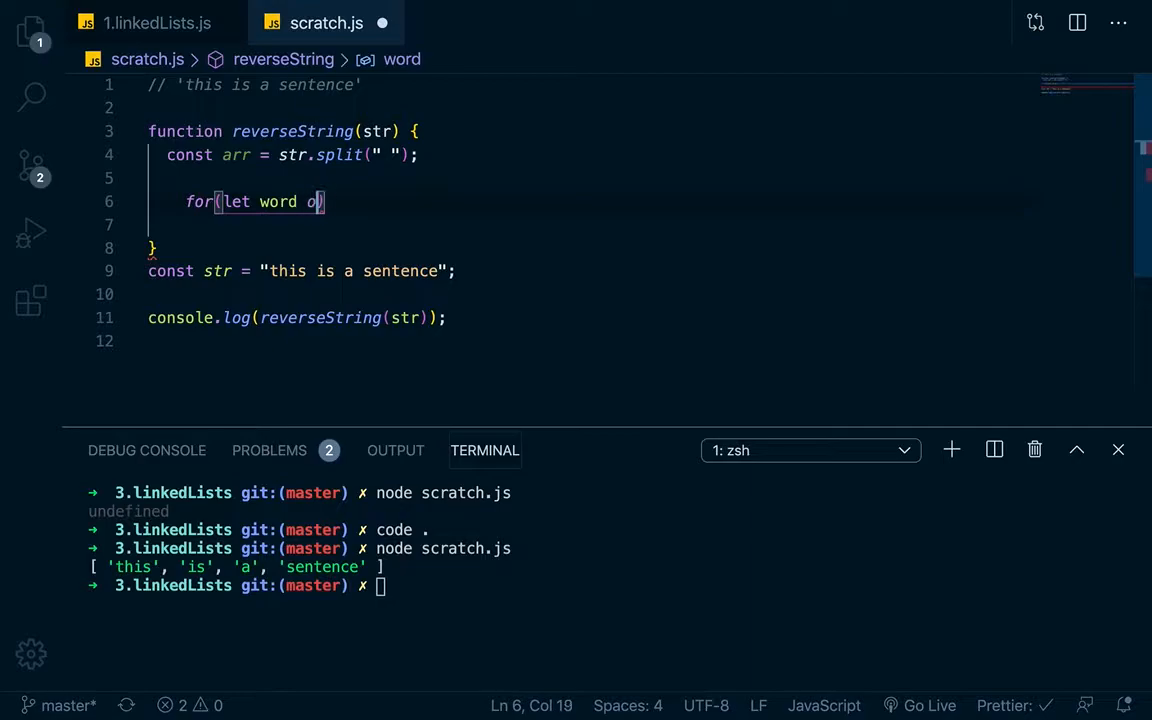
type("f arr")
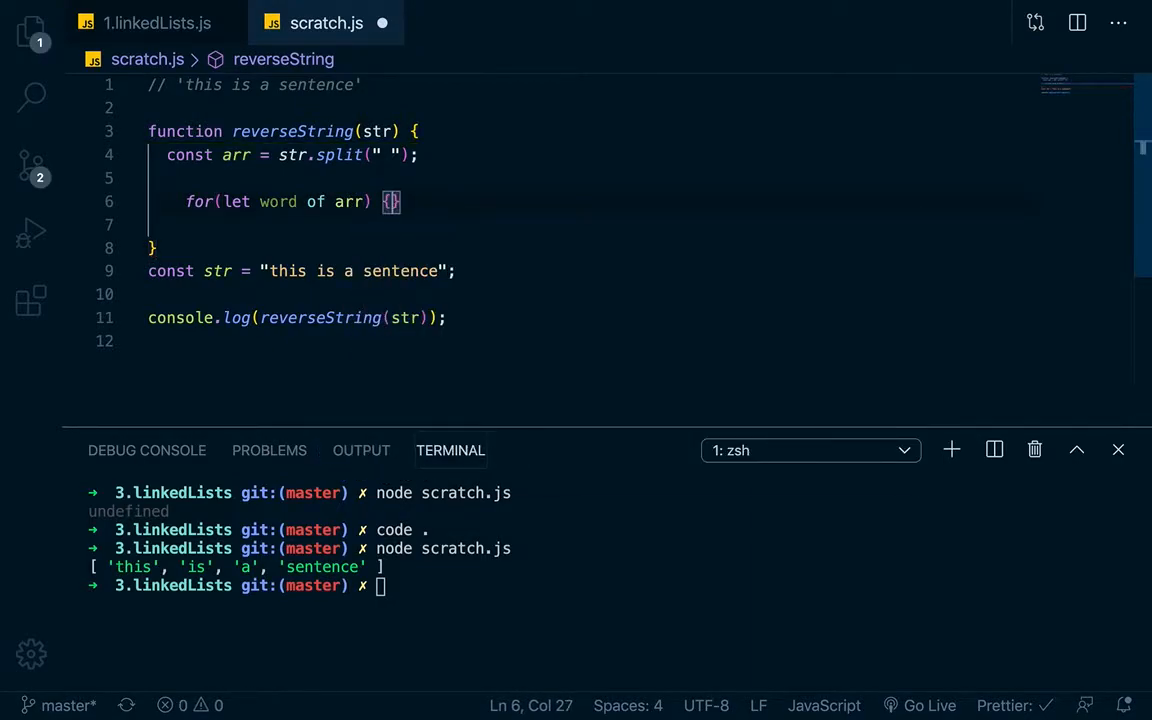
key("Enter")
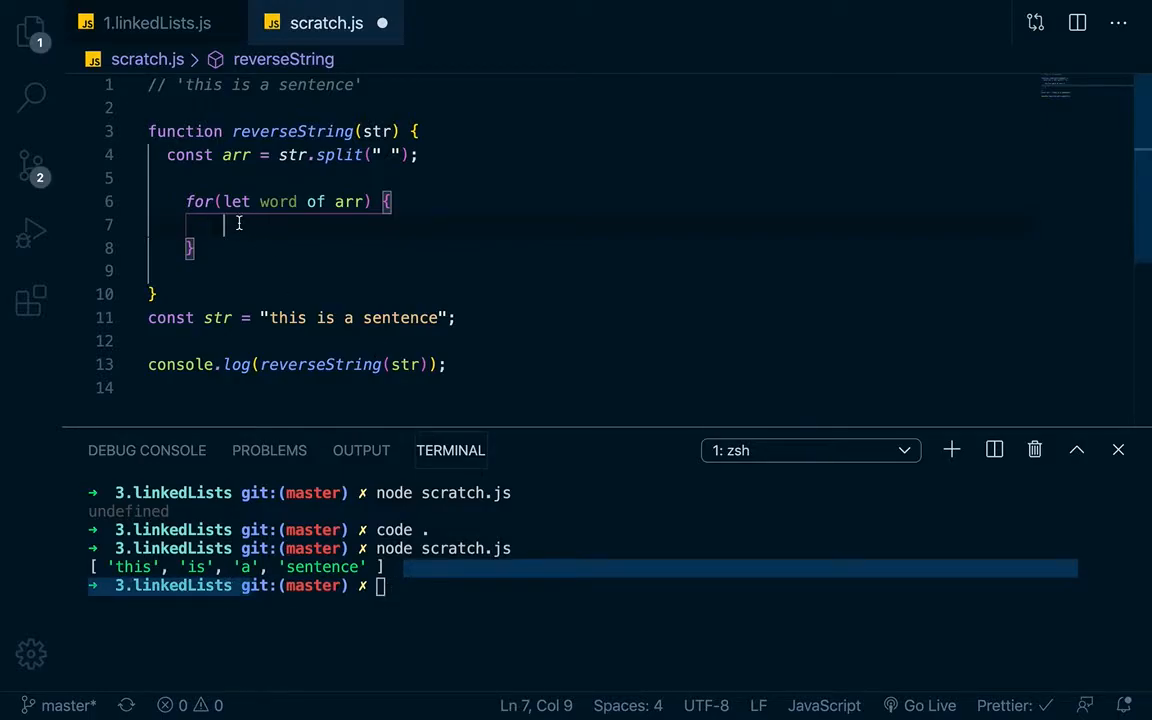
- Inside the loop add if (word.length >= 6) { } with an empty else branch
type("if(wor")
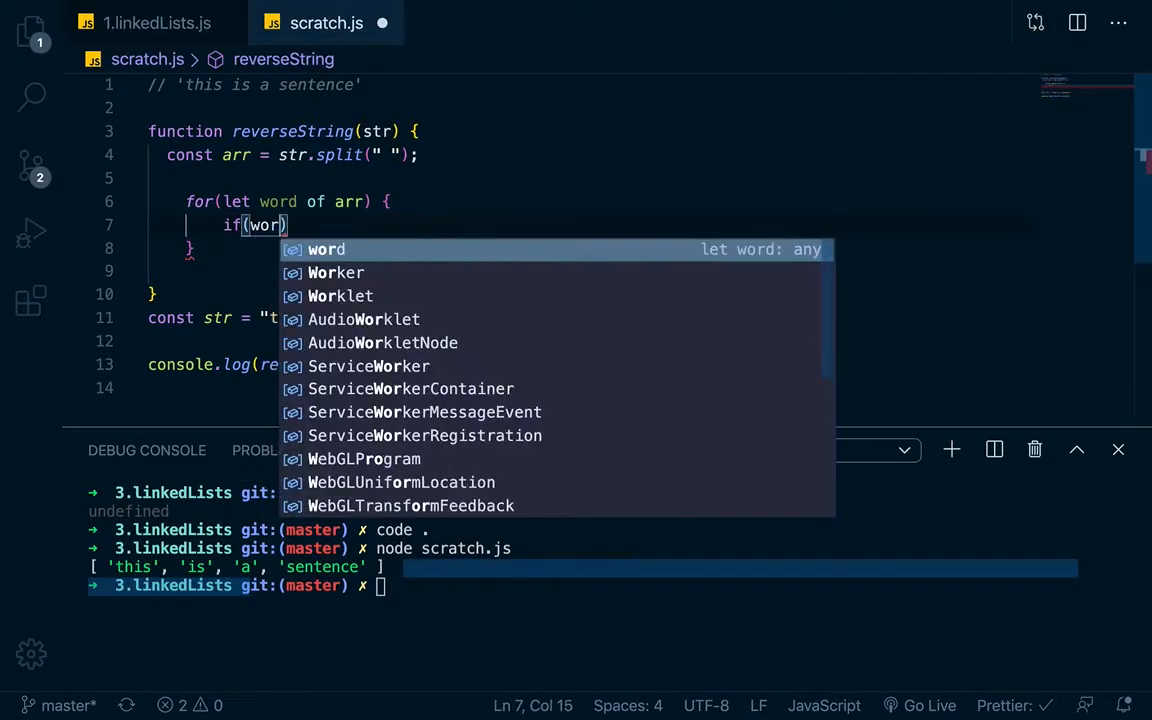
type(".length")
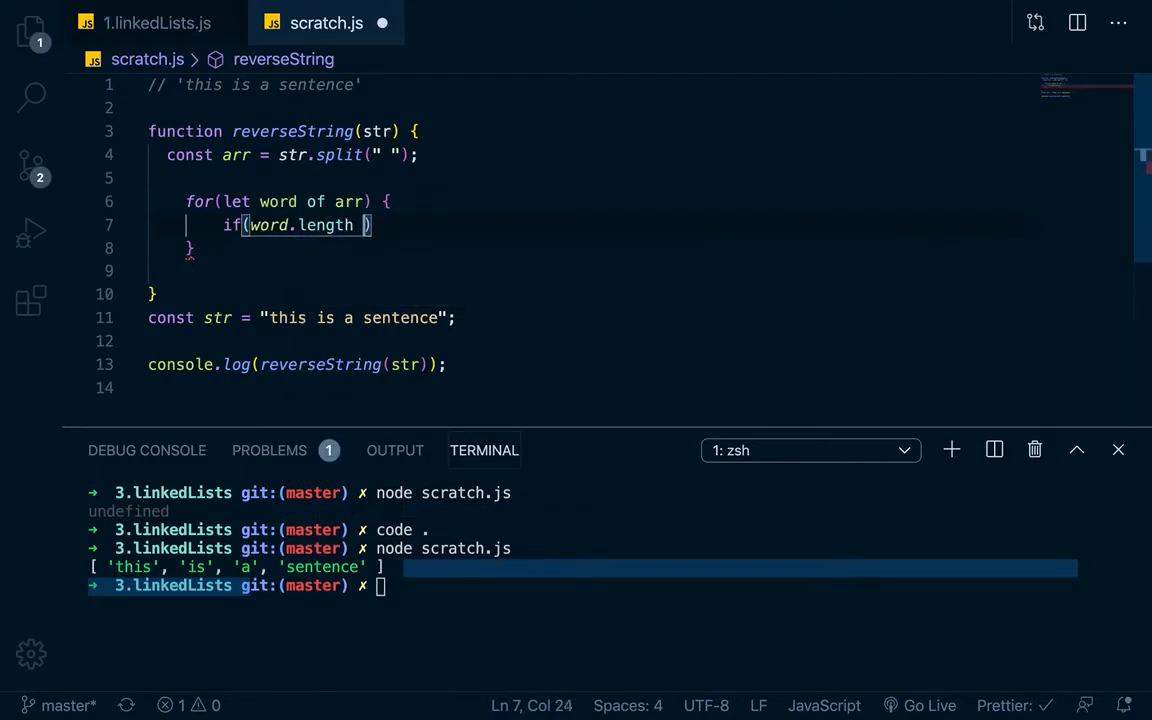
type(">=")
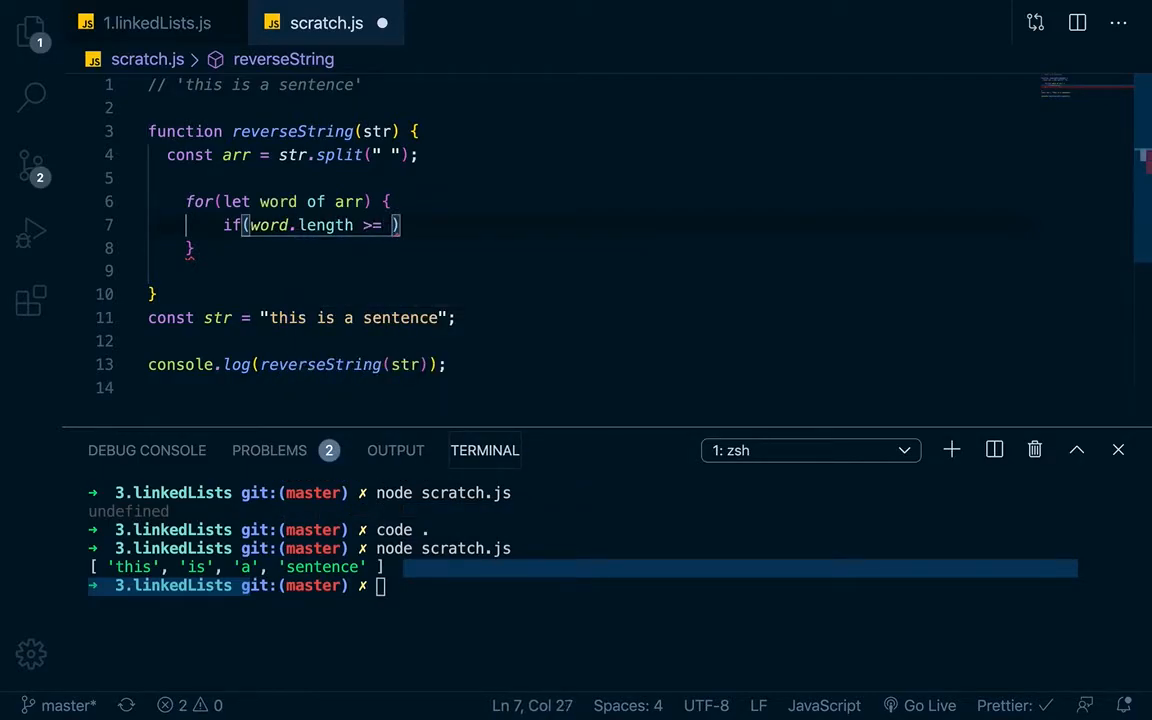
type("6) {")
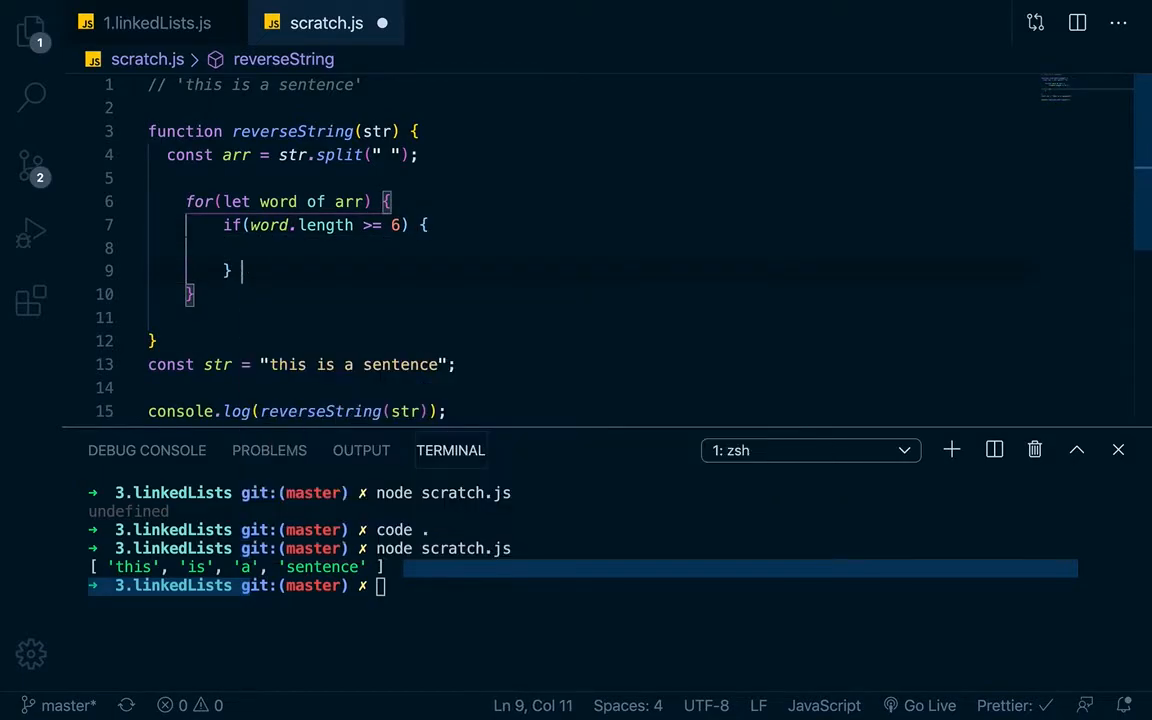
type("else {")
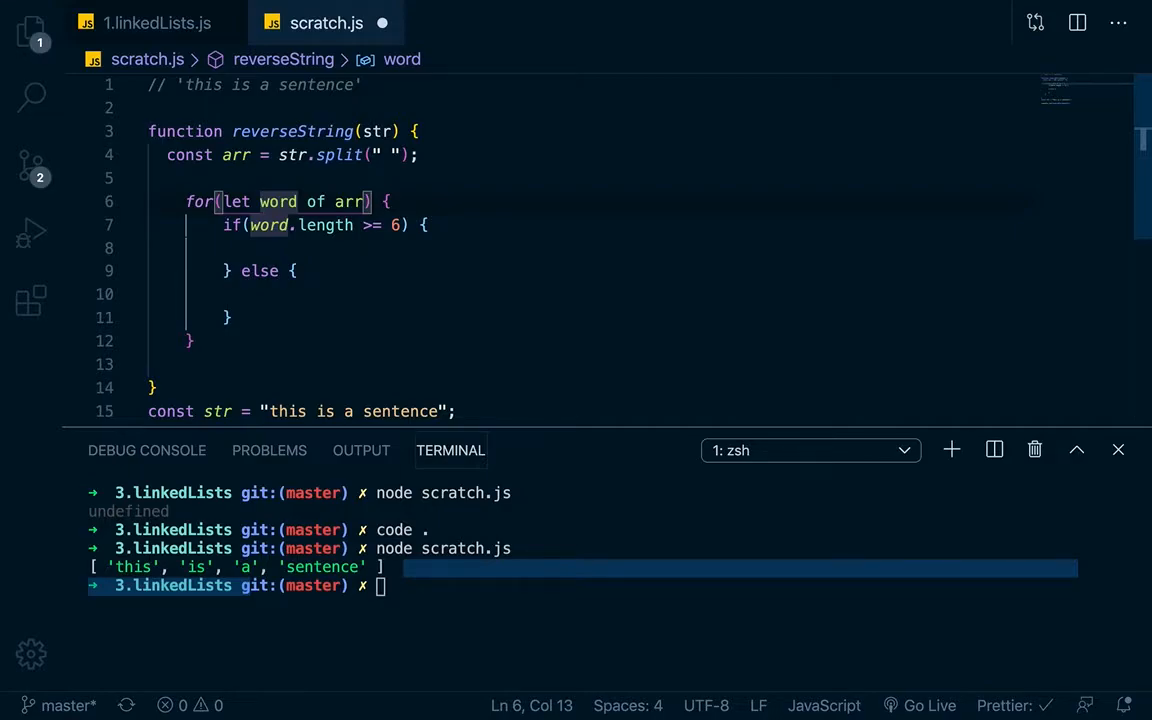
left_click(262, 154)
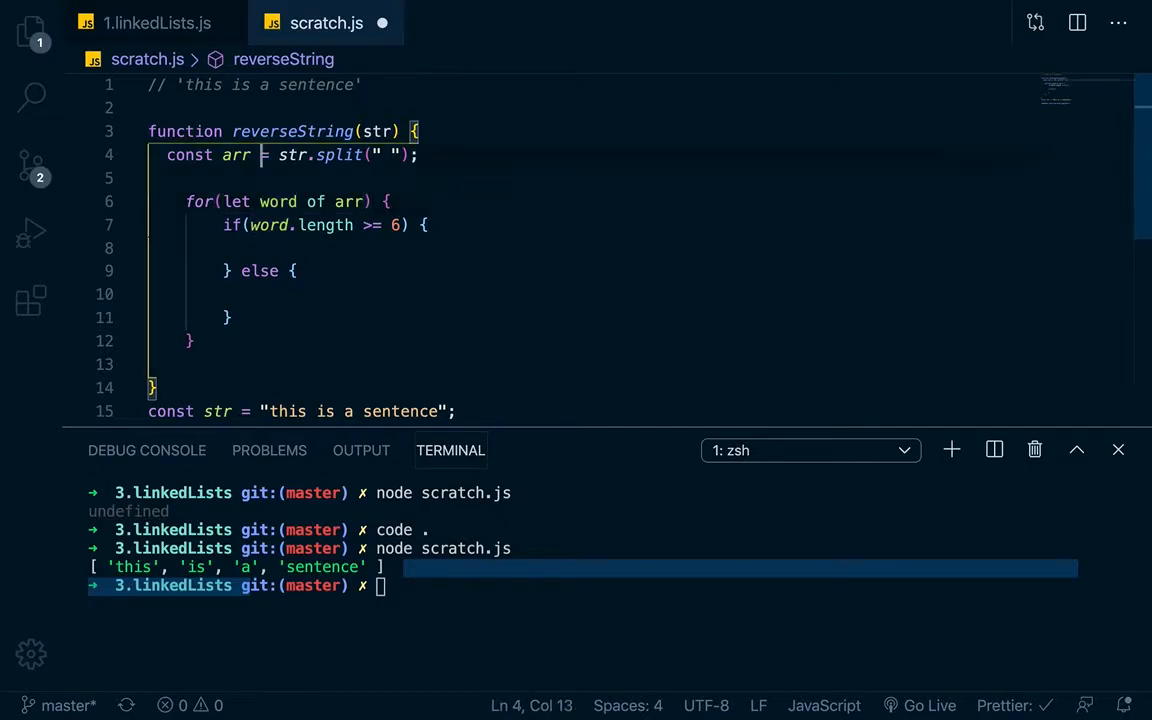
- Declare const result = [] at the top of reverseString
key("Enter")
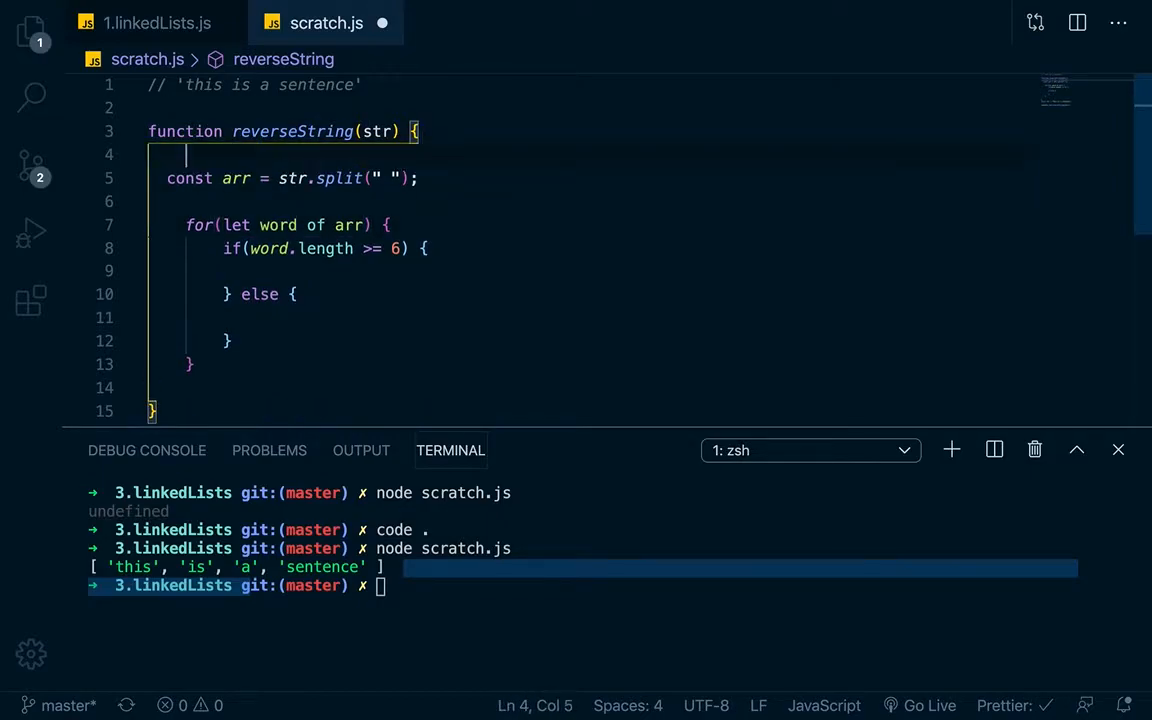
type("const r")
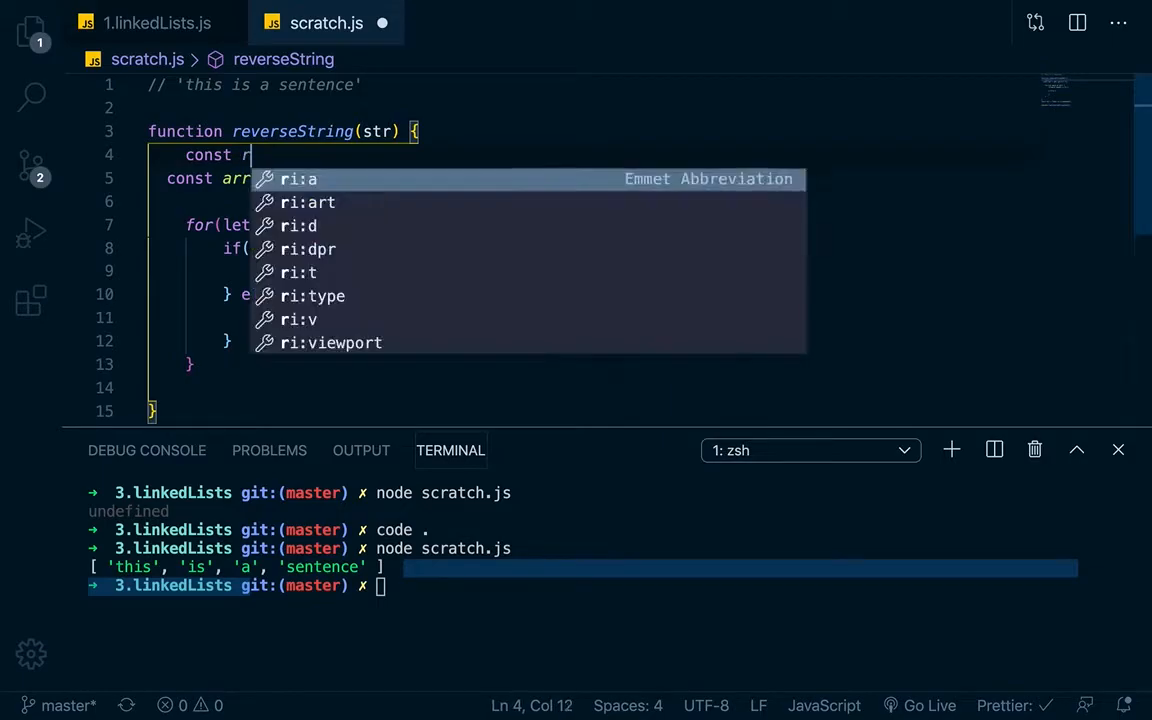
type("esult =")
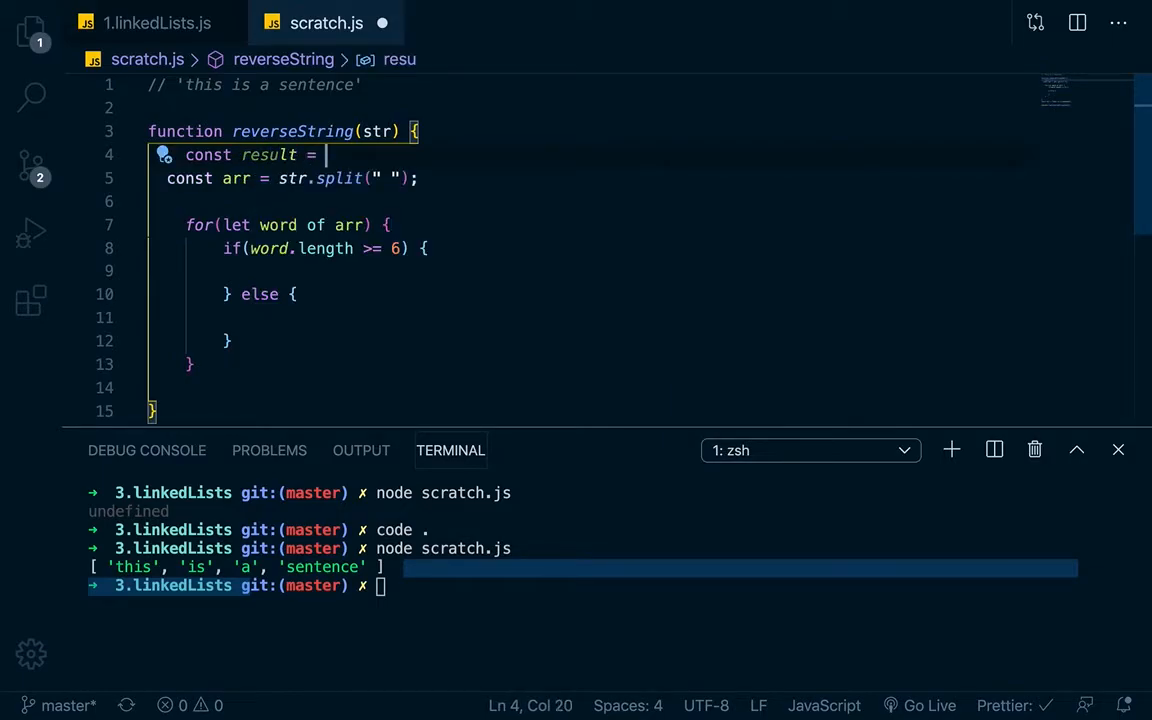
type("[]")
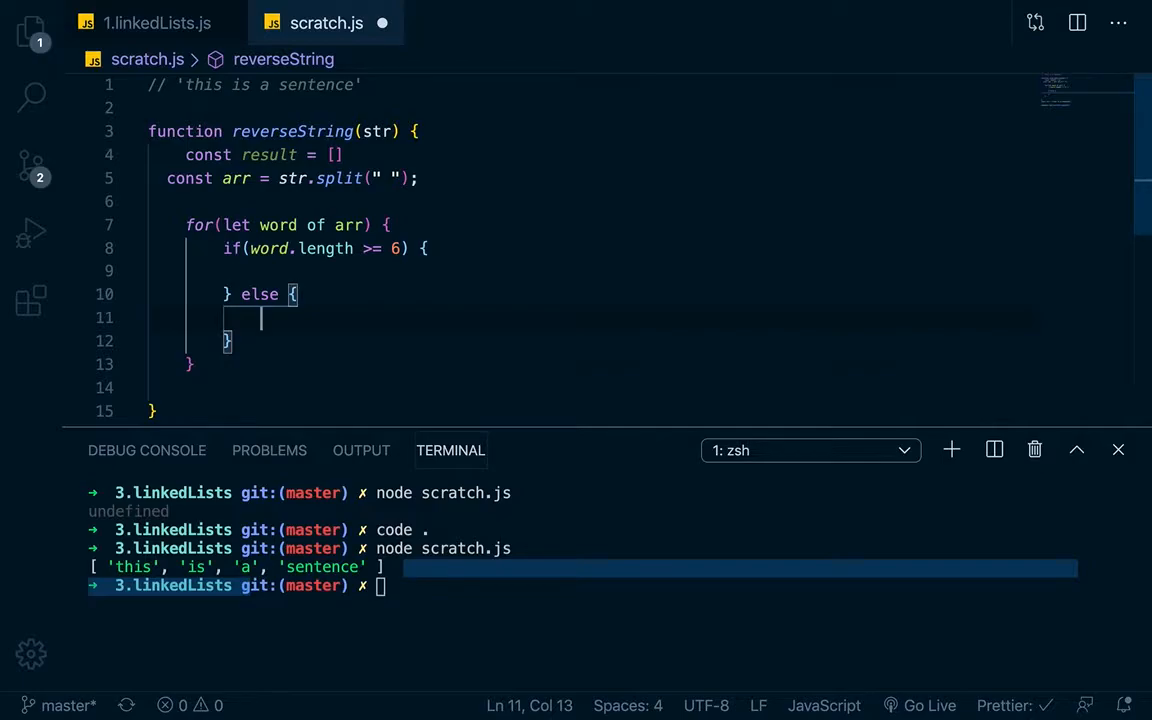
- Push reverseSingleWord(word) for long words and word itself otherwise into result
type("result.push)_")
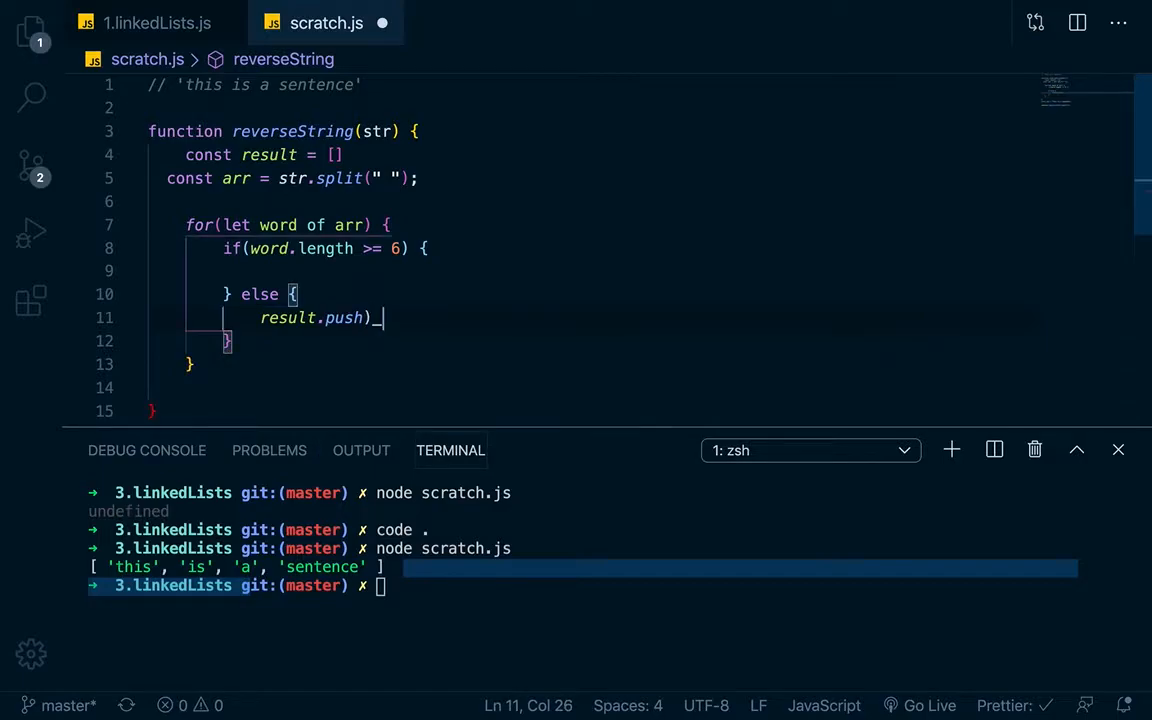
type("(word")
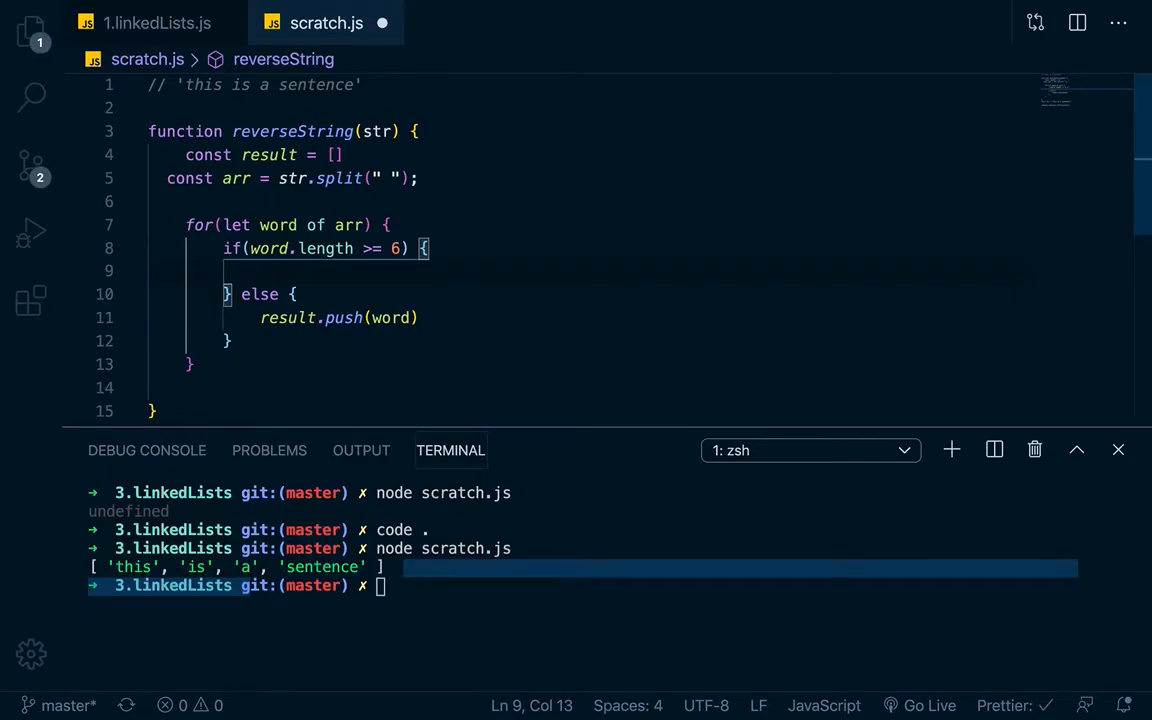
type("reverseSingleWor")
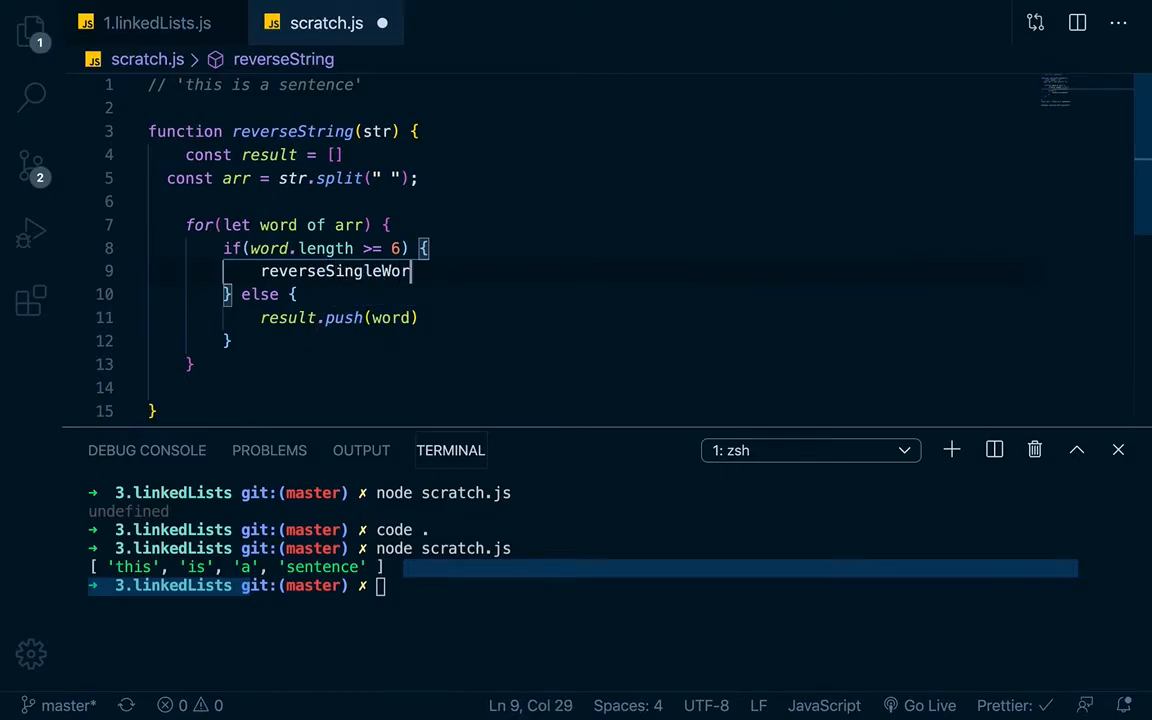
type("()")
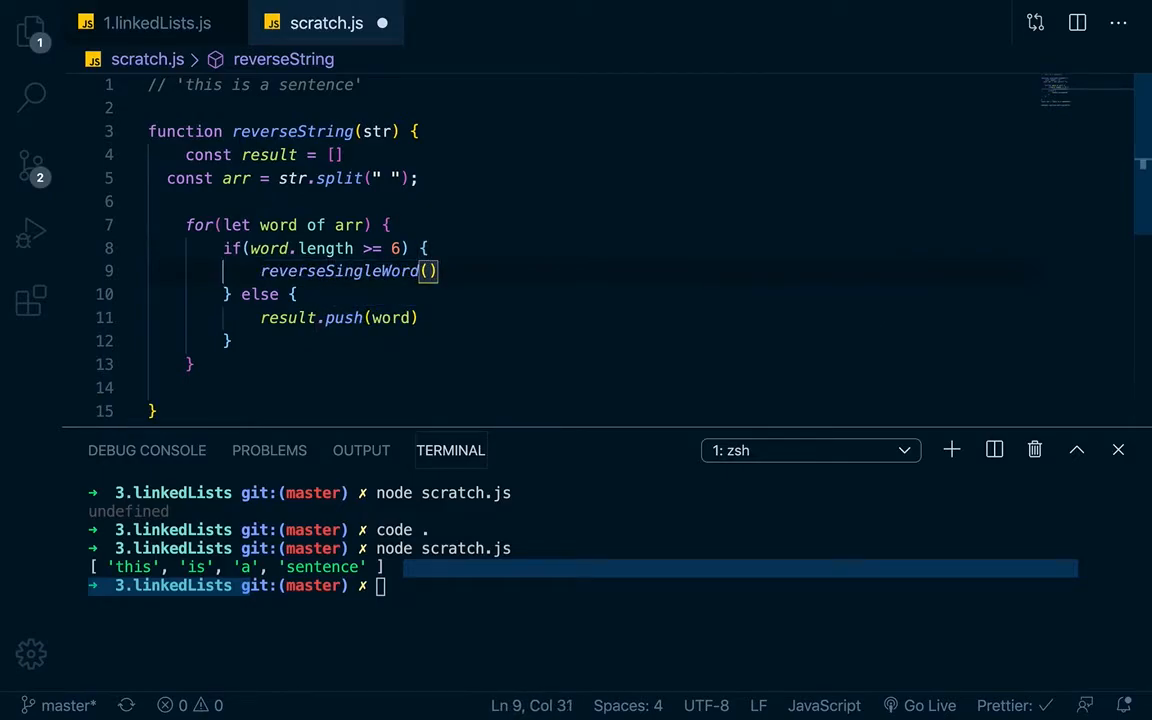
type("word")
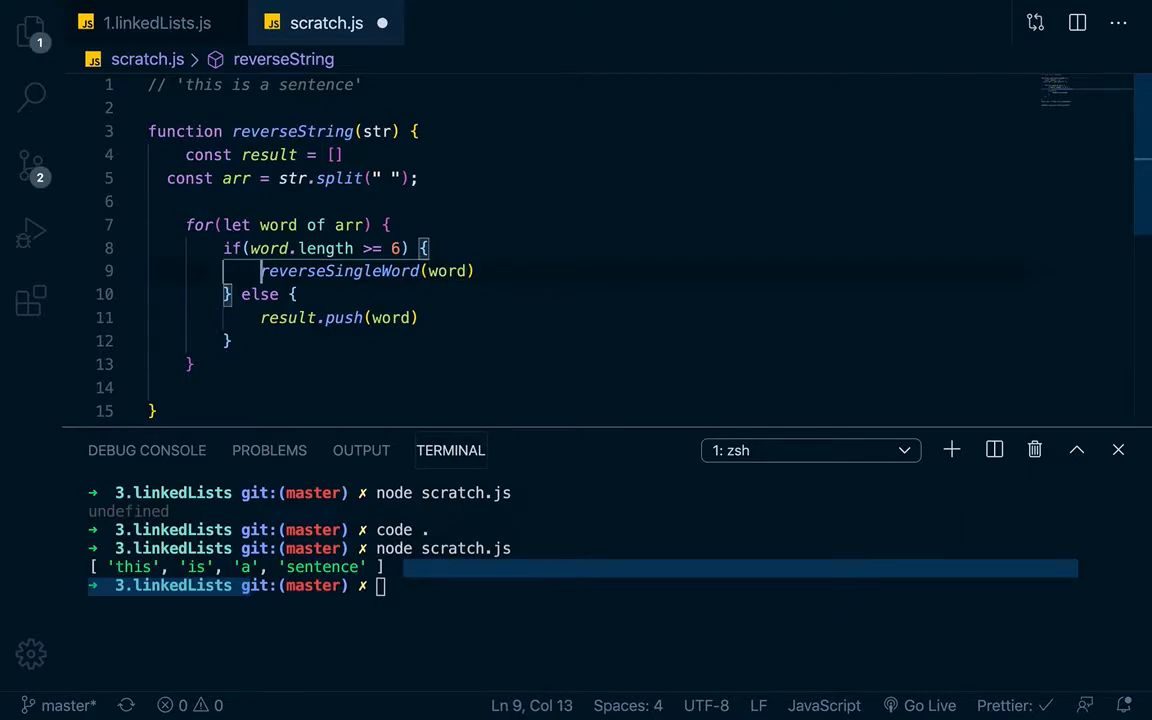
type("result.")
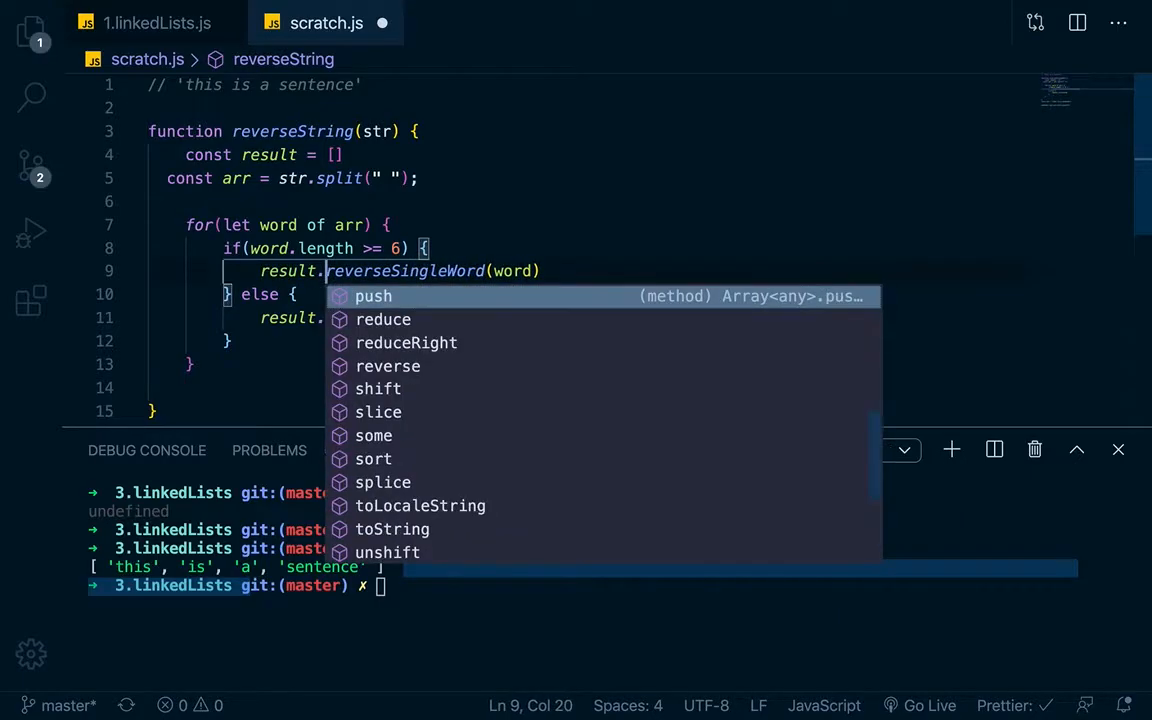
left_click(372, 295)
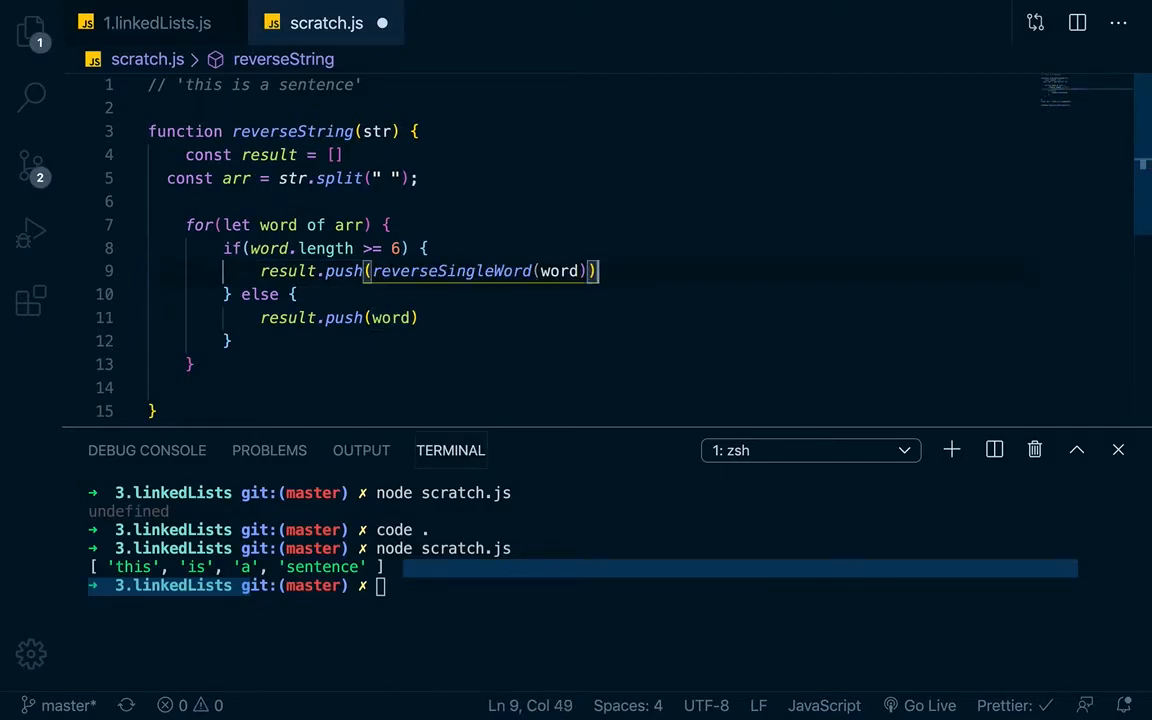
- Return result after the loop in reverseString
left_click(189, 363)
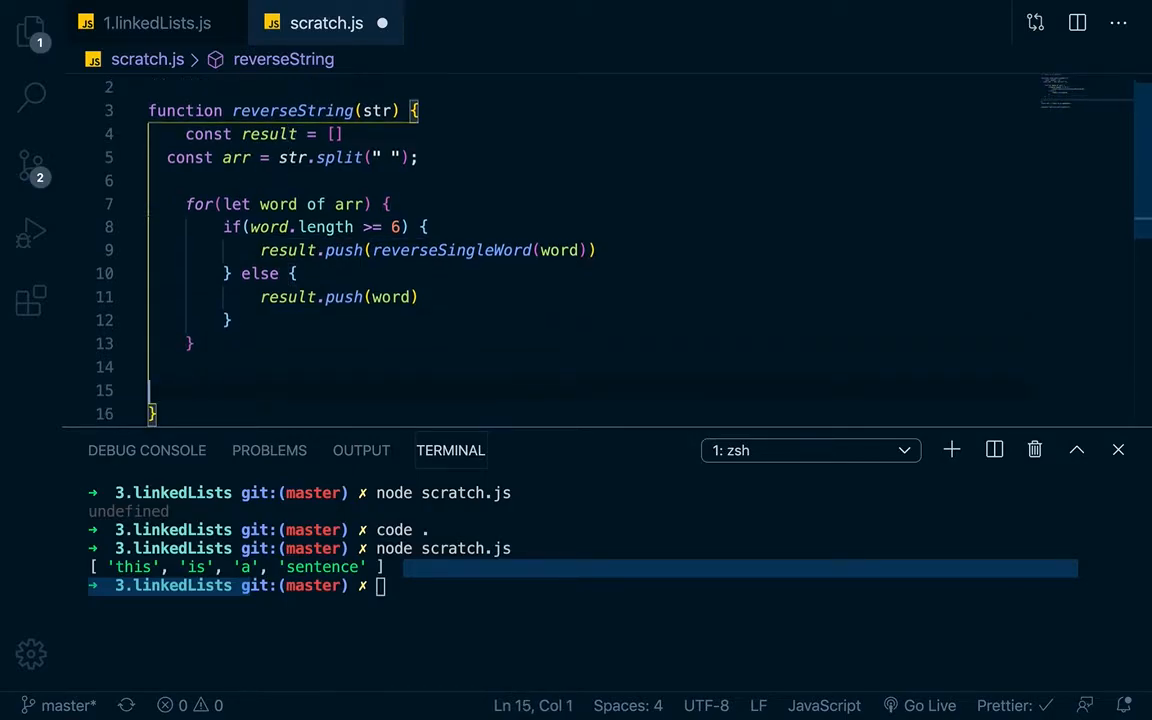
type("r")
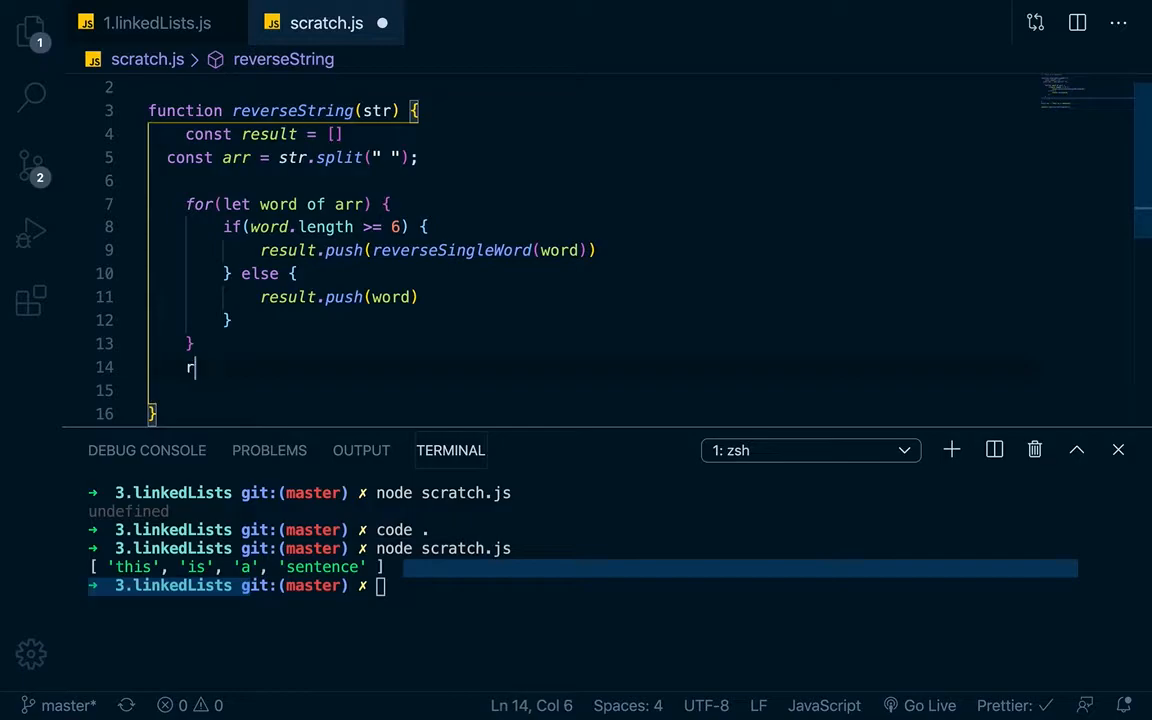
type("eturn")
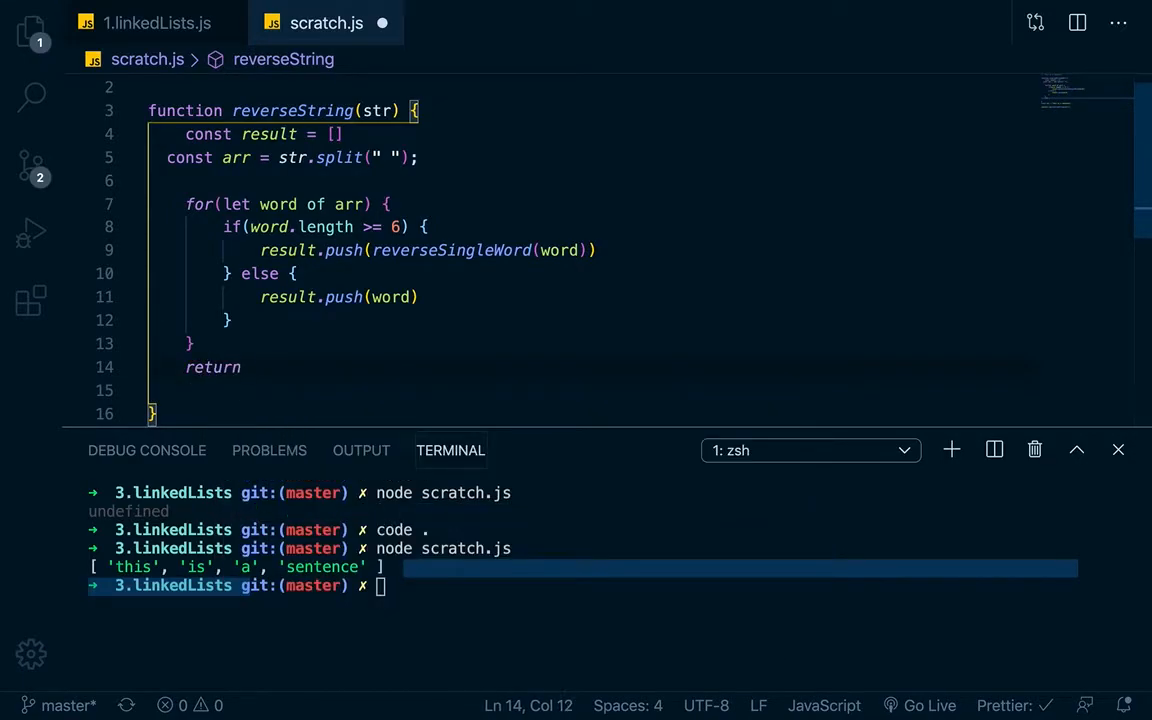
type("result")
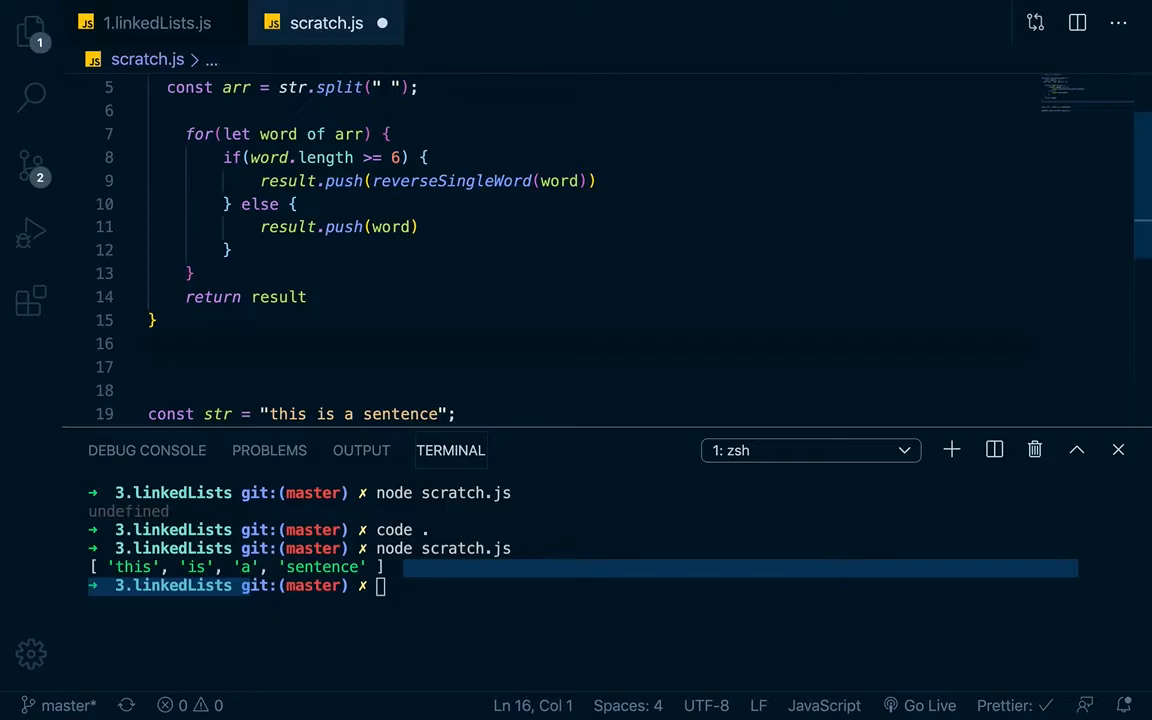
- Declare the helper function reverseSingleWord(word)
type("f")
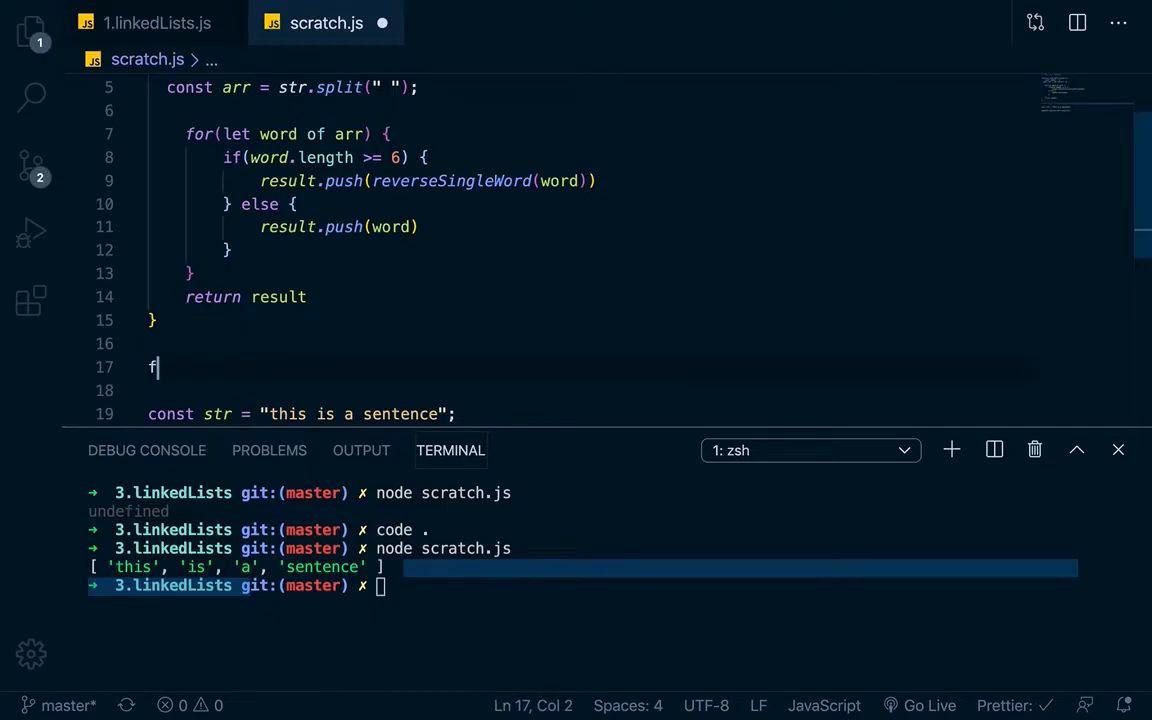
type("unction reverseSingleWord() {")
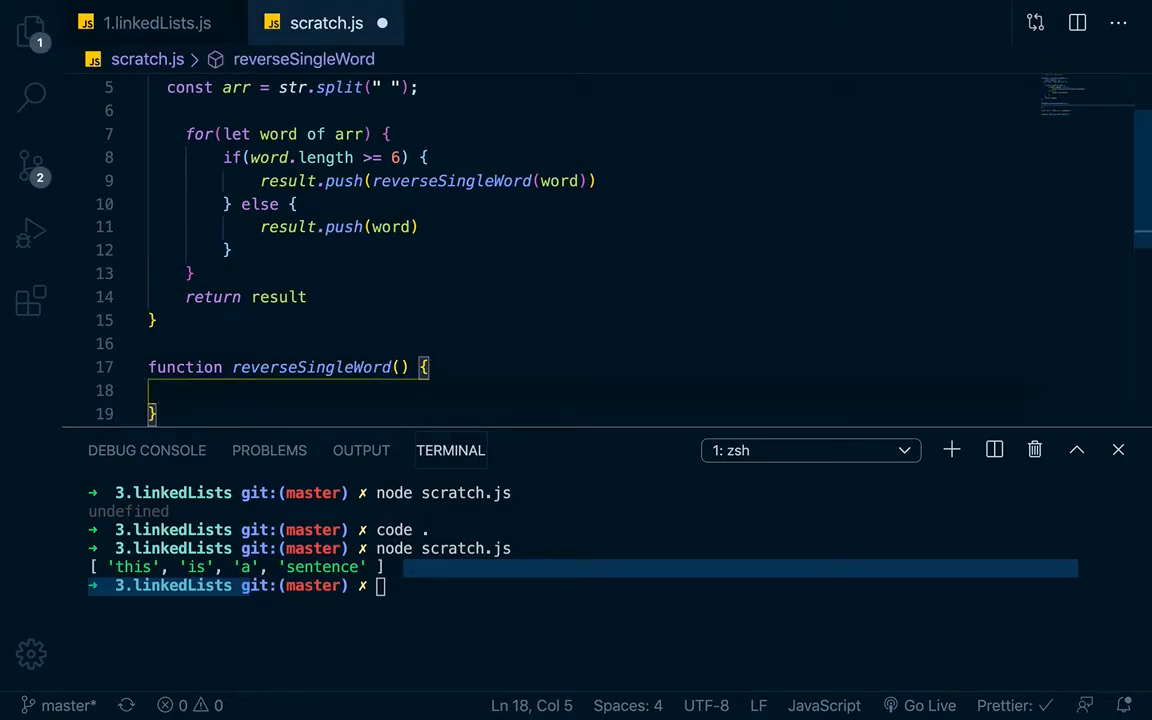
left_click(404, 367)
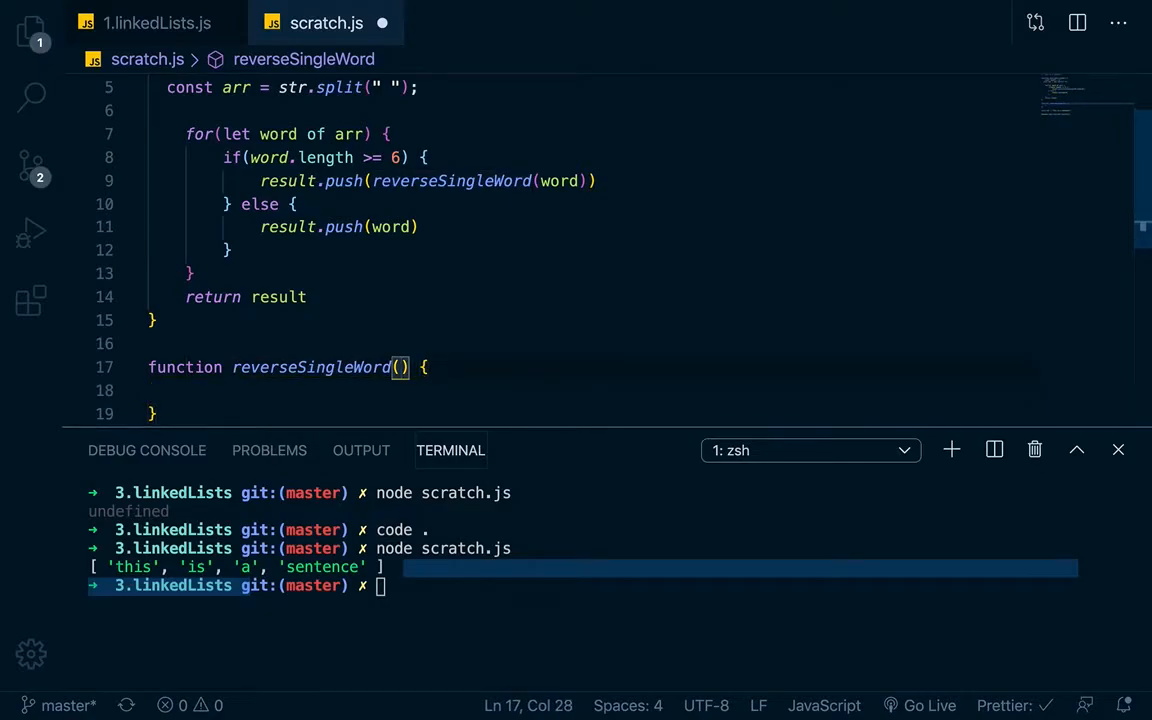
type("word")
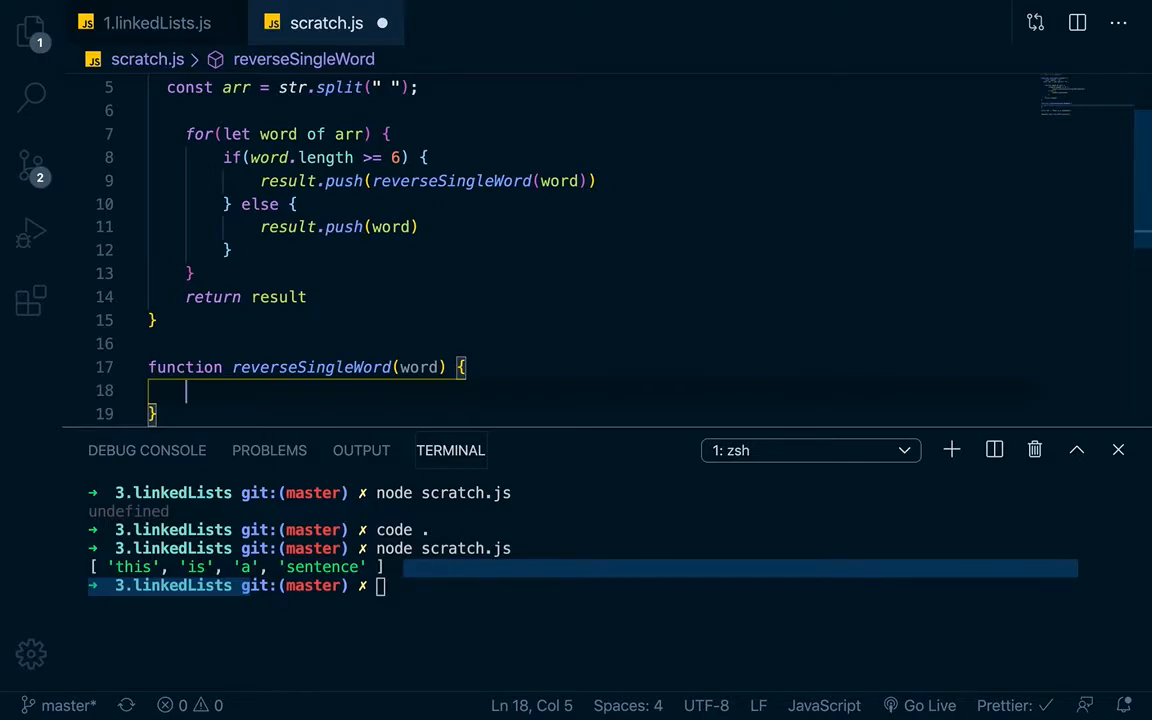
- Return [...word].reduce((acc, char) => { }) from the helper
type("return")
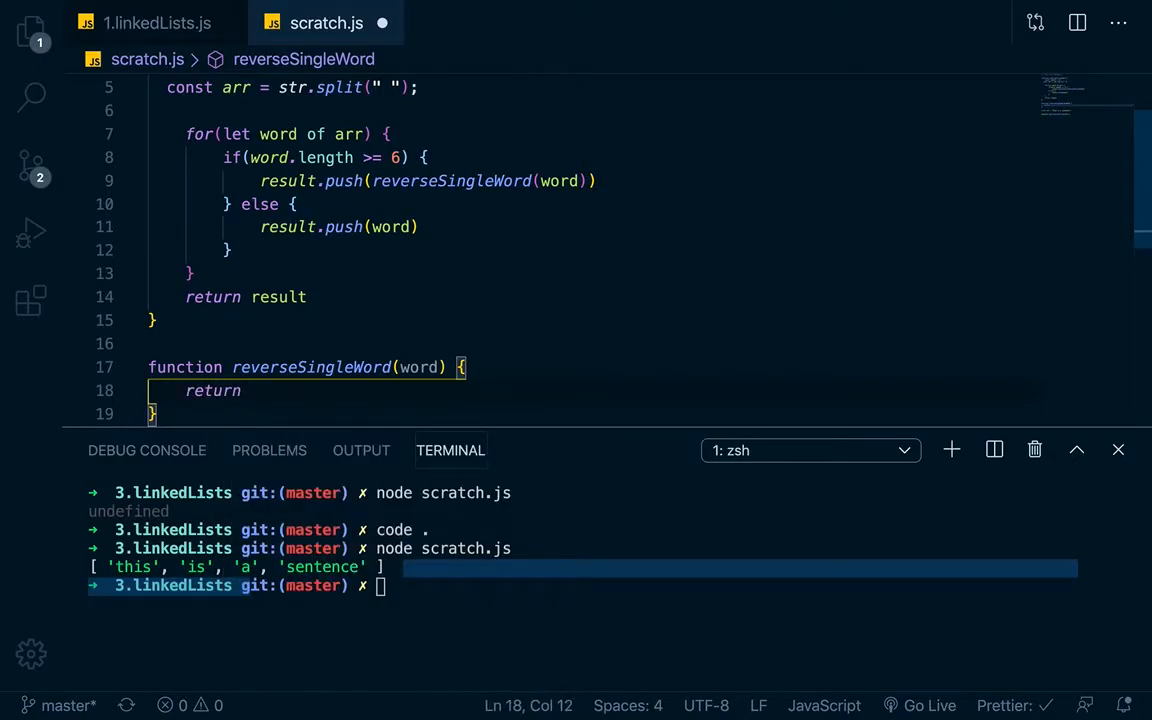
type("[...")
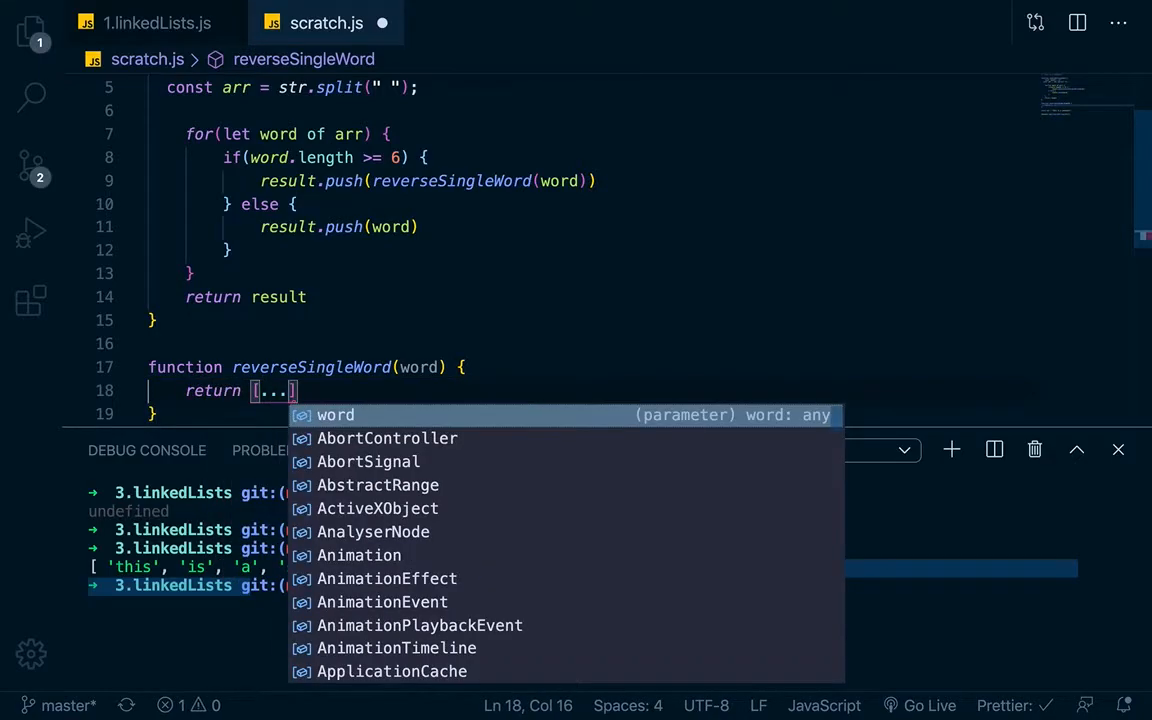
type("w")
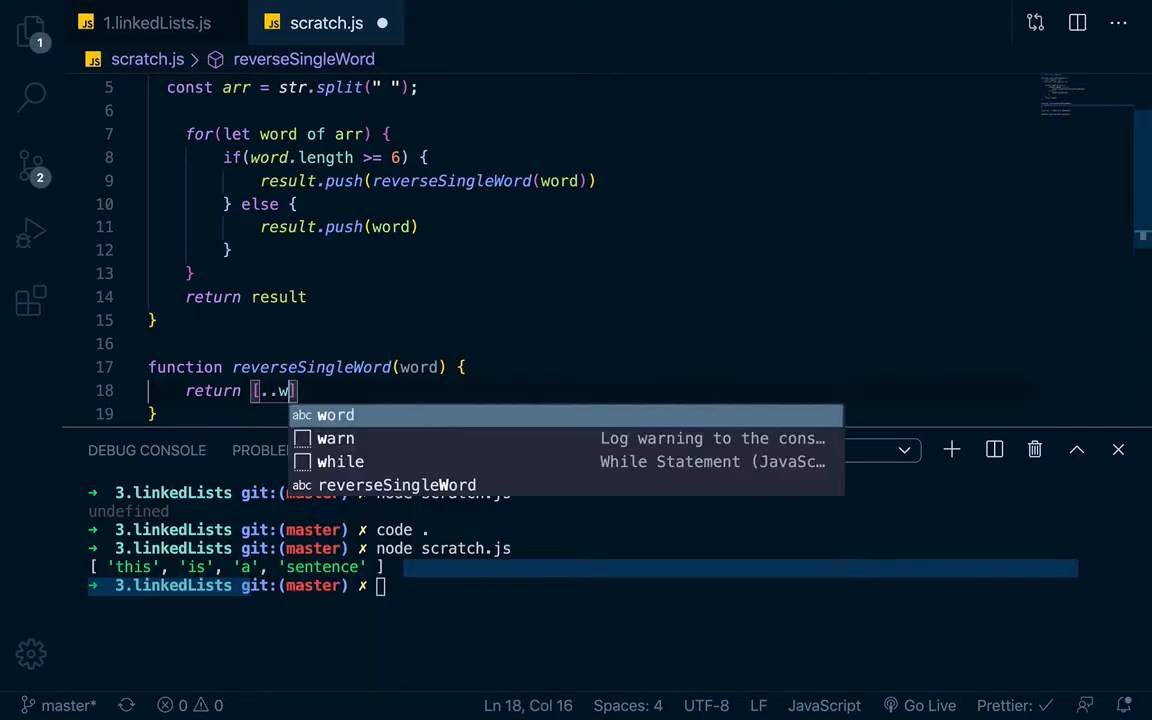
type("ord].")
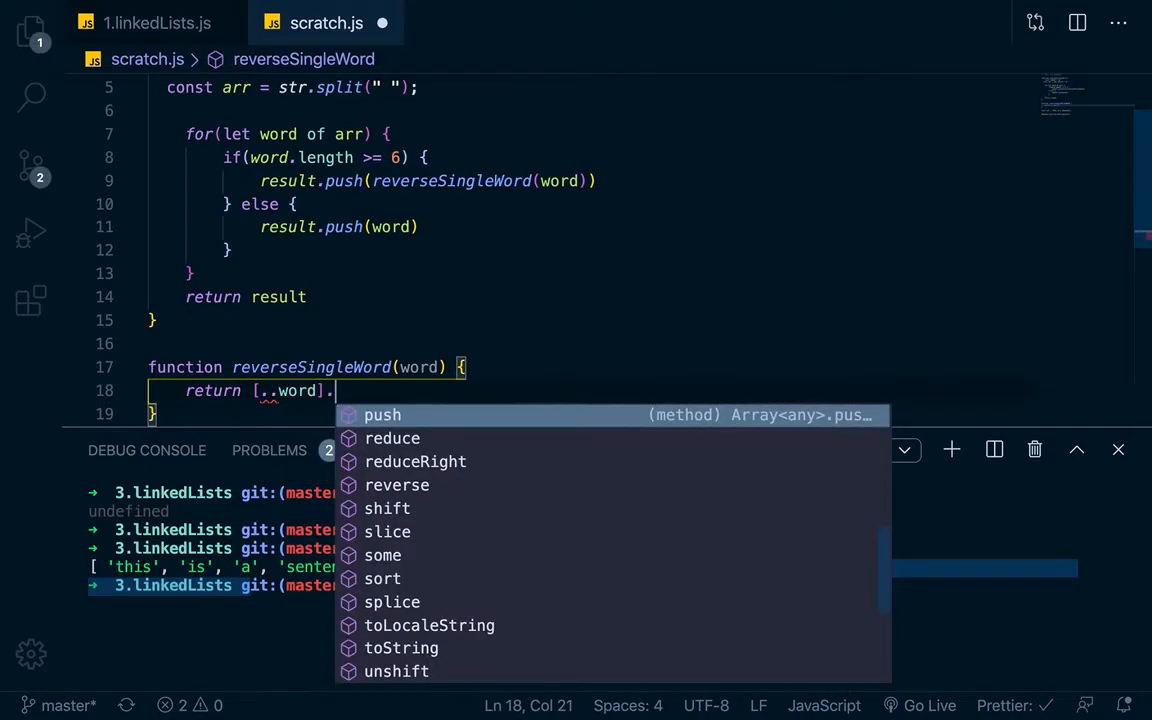
type("reduce(")
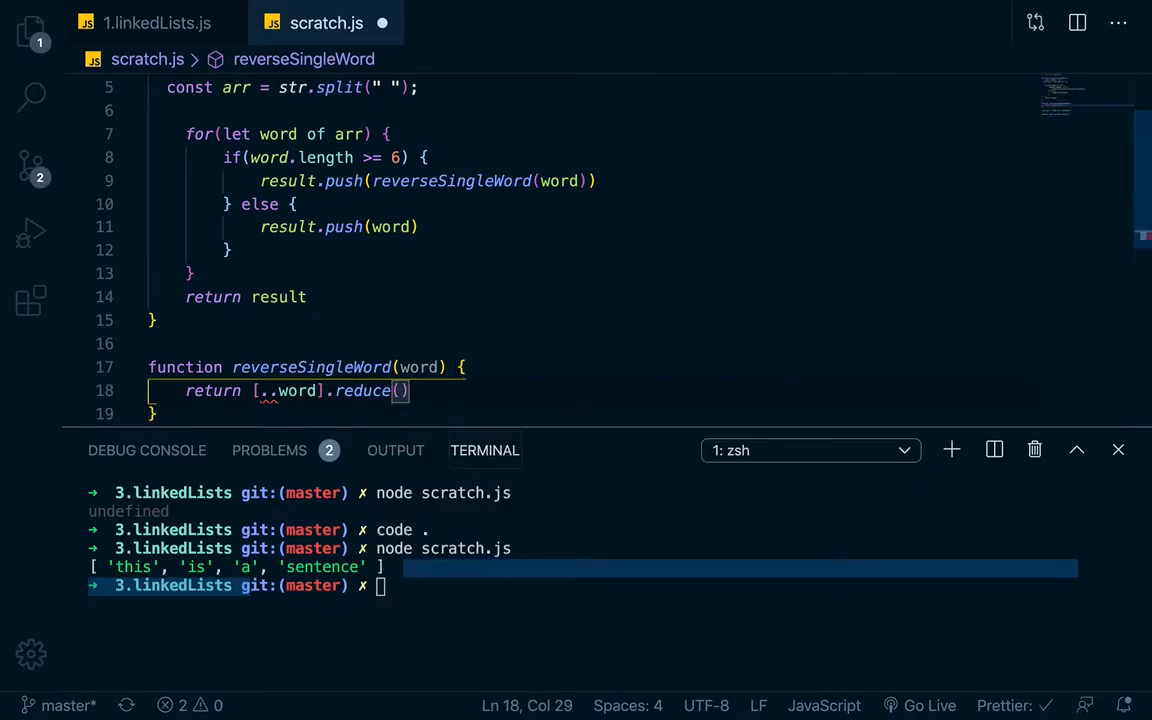
type("(")
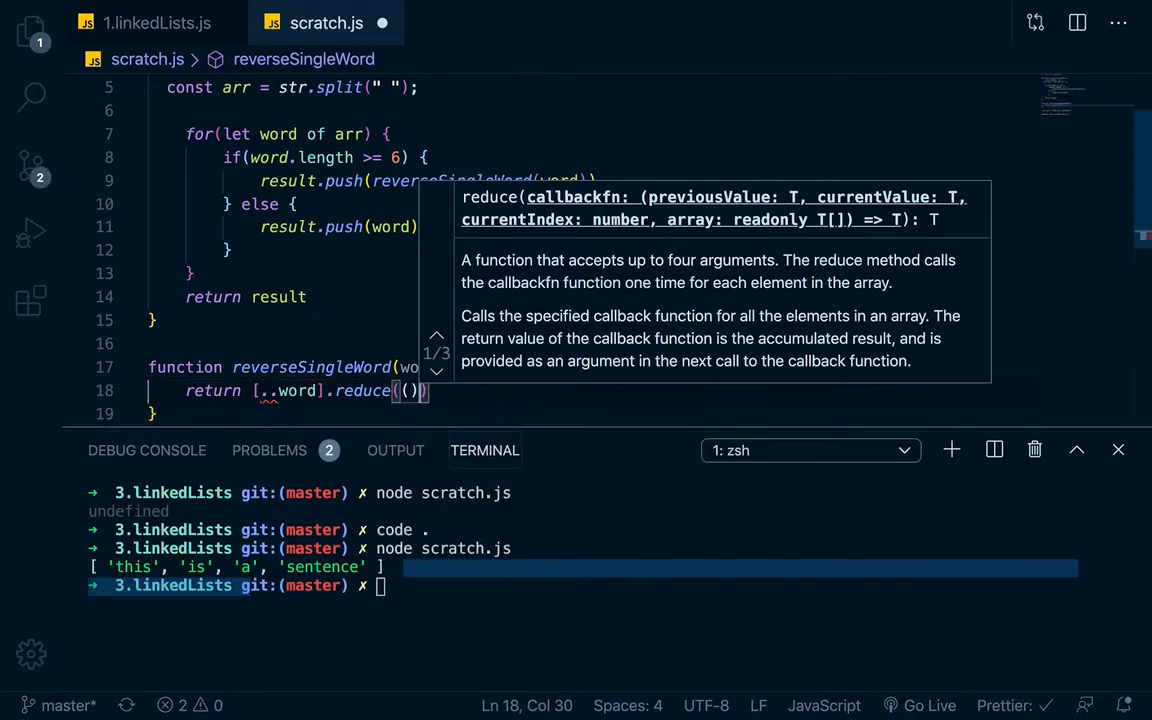
type("acc,")
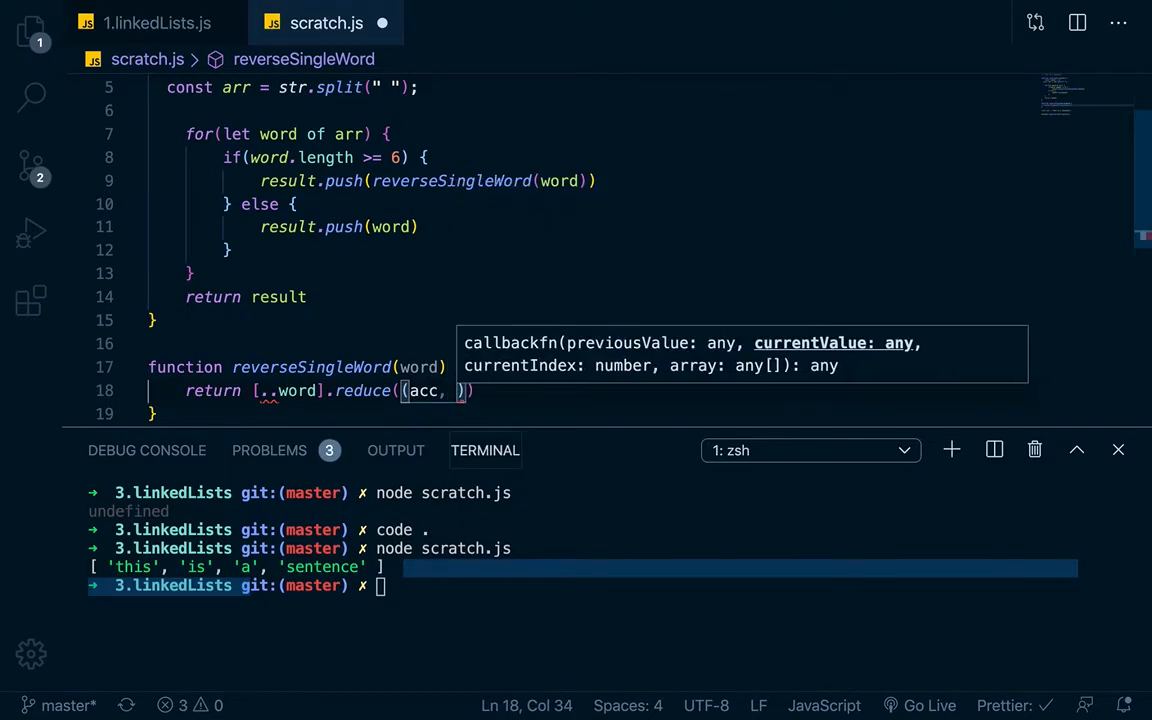
type("char")
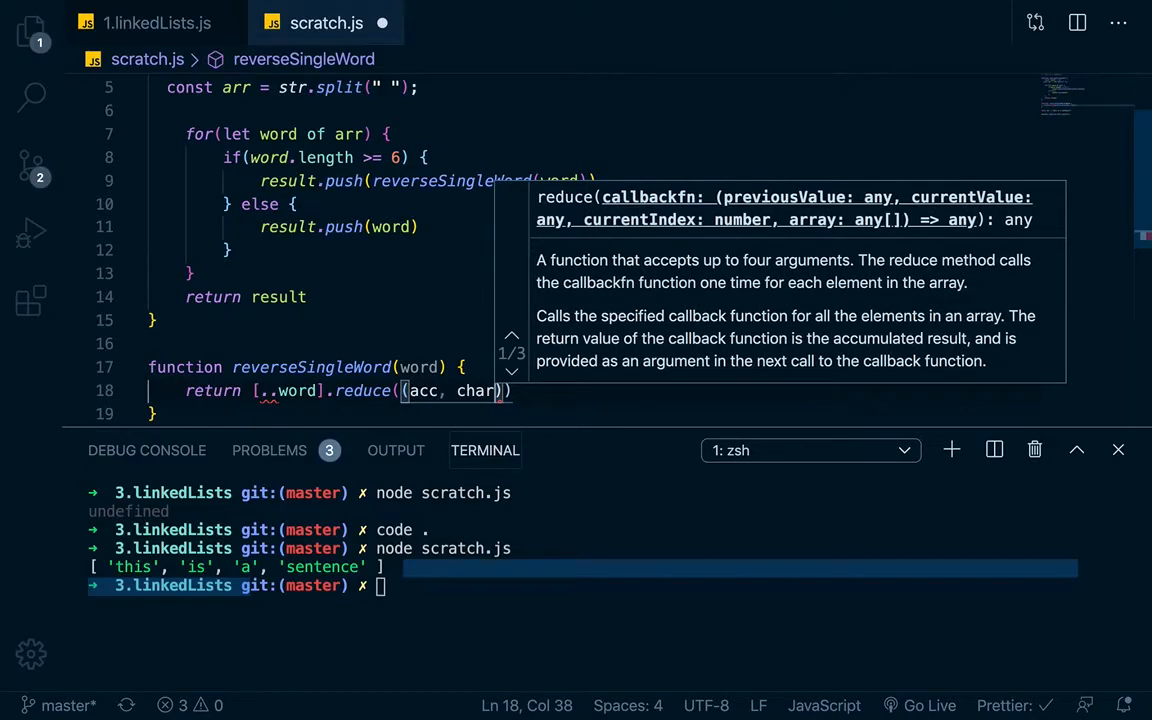
type("=>")
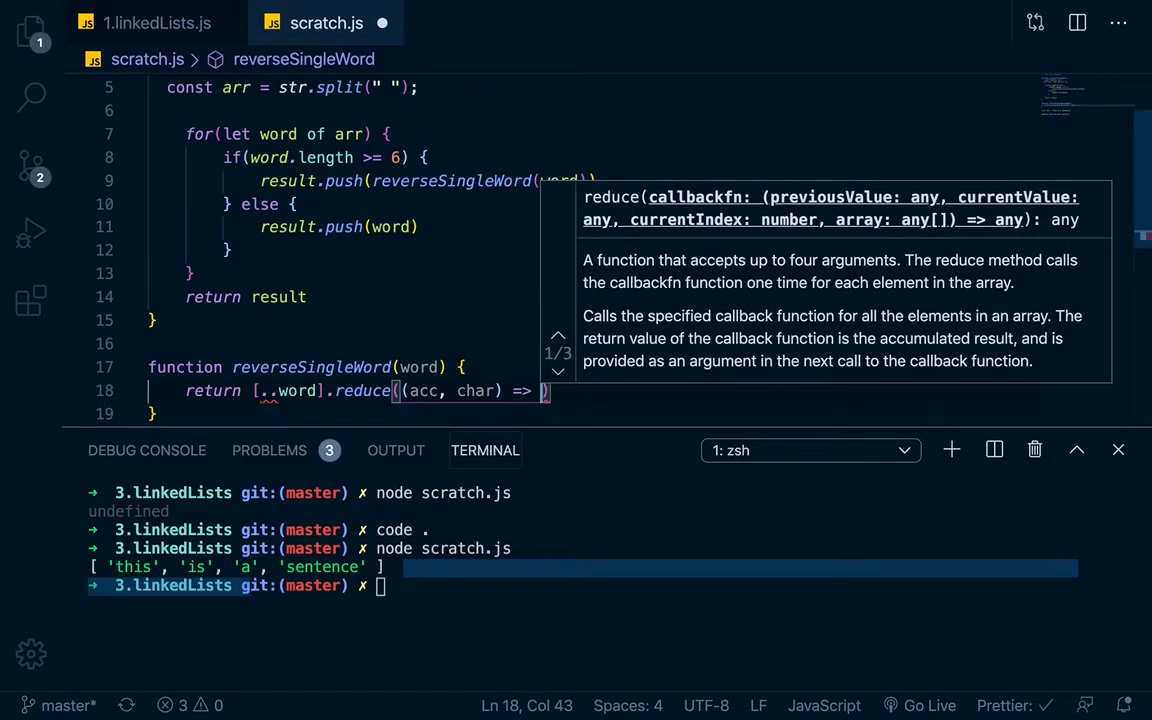
type("{")
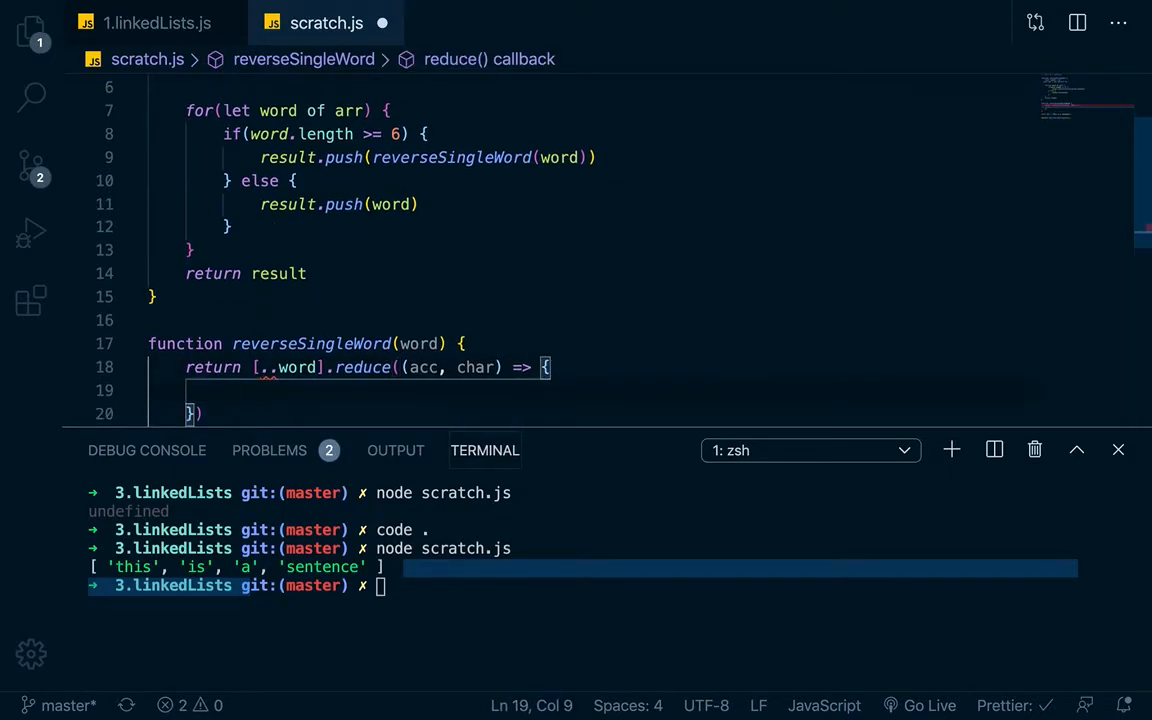
- Write char + acc inside the reduce callback body
left_click(260, 367)
type(".")
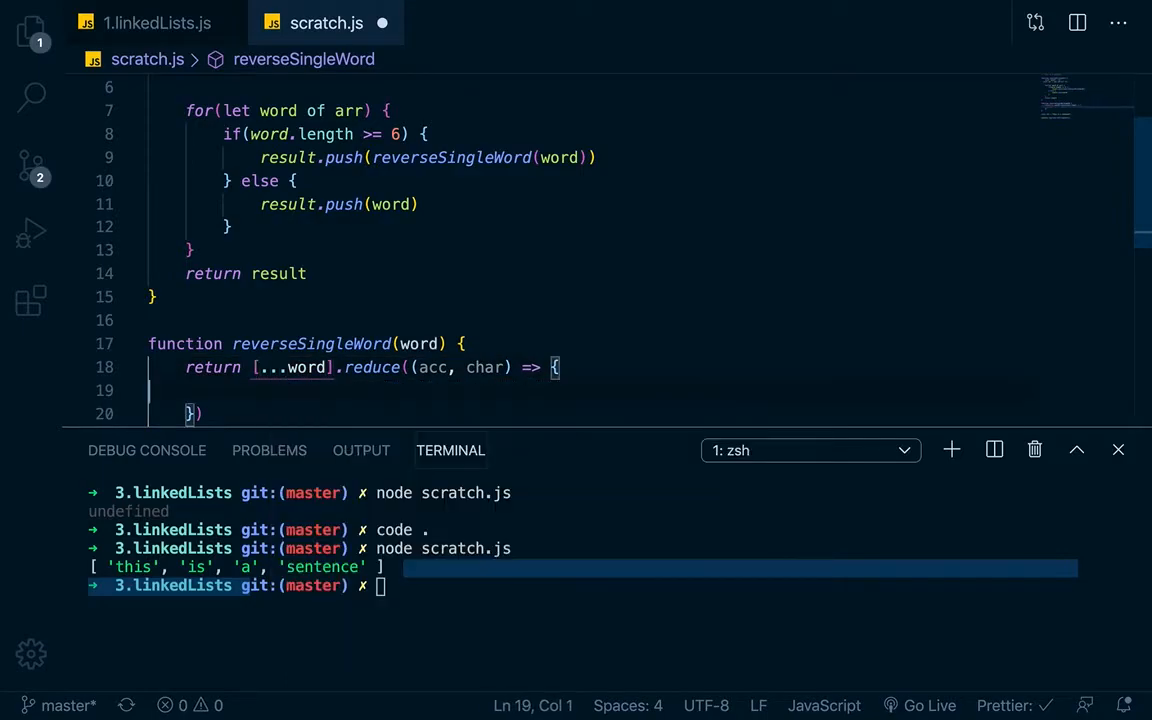
left_click(220, 390)
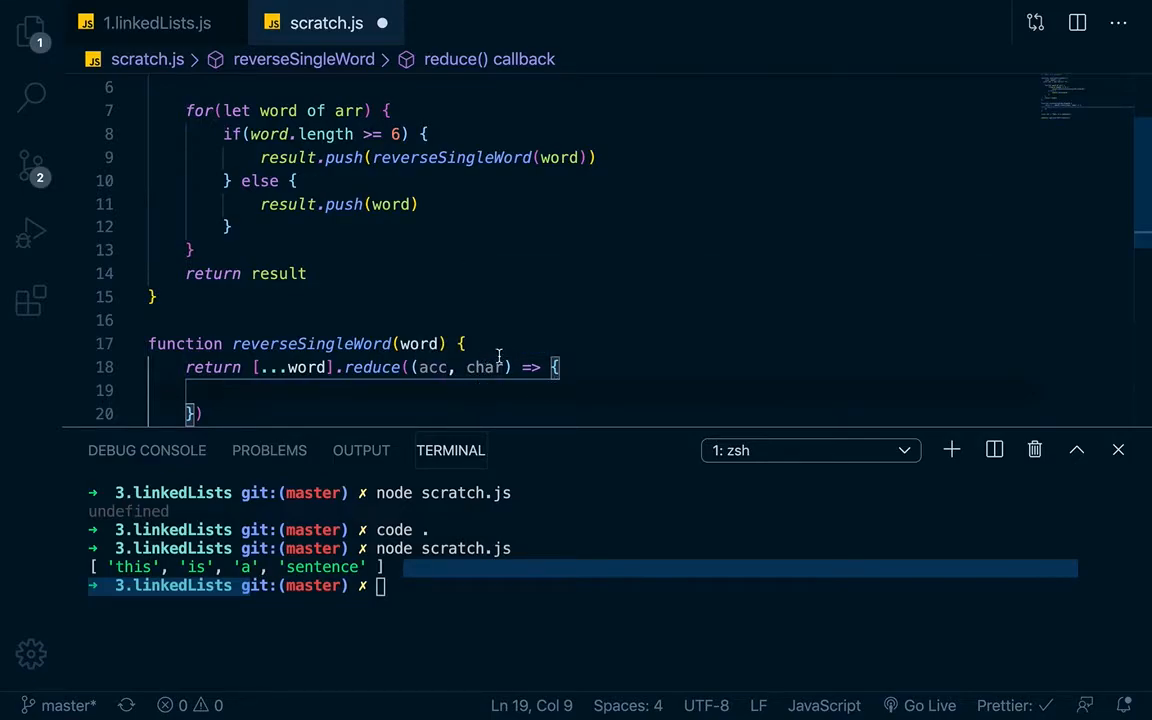
type("char")
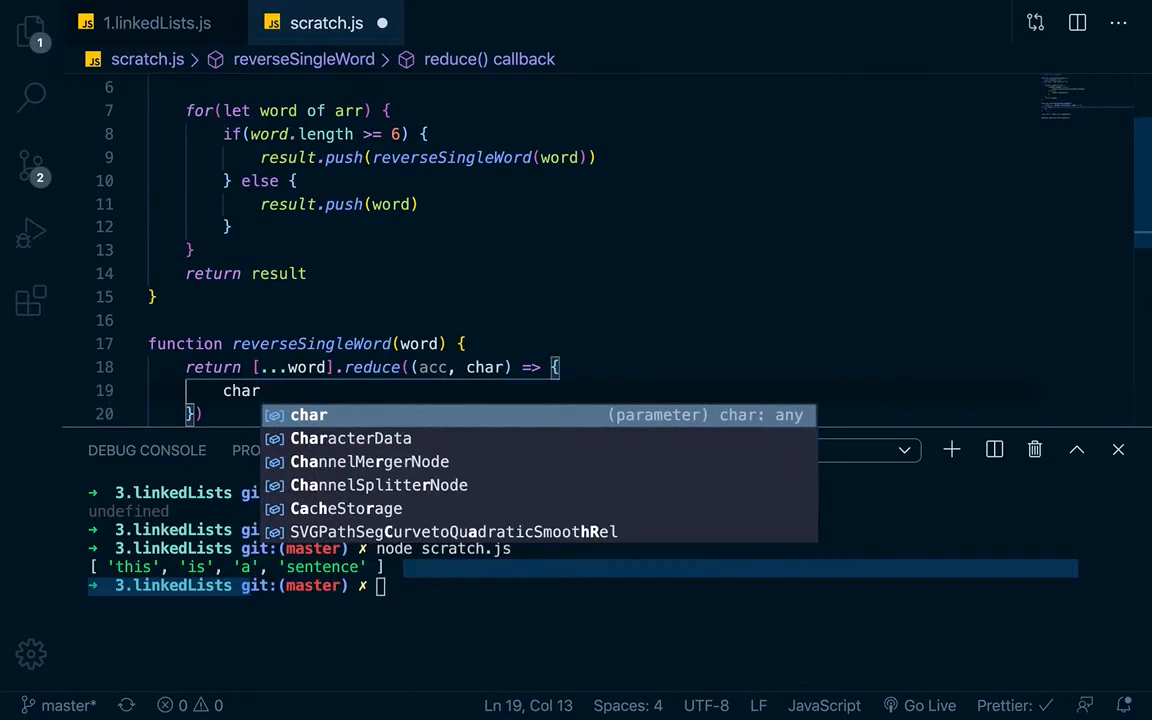
type("+ acc")
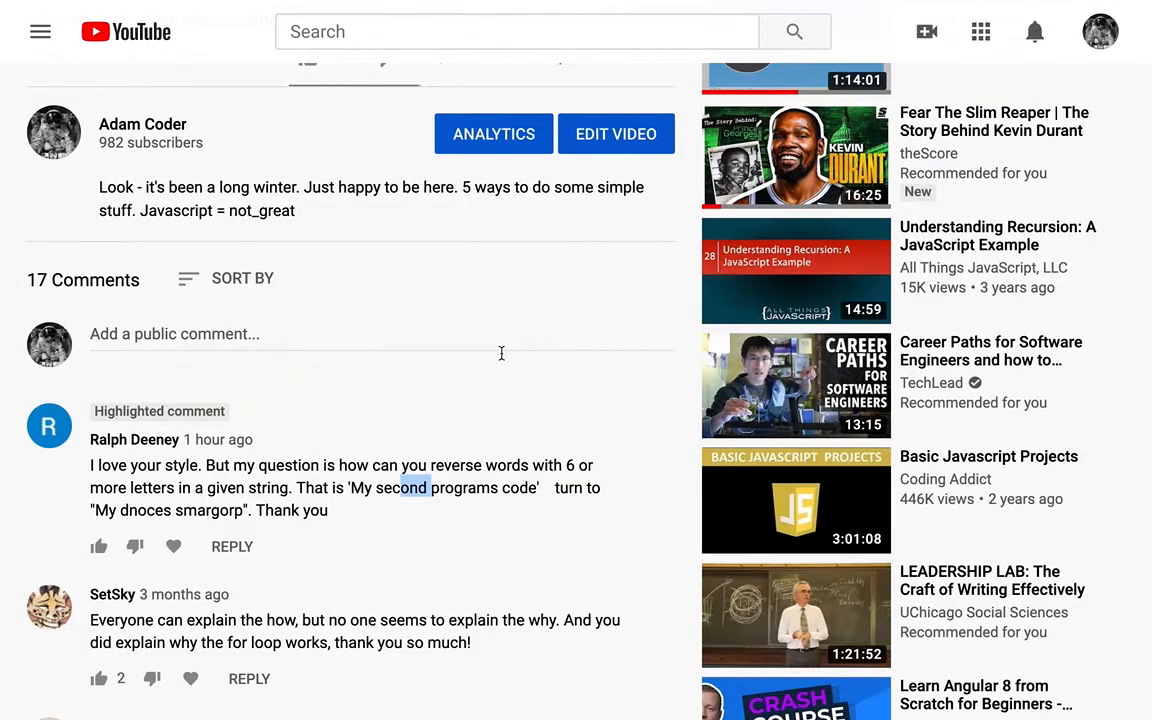
- Skip the string-reversal video forward to the reverse5 reduce example and resume playback
scroll("up", 3)
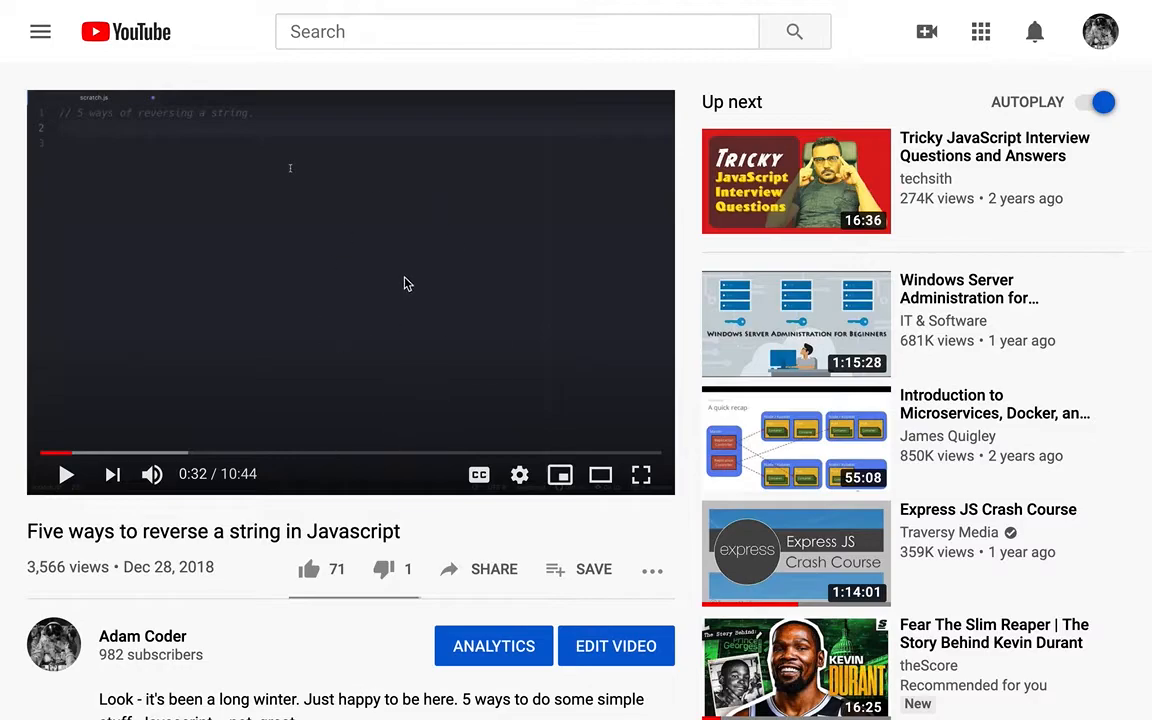
left_click(66, 474)
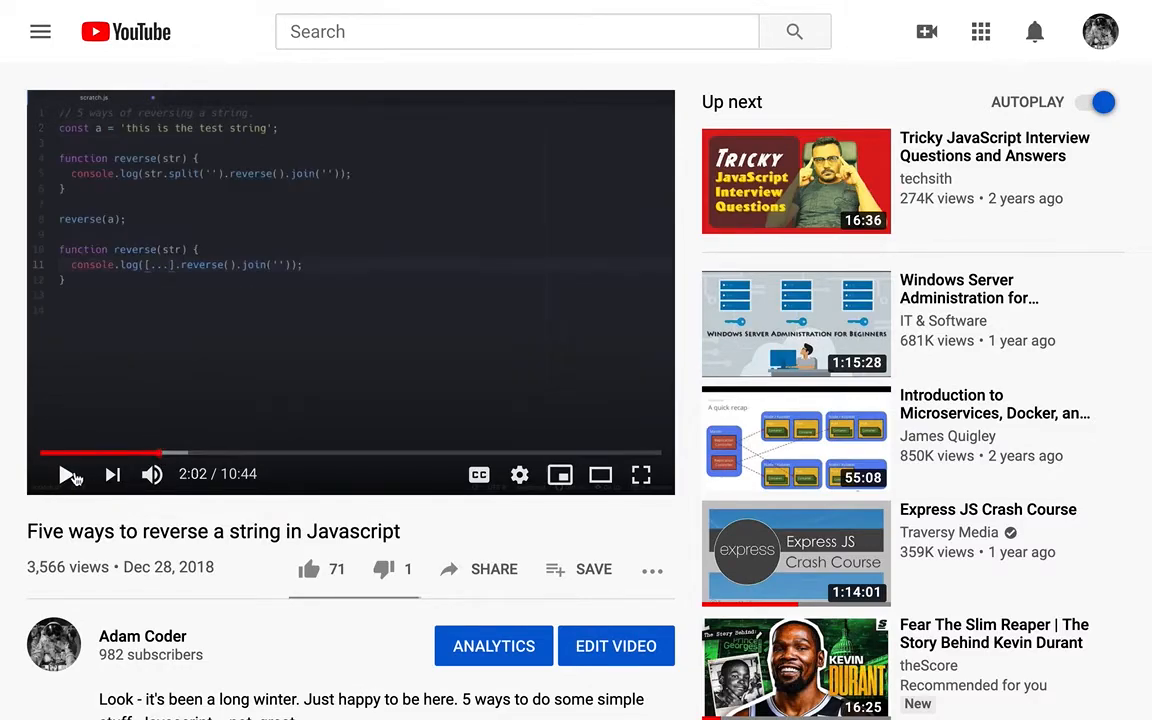
left_click(69, 474)
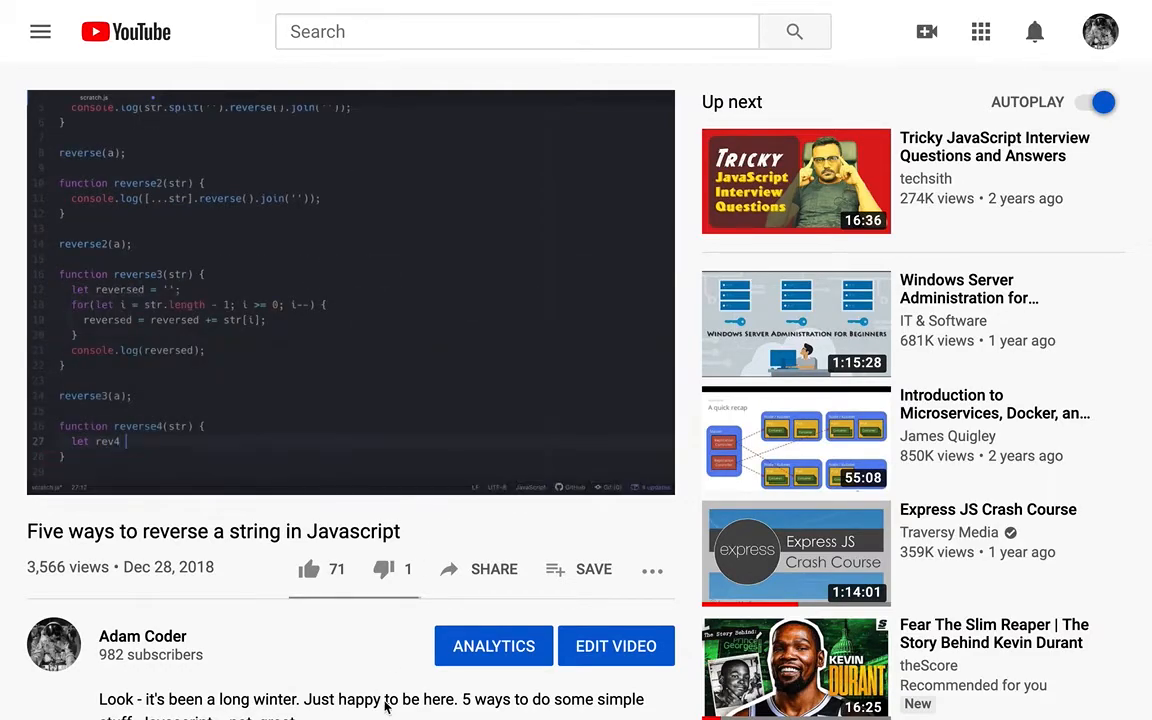
mouse_move(415, 457)
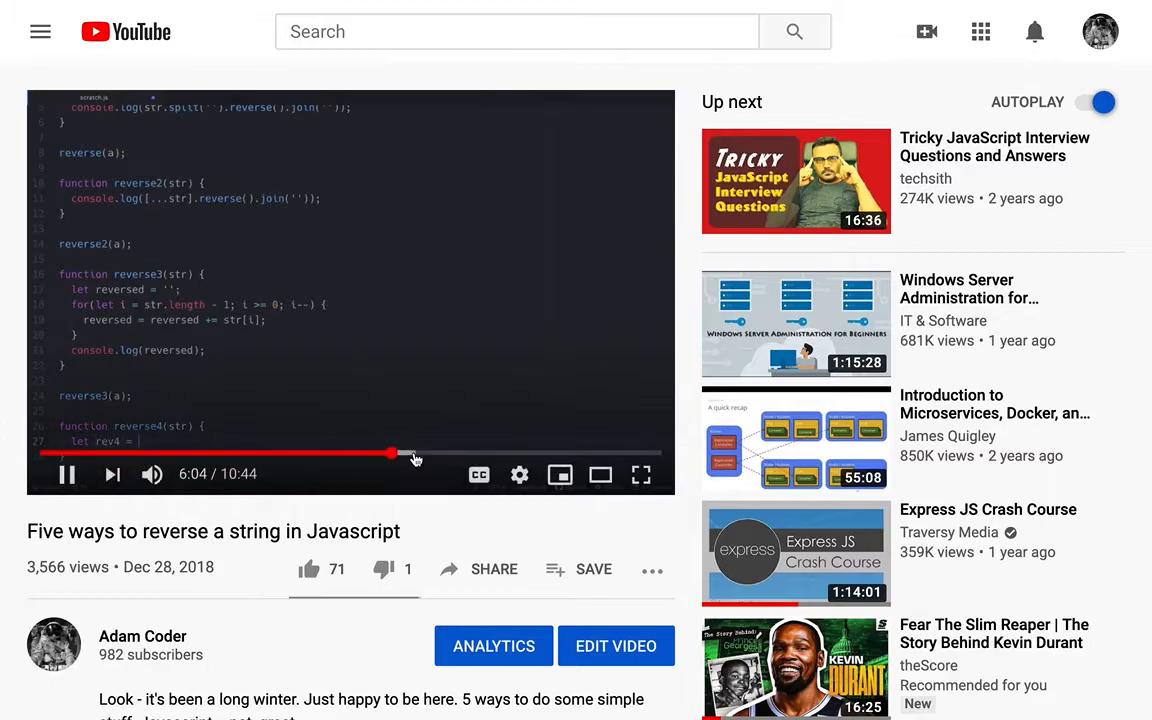
left_click(474, 455)
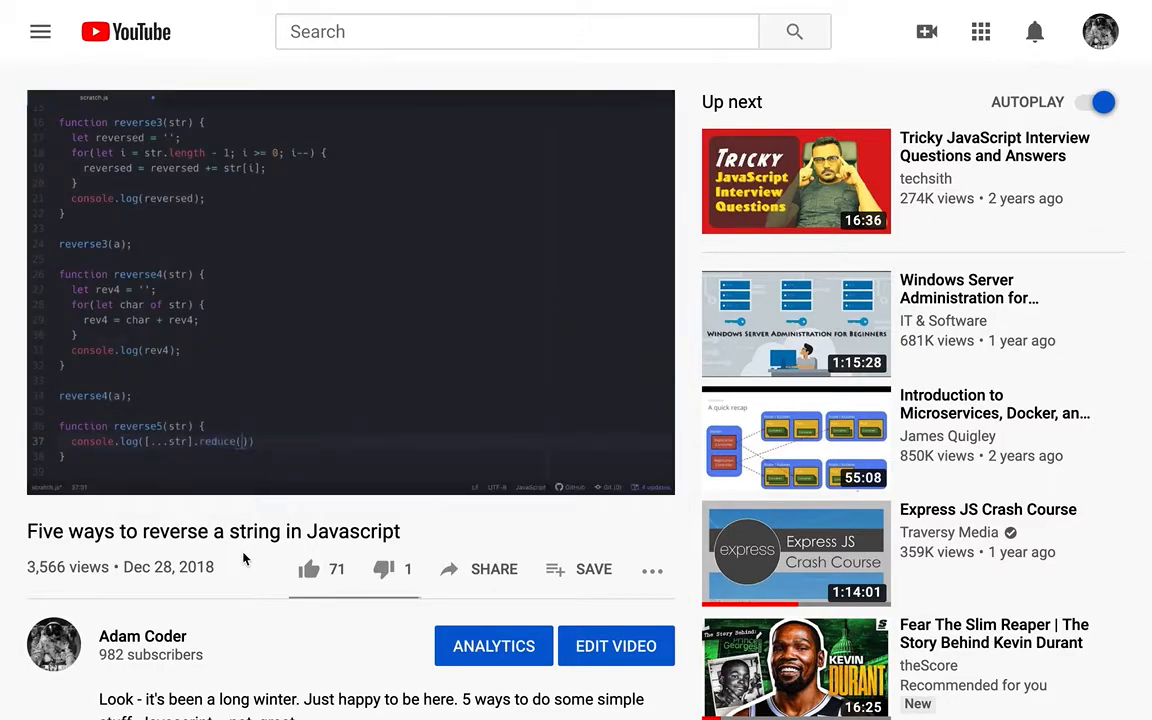
mouse_move(365, 518)
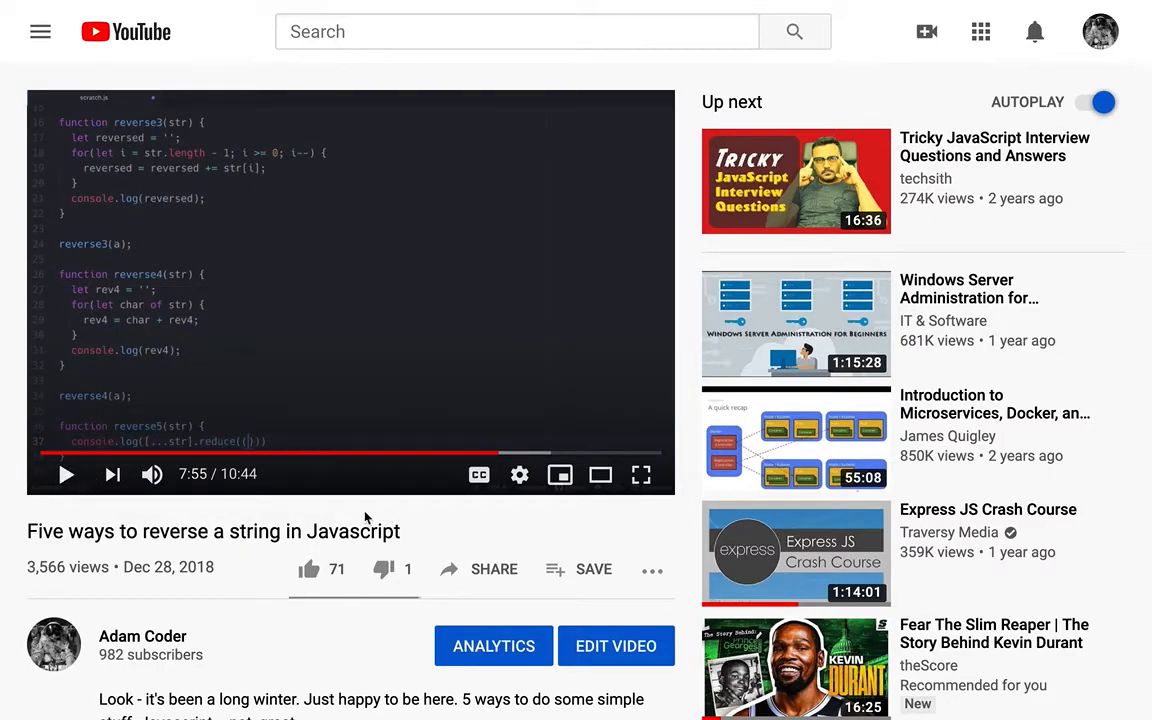
mouse_move(545, 432)
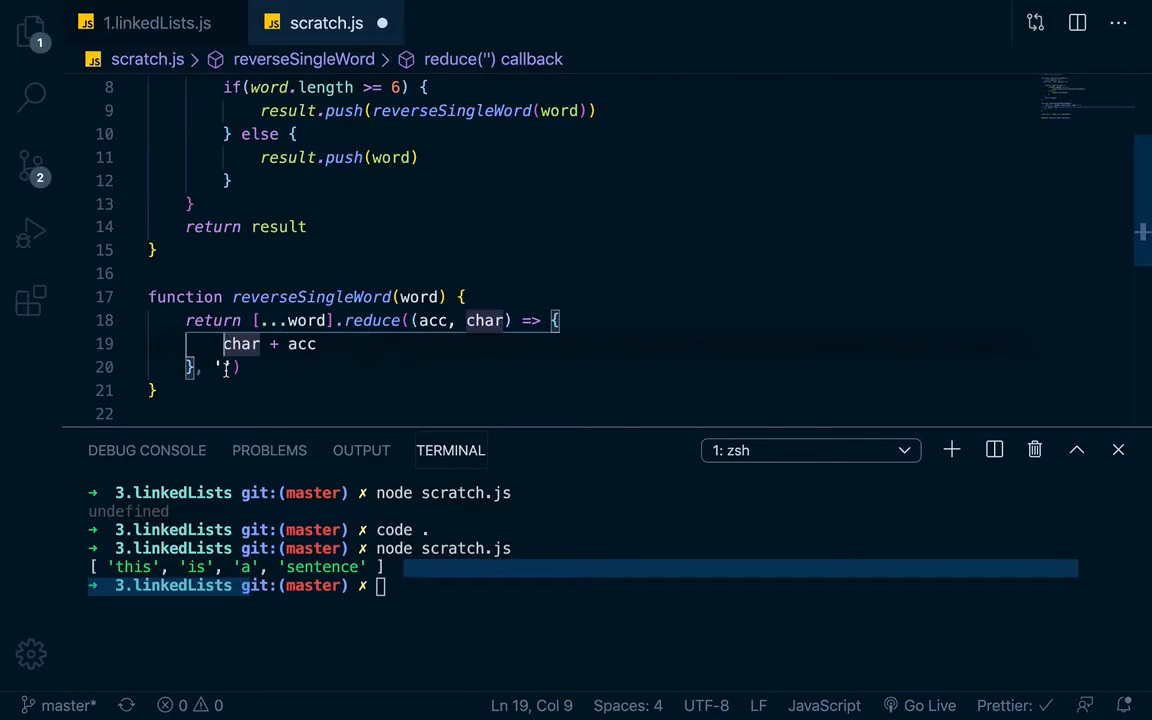
- Return char + acc from the reduce callback in reverseSingleWord, then rerun scratch.js in the terminal
type("return")
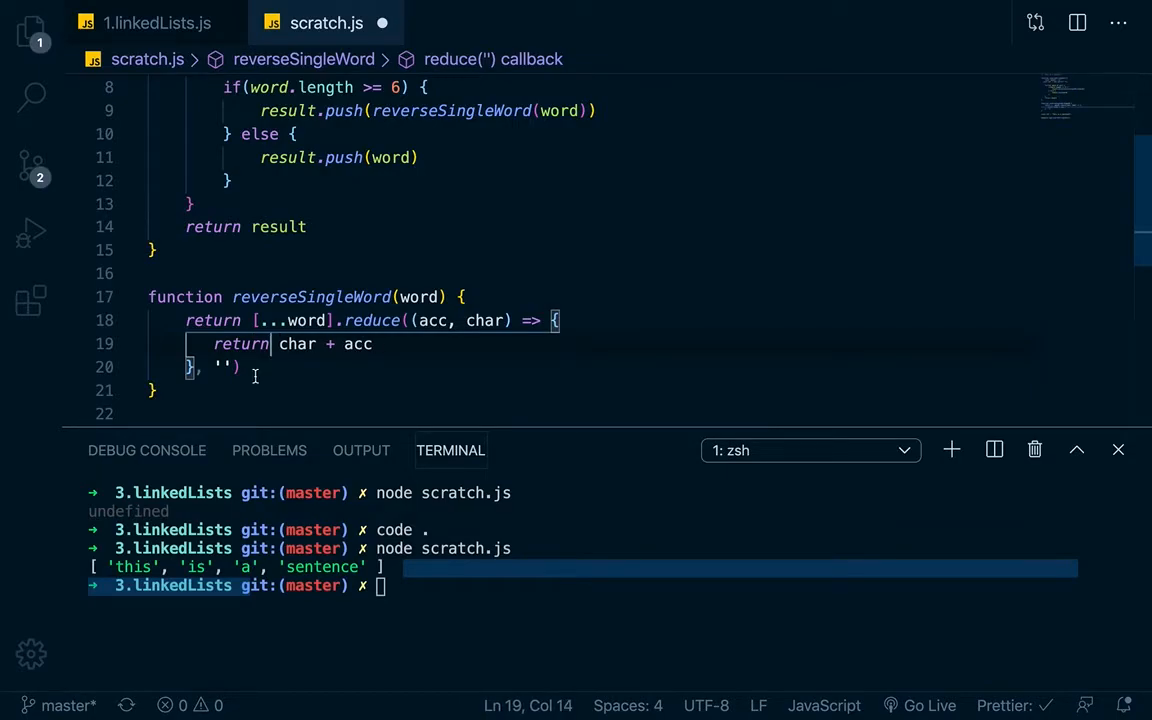
scroll("up", 3)
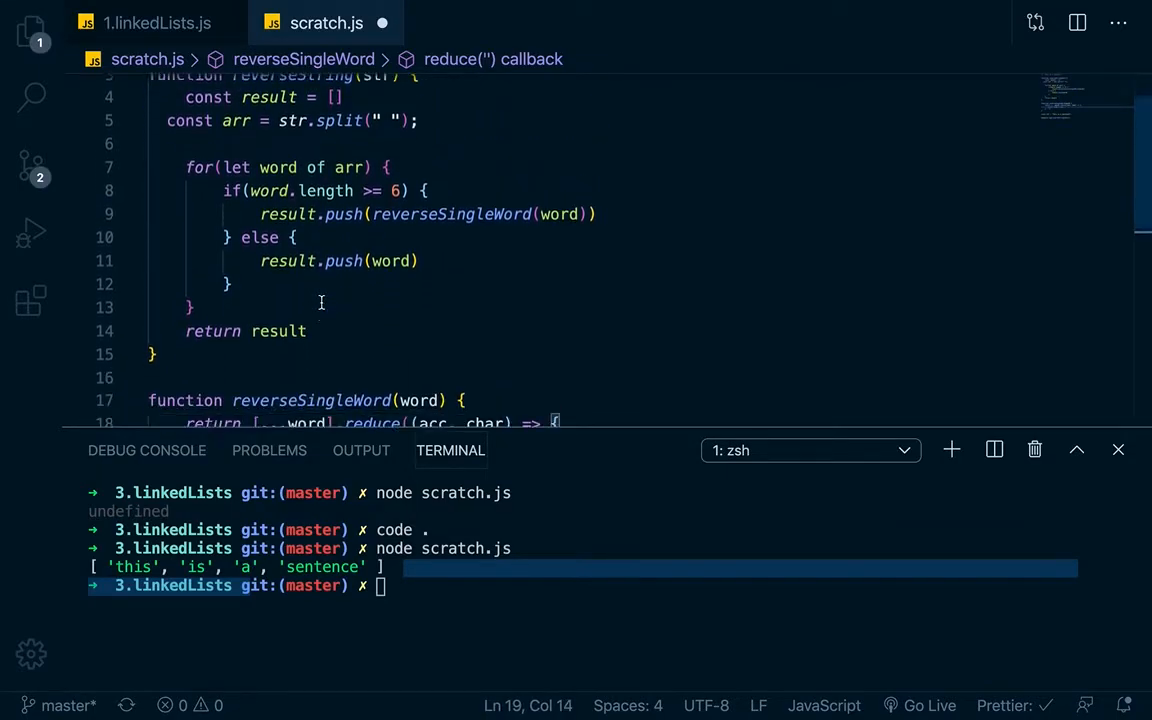
scroll("down", 3)
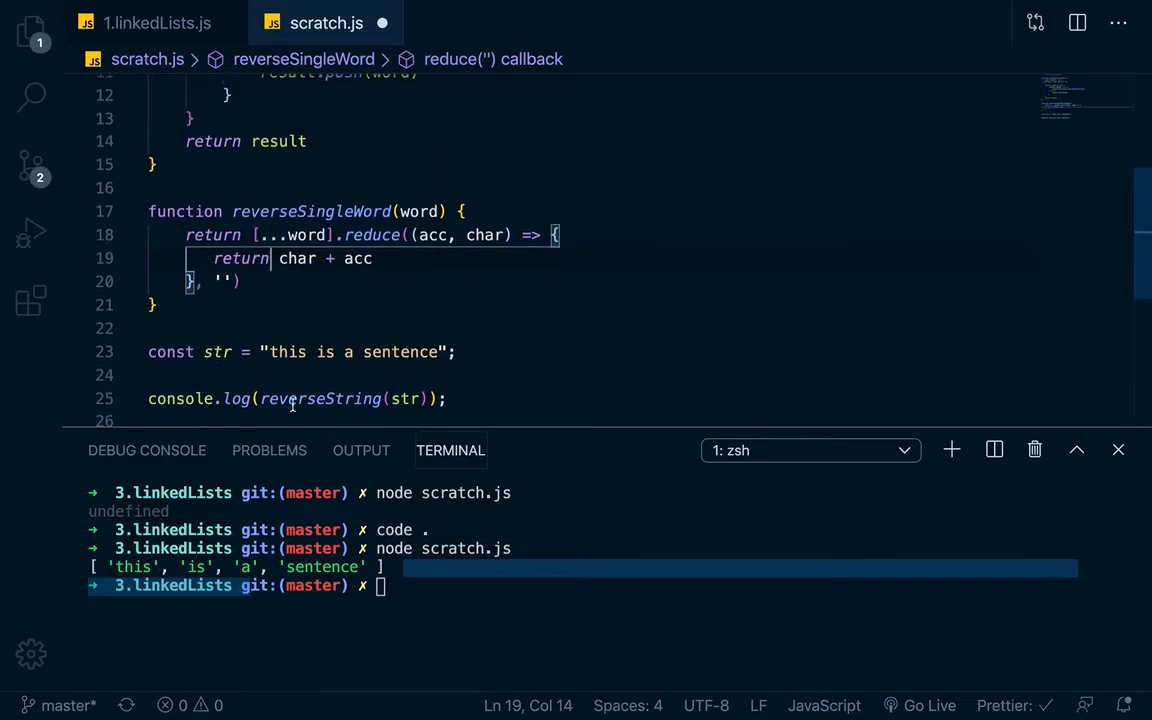
scroll("up", 3)
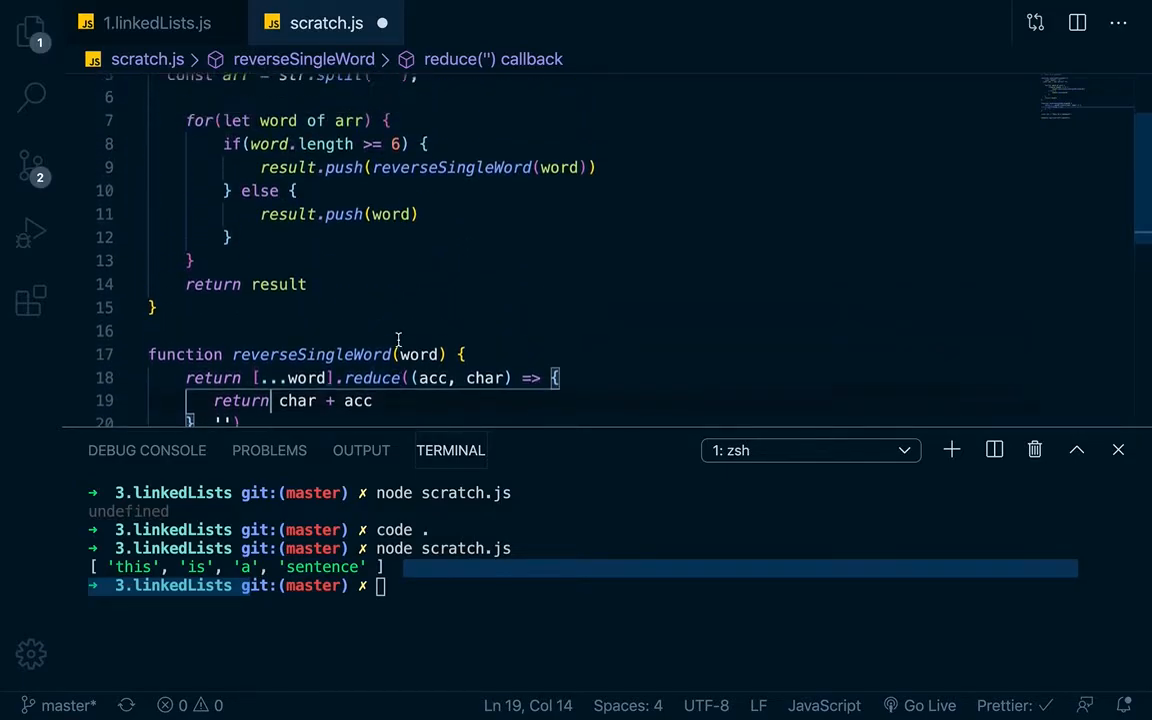
scroll("up", 3)
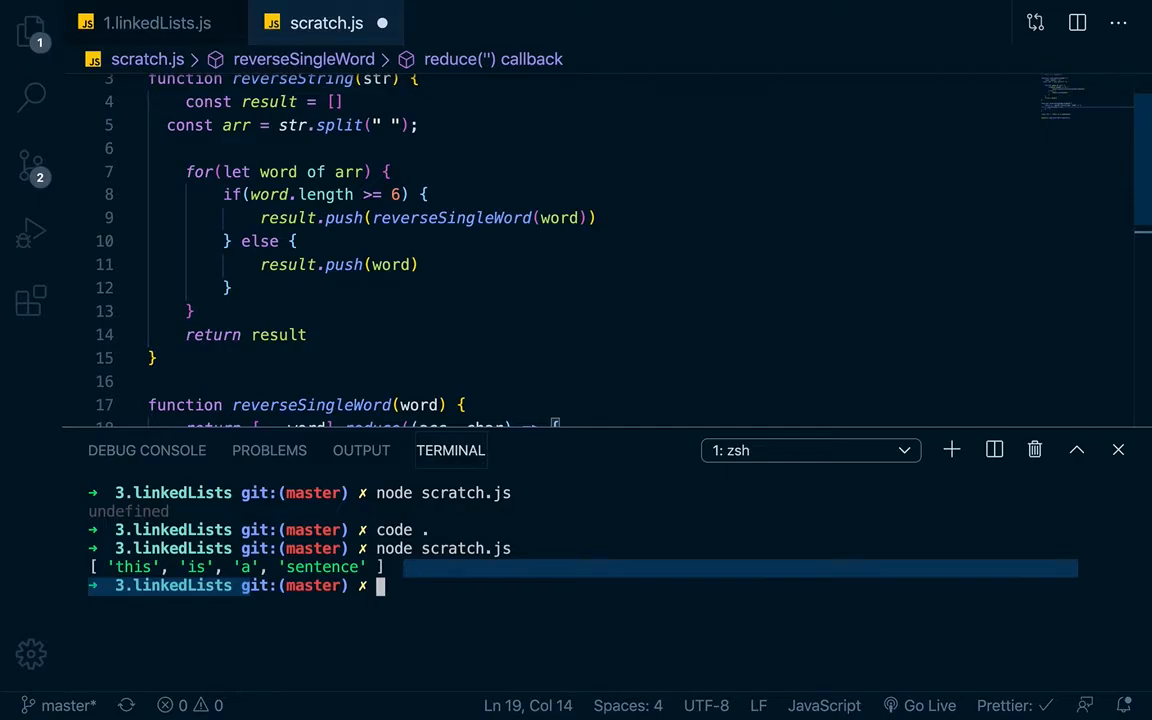
left_click(1118, 449)
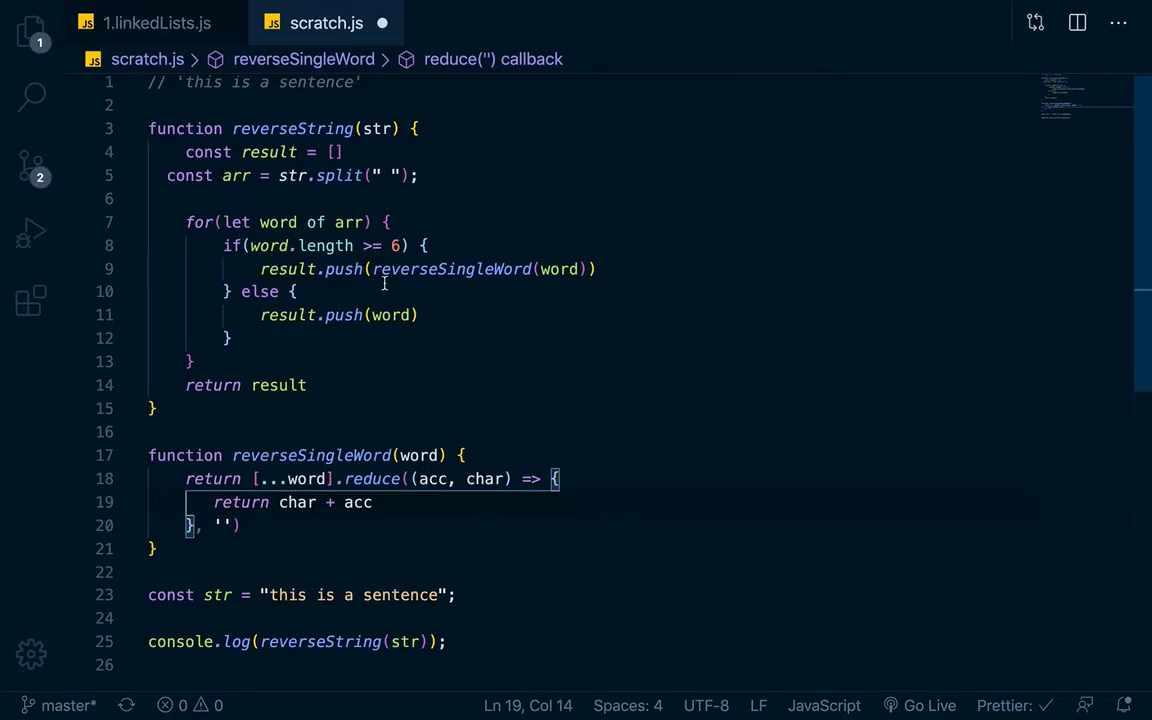
mouse_move(310, 283)
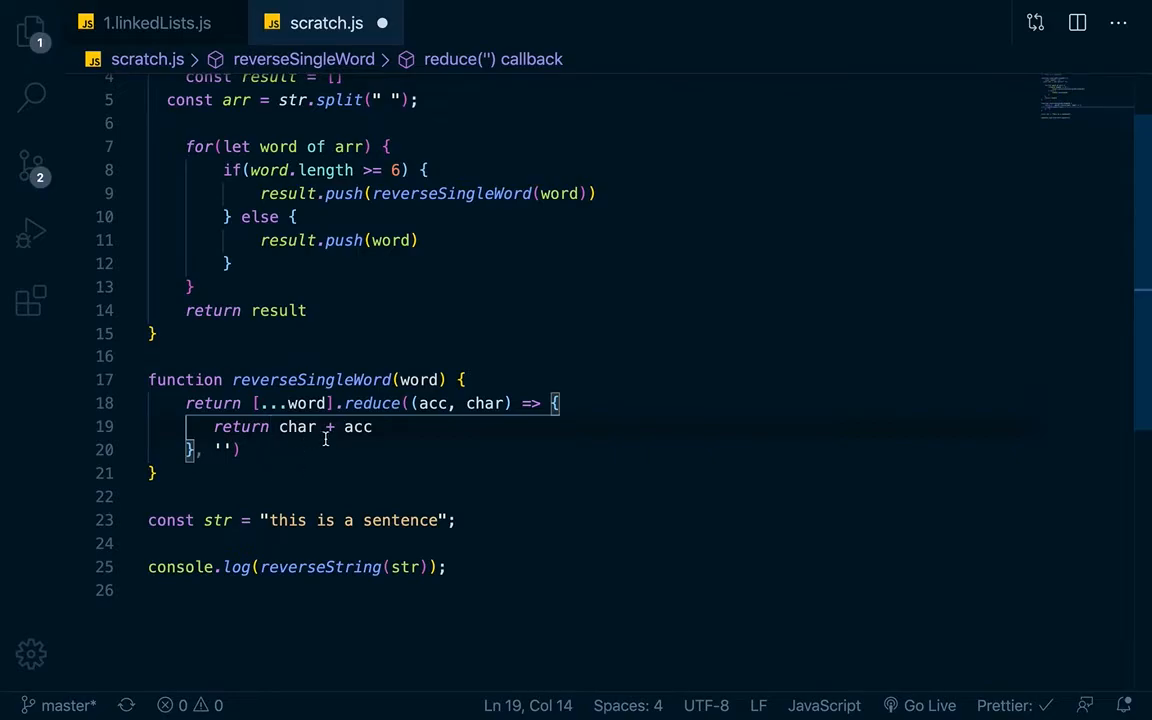
mouse_move(313, 287)
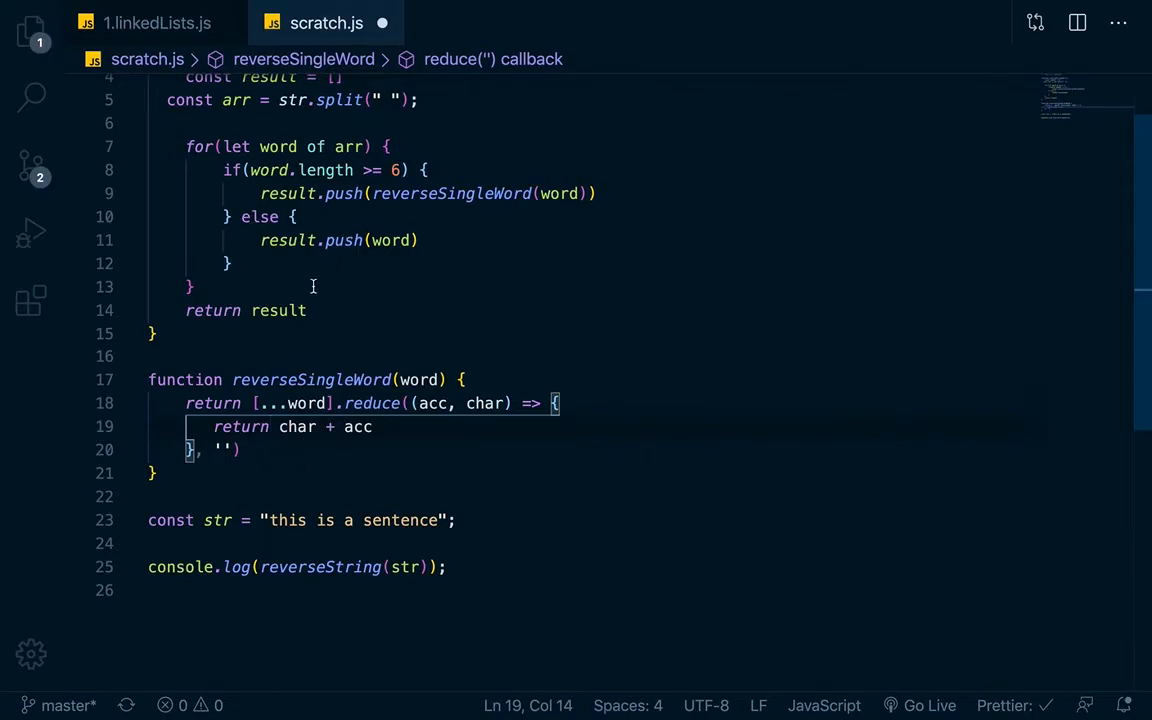
scroll("down", 3)
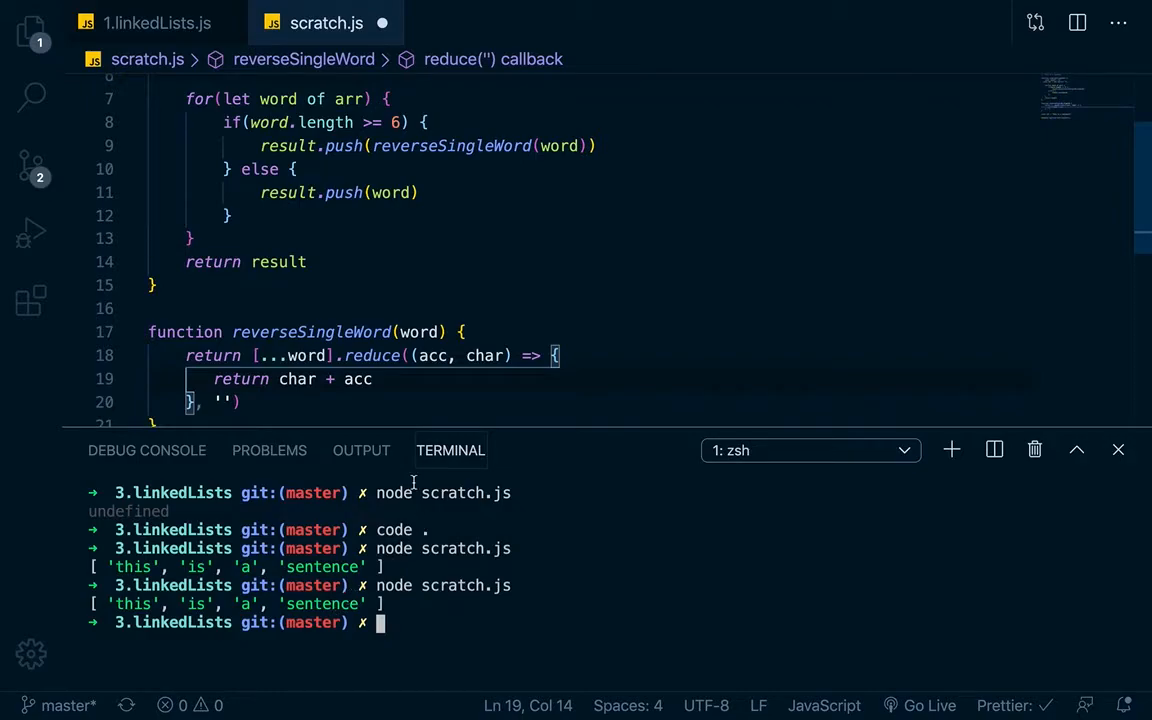
- Scroll through scratch.js to review reverseSingleWord before replacing the old log line
scroll("up", 3)
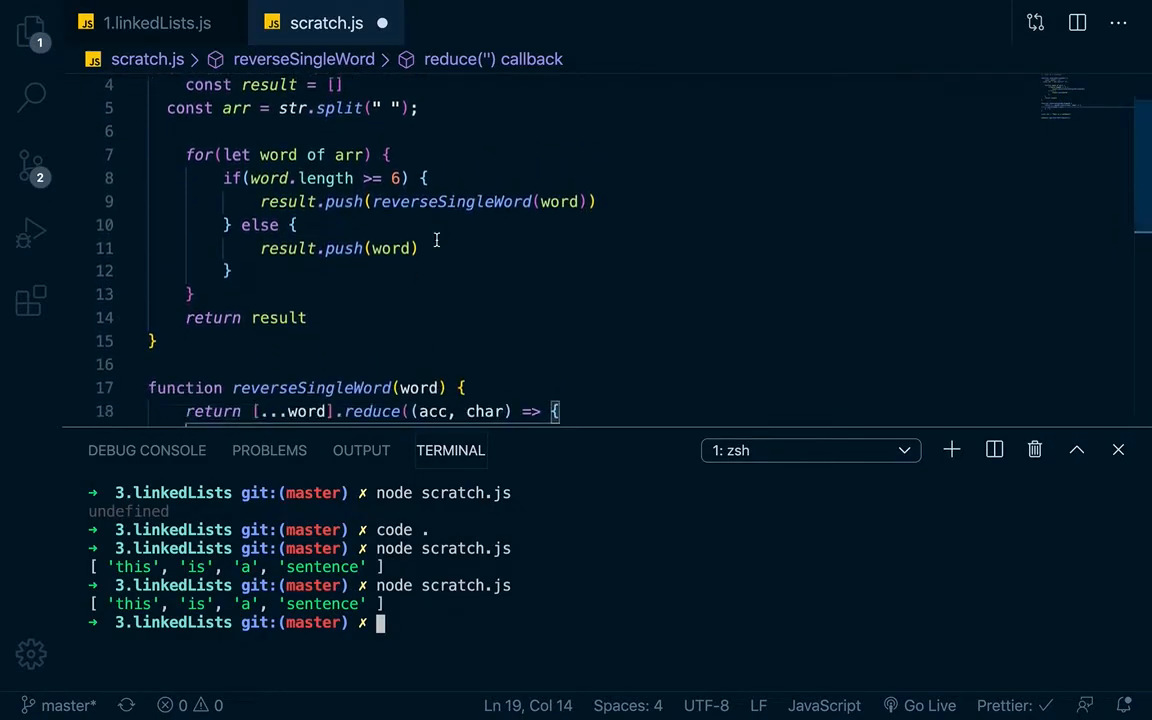
scroll("down", 3)
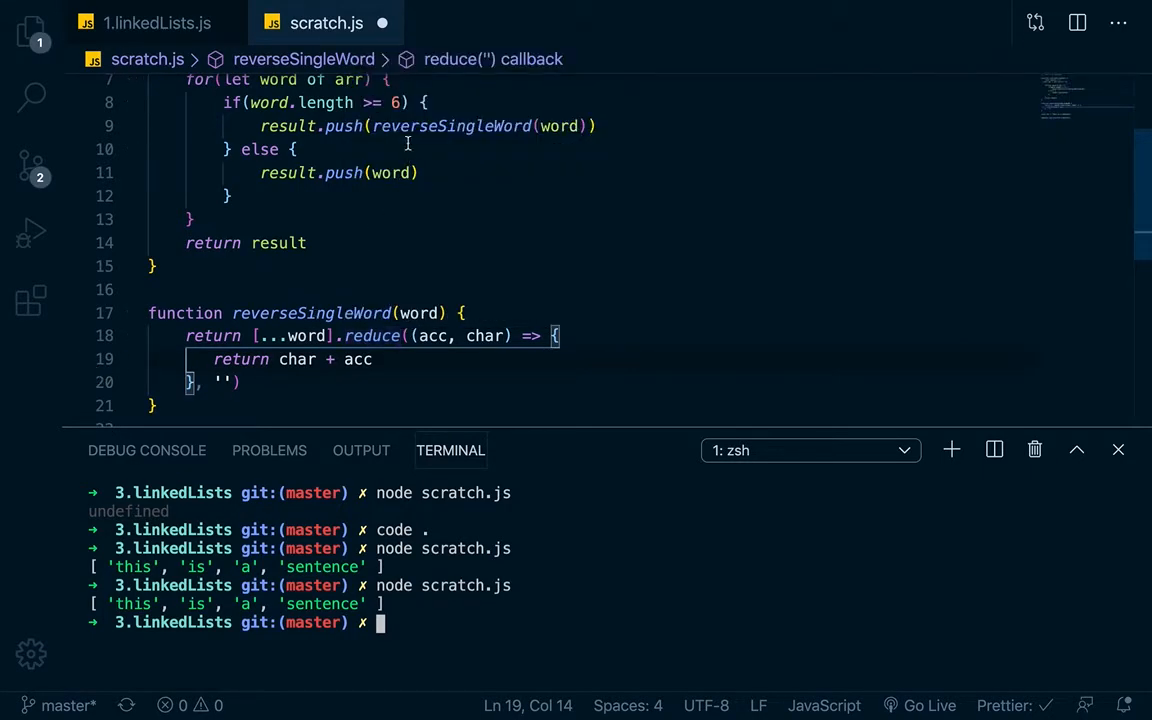
scroll("down", 3)
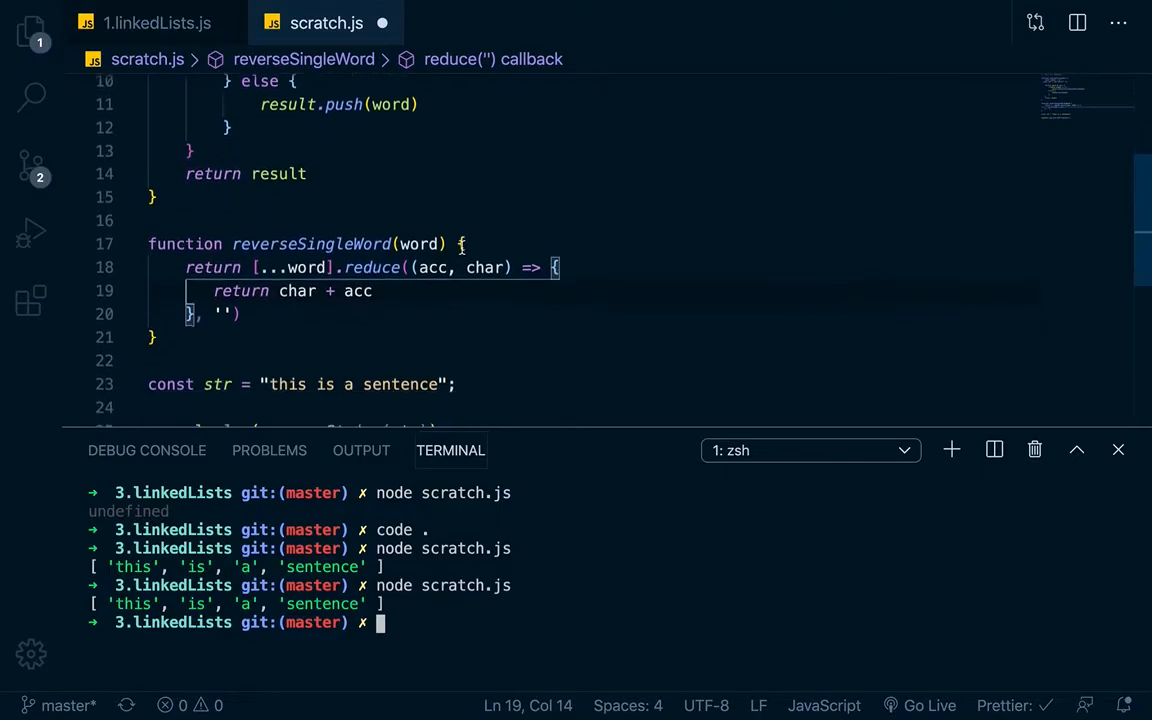
scroll("up", 3)
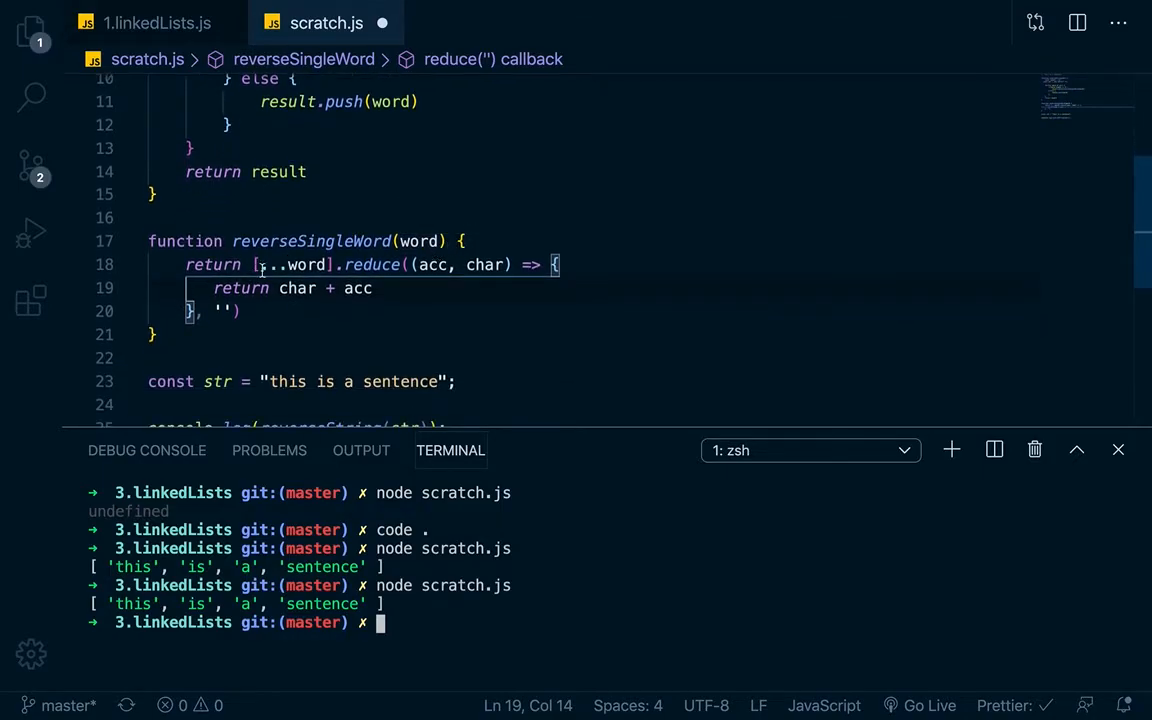
scroll("down", 3)
type("c")
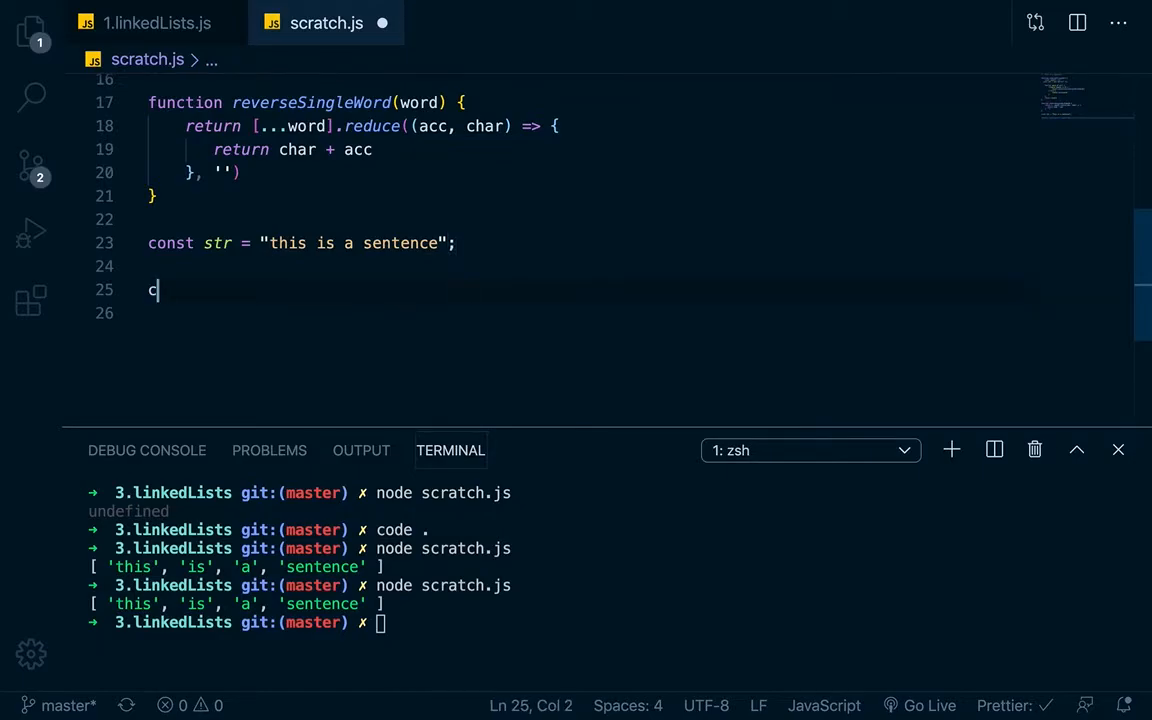
- Log reverseSingleWord("sentence") and run scratch.js so the terminal prints 'ecnetnes'
type("onsole.log")
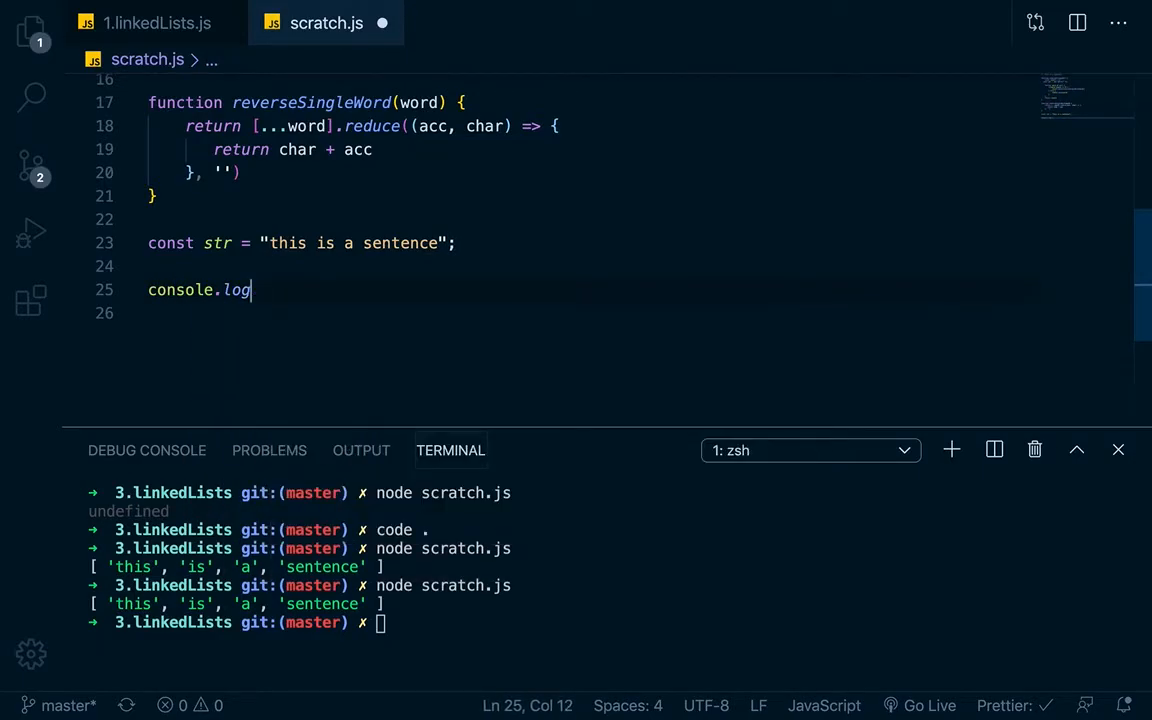
type("(re")
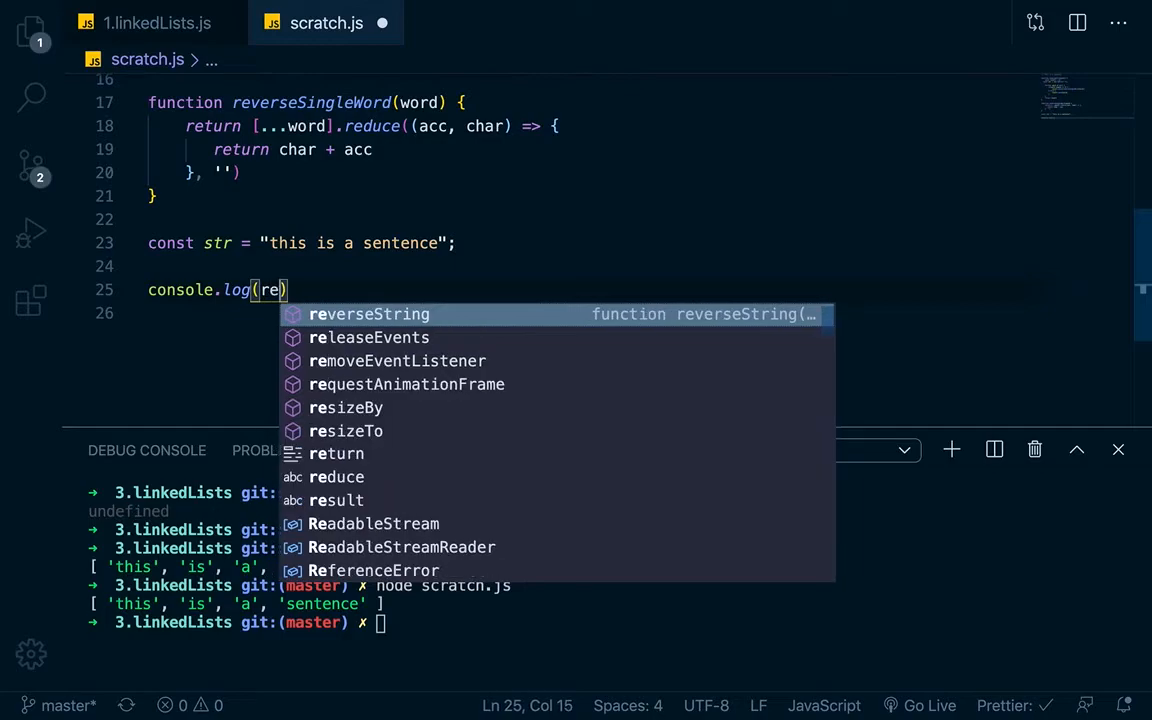
type("verseSingleWord(")
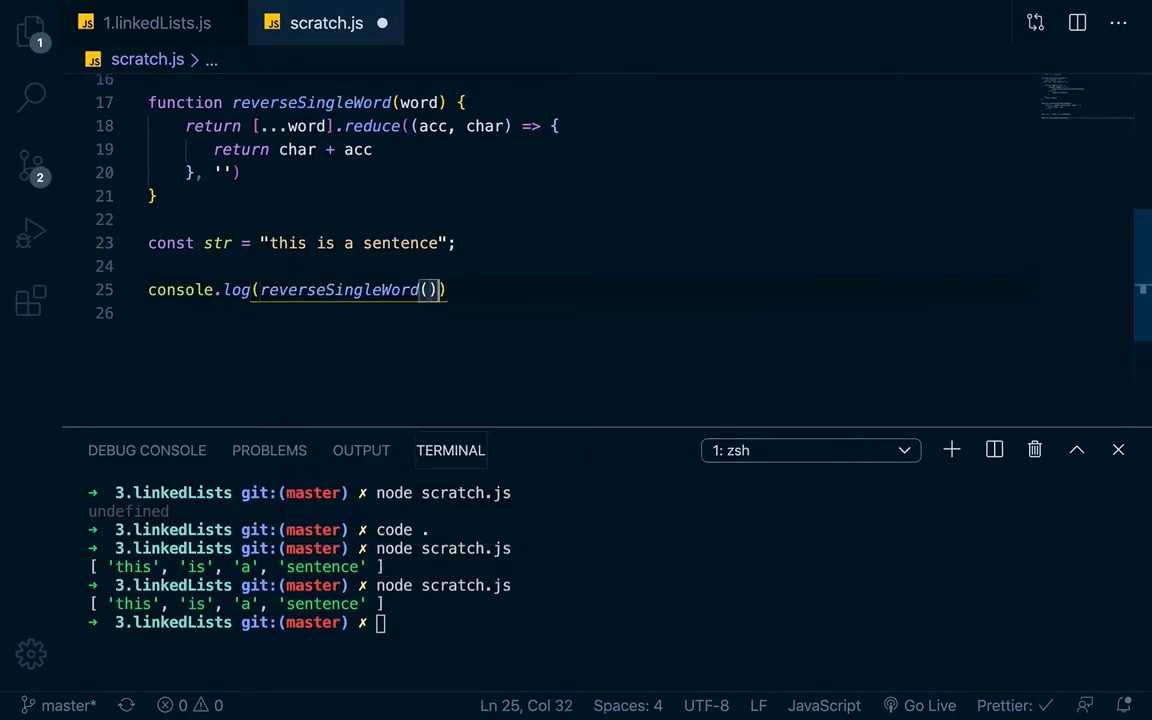
type("'")
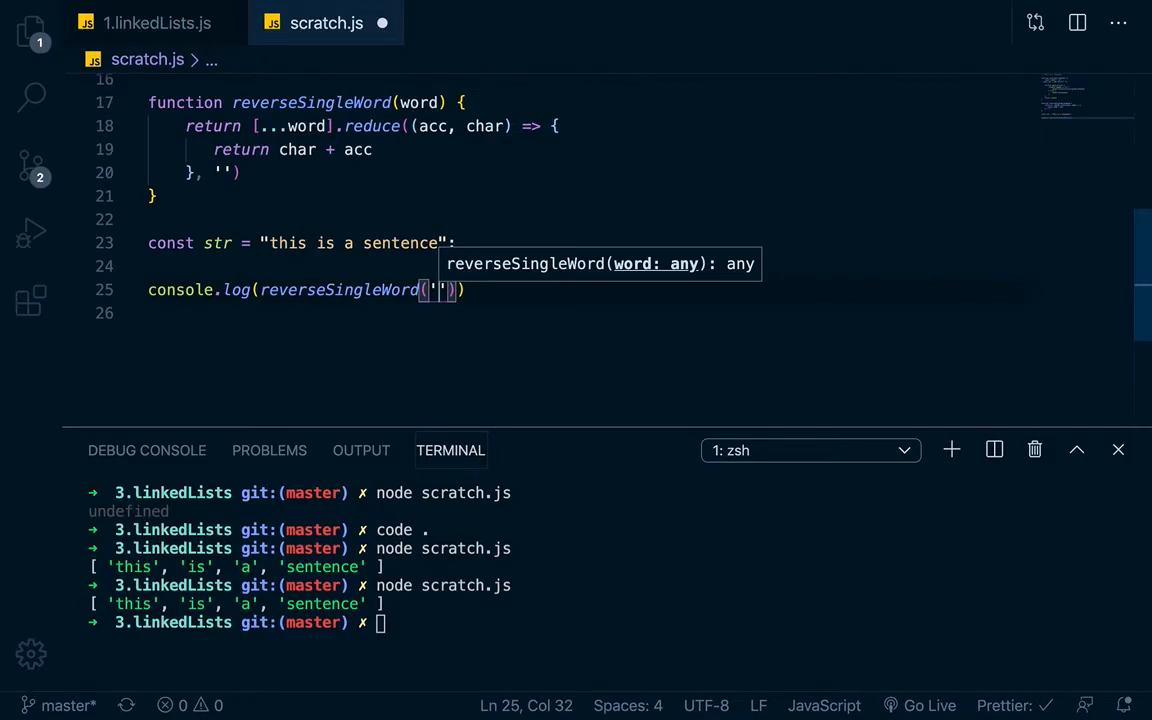
type("sentence\"")
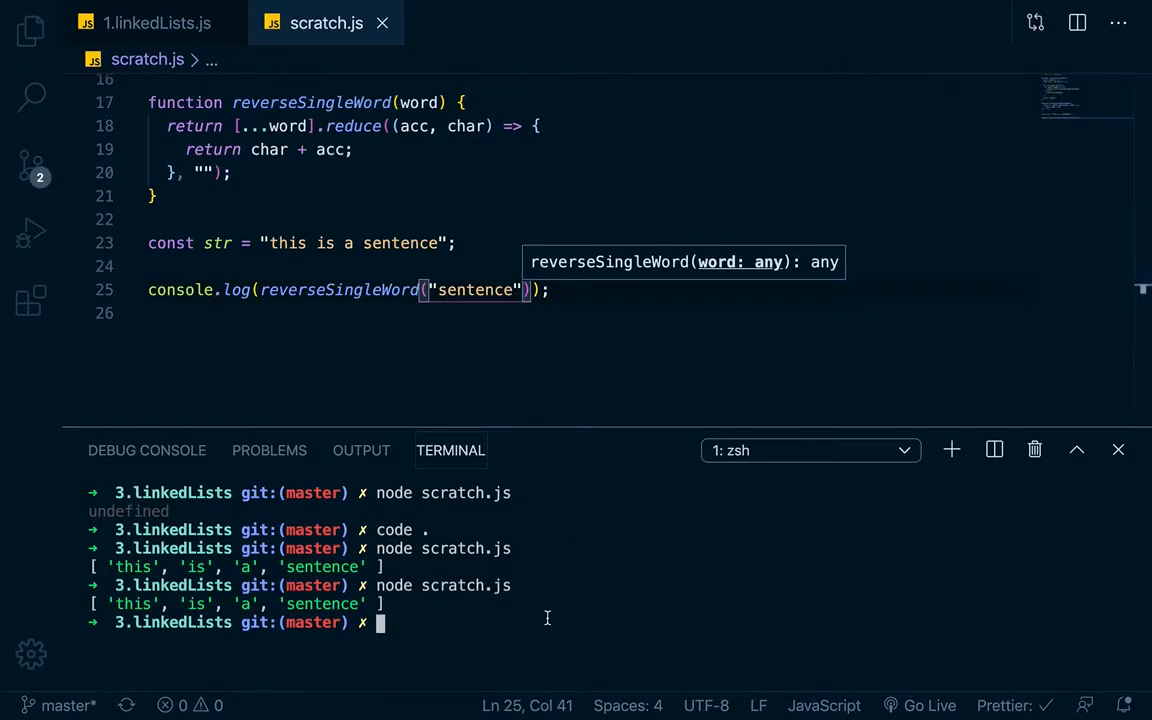
key("Return")
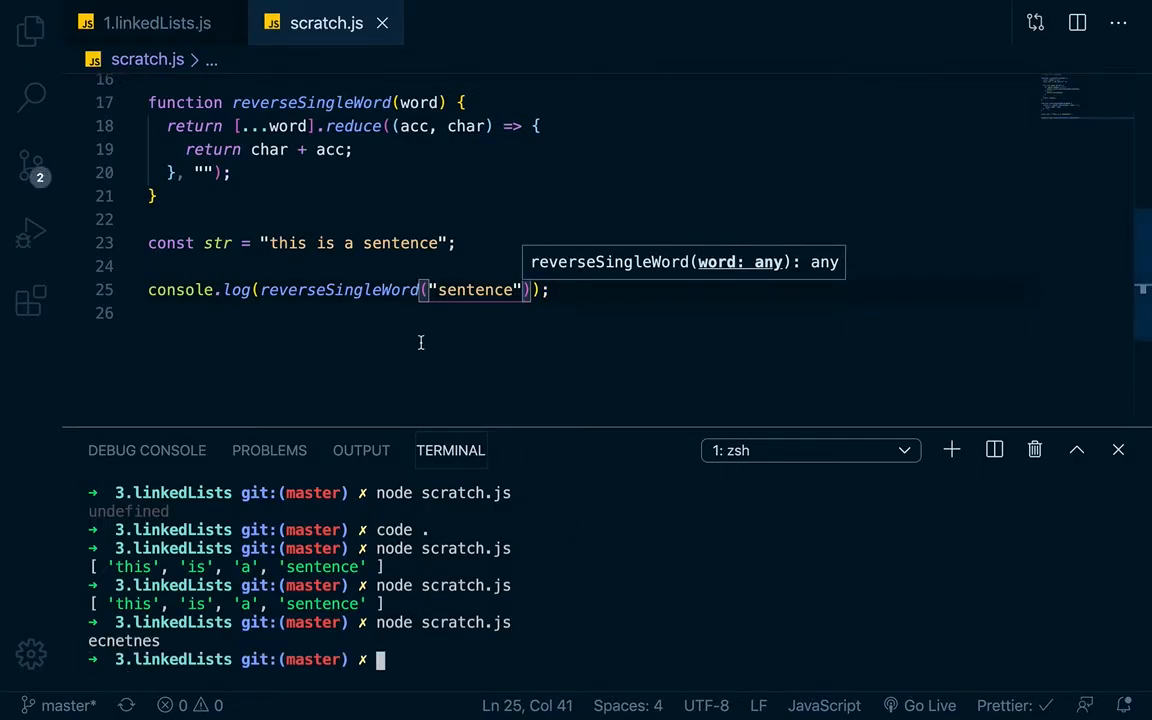
- Start rewriting the log call to invoke reverseString instead
scroll("up", 3)
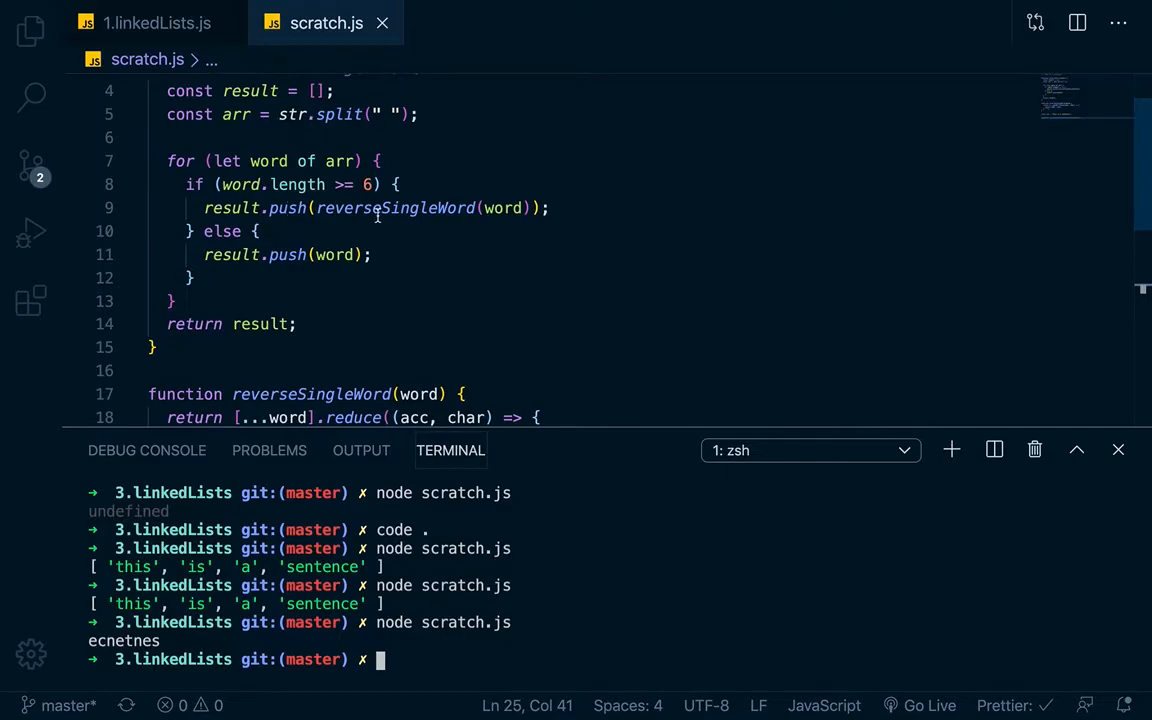
mouse_move(505, 208)
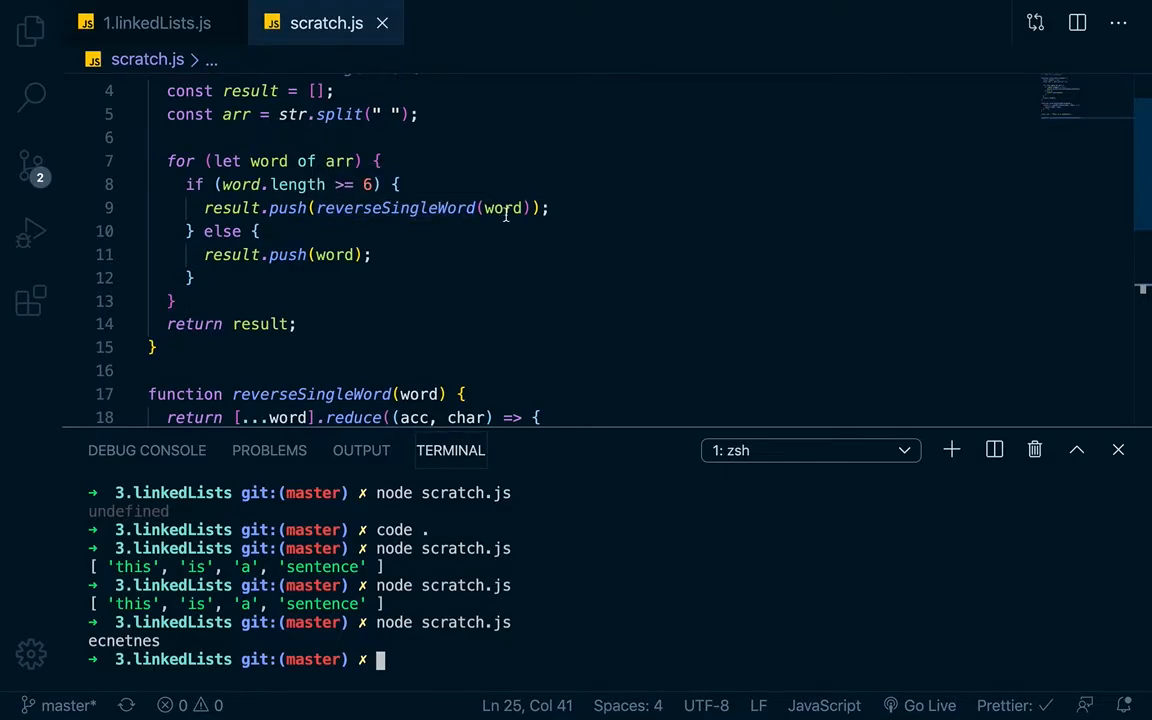
mouse_move(500, 231)
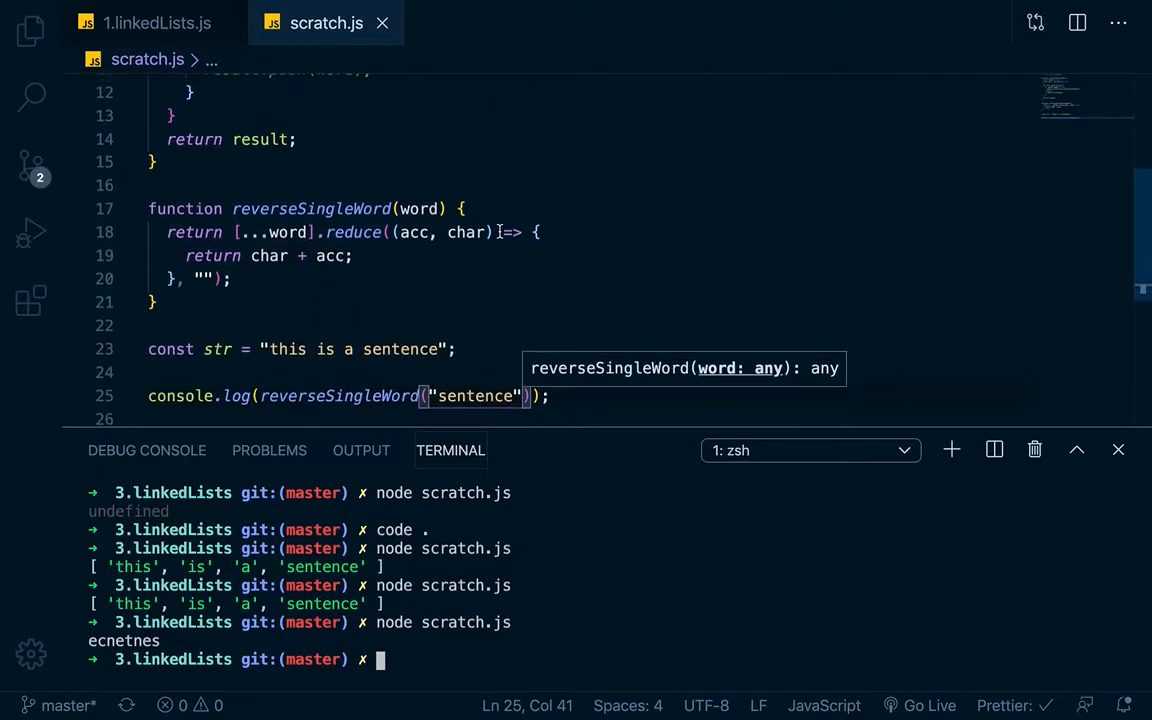
scroll("up", 3)
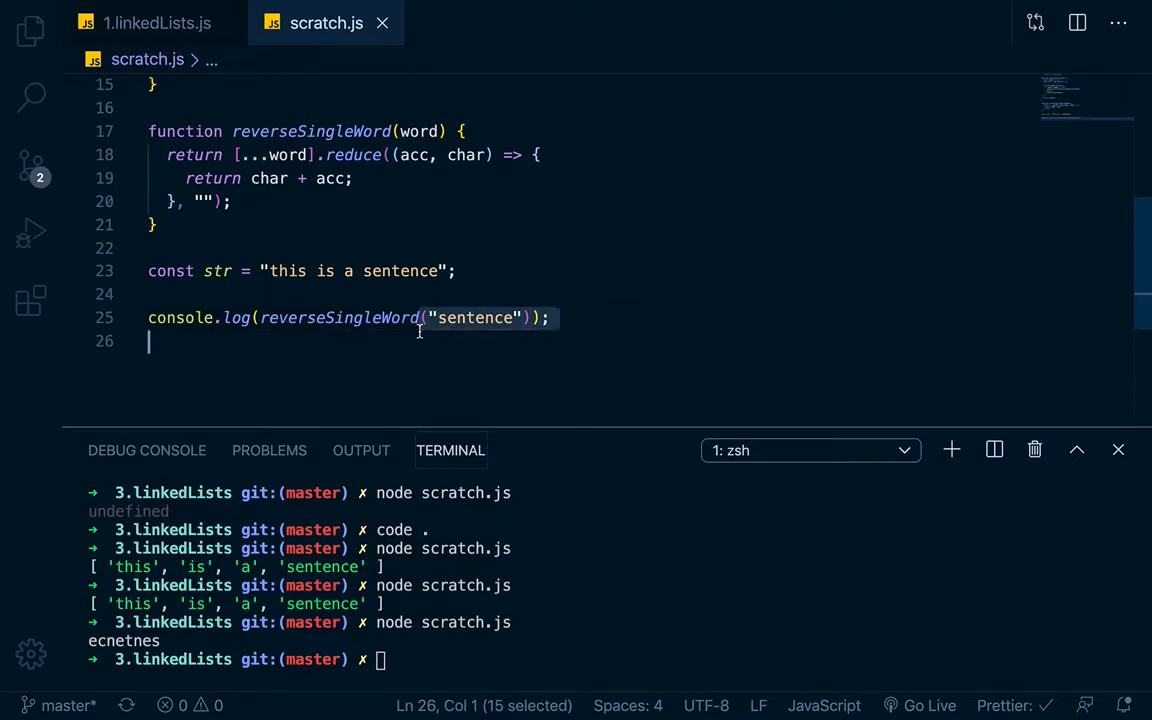
type("rev")
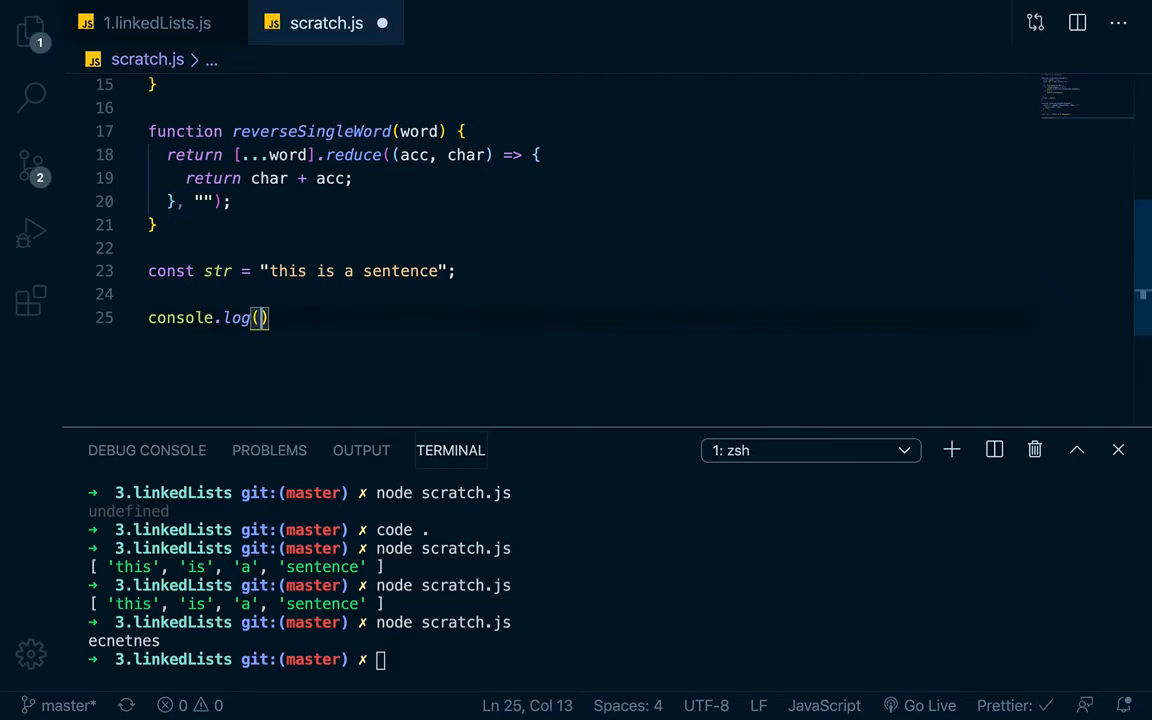
- Log reverseString(str) and run the script to see the unjoined array result
scroll("up", 3)
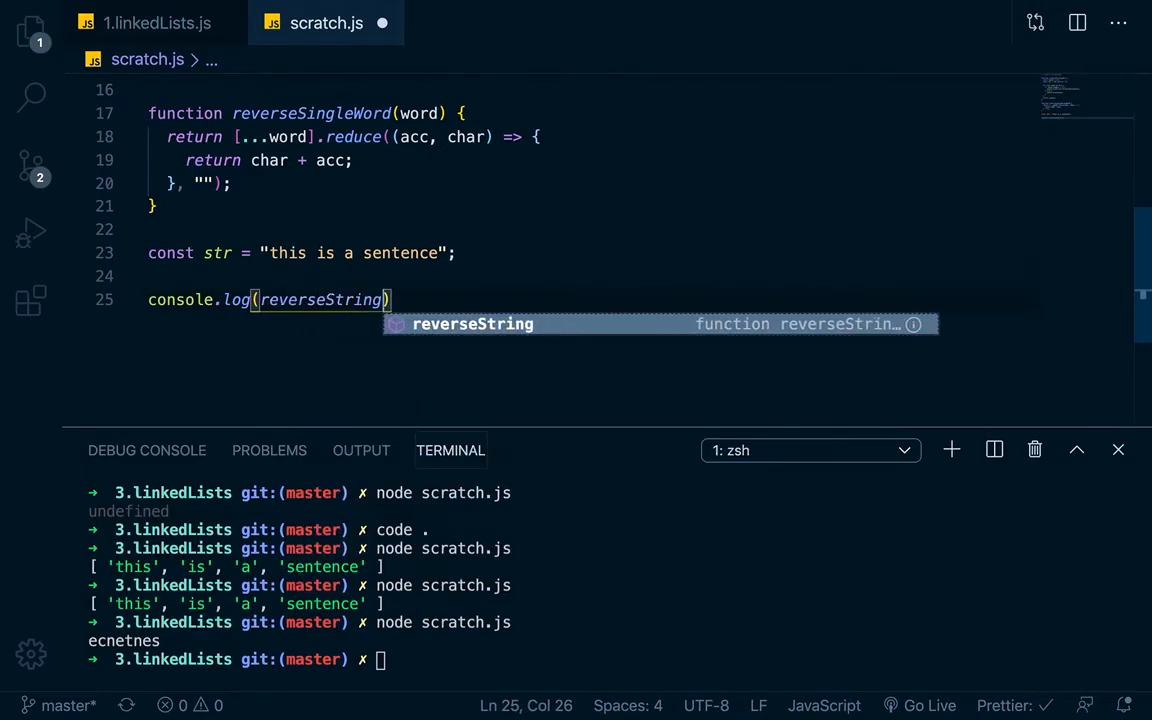
type("stt")
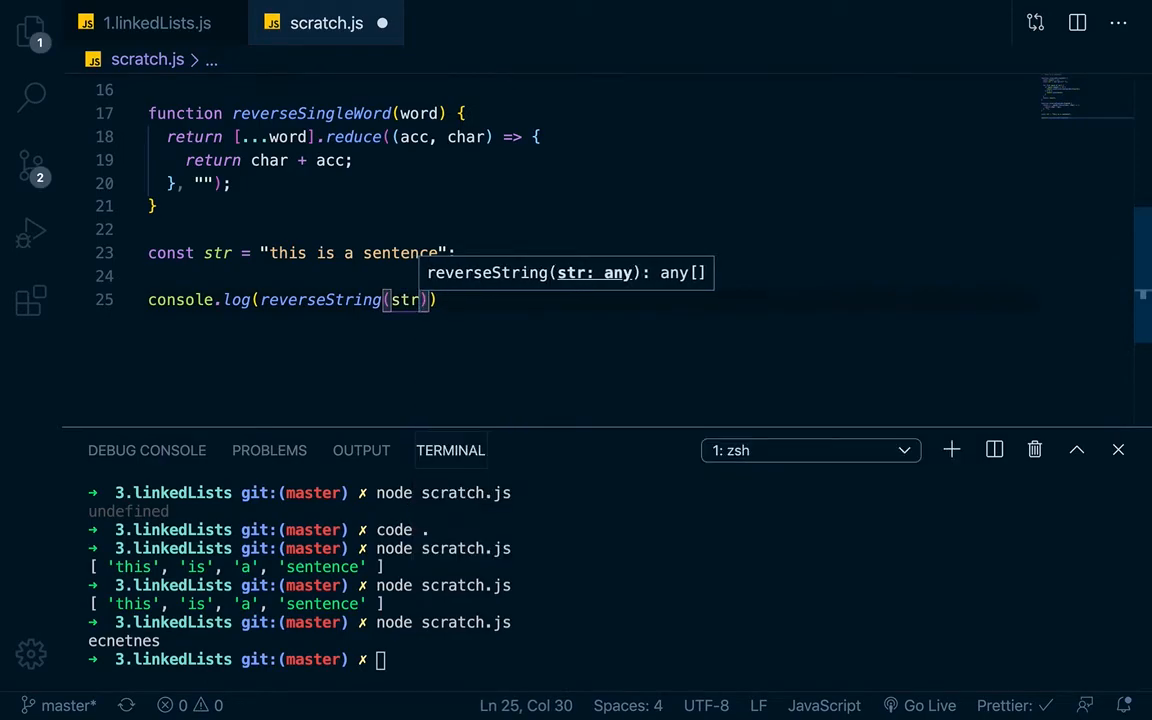
type(";")
left_click(758, 659)
type("node scratch.js")
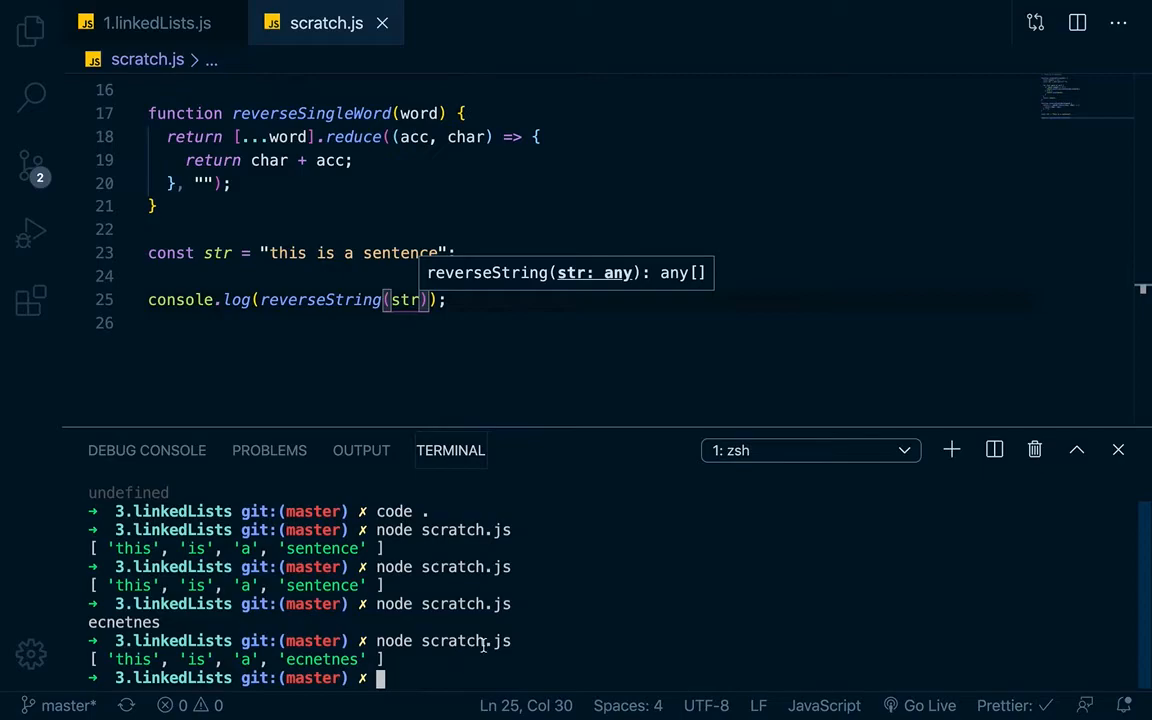
scroll("up", 3)
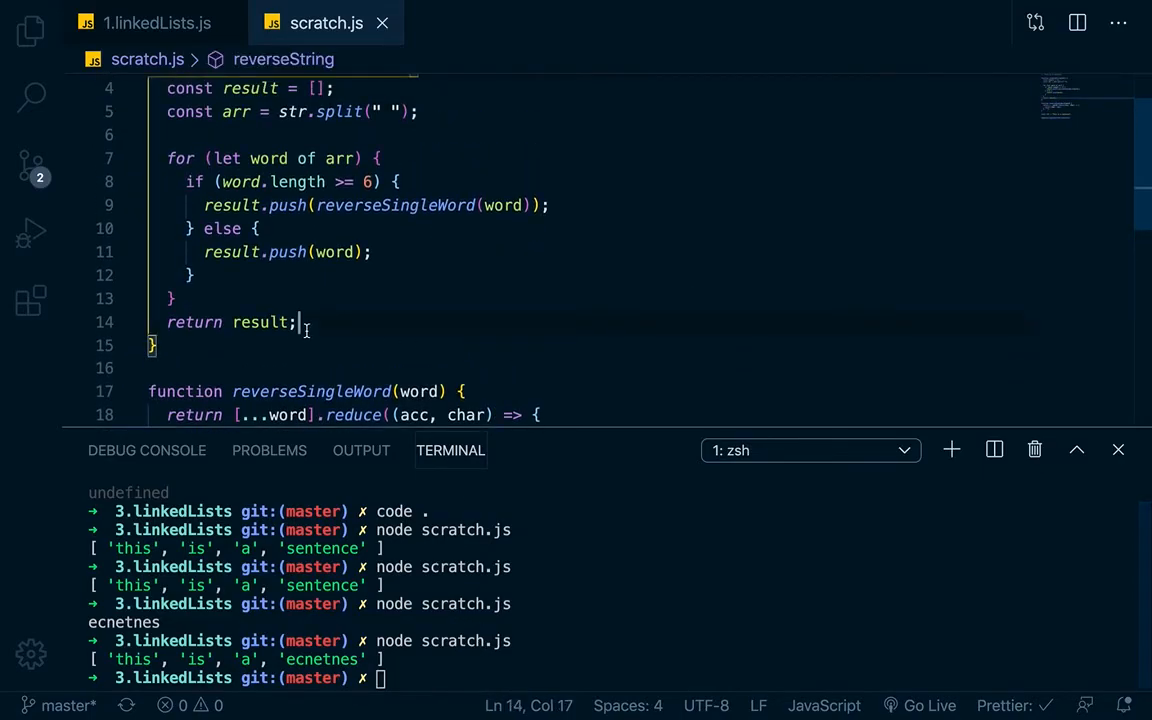
- Return result.join(" ") from reverseString so the script prints 'this is a ecnetnes', then hide the terminal
key("BackSpace")
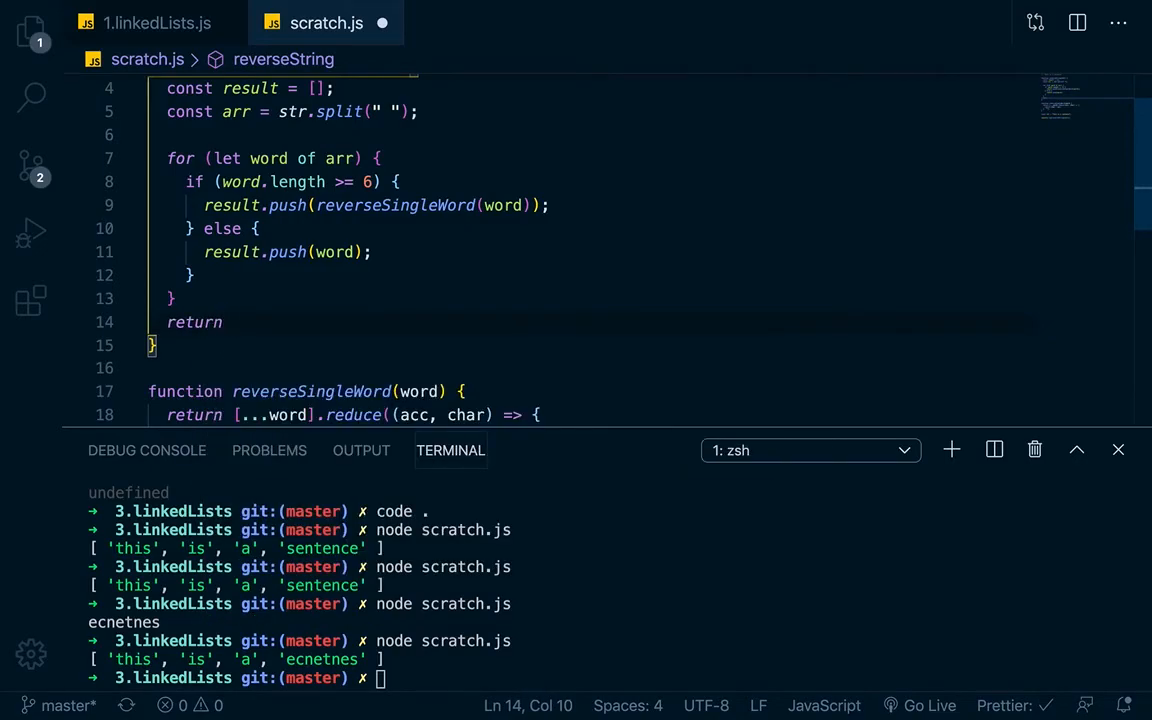
type("result.join(")
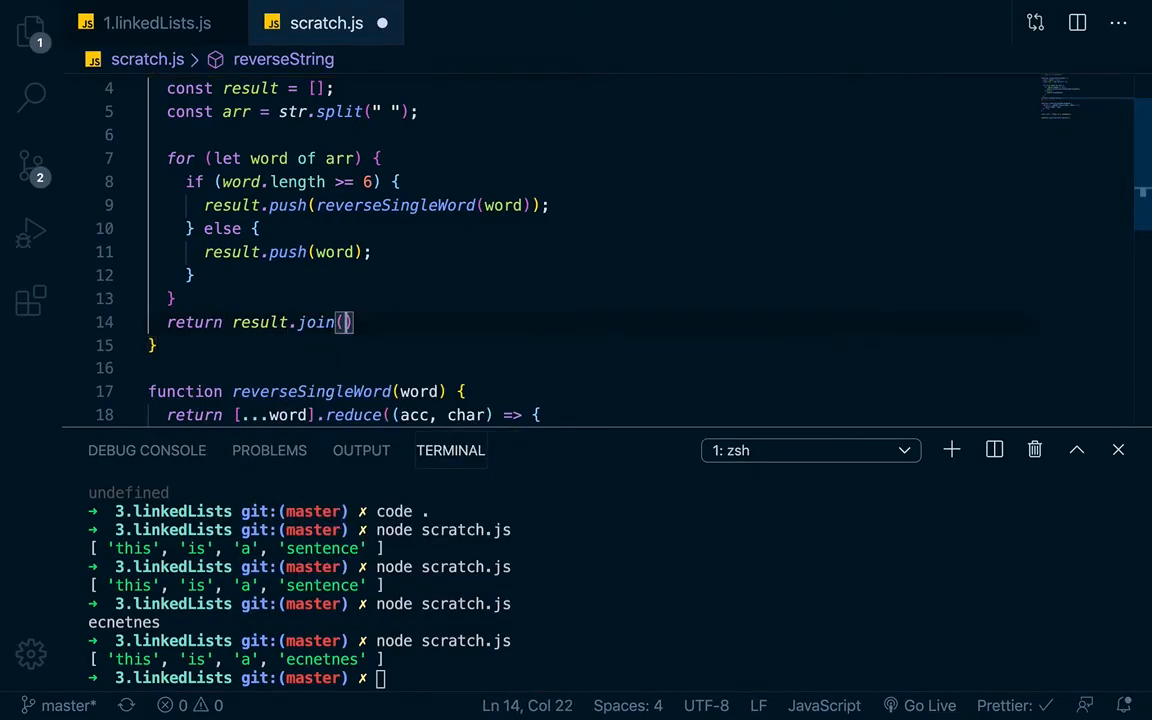
type("' '")
left_click(614, 678)
type("node scratch.js")
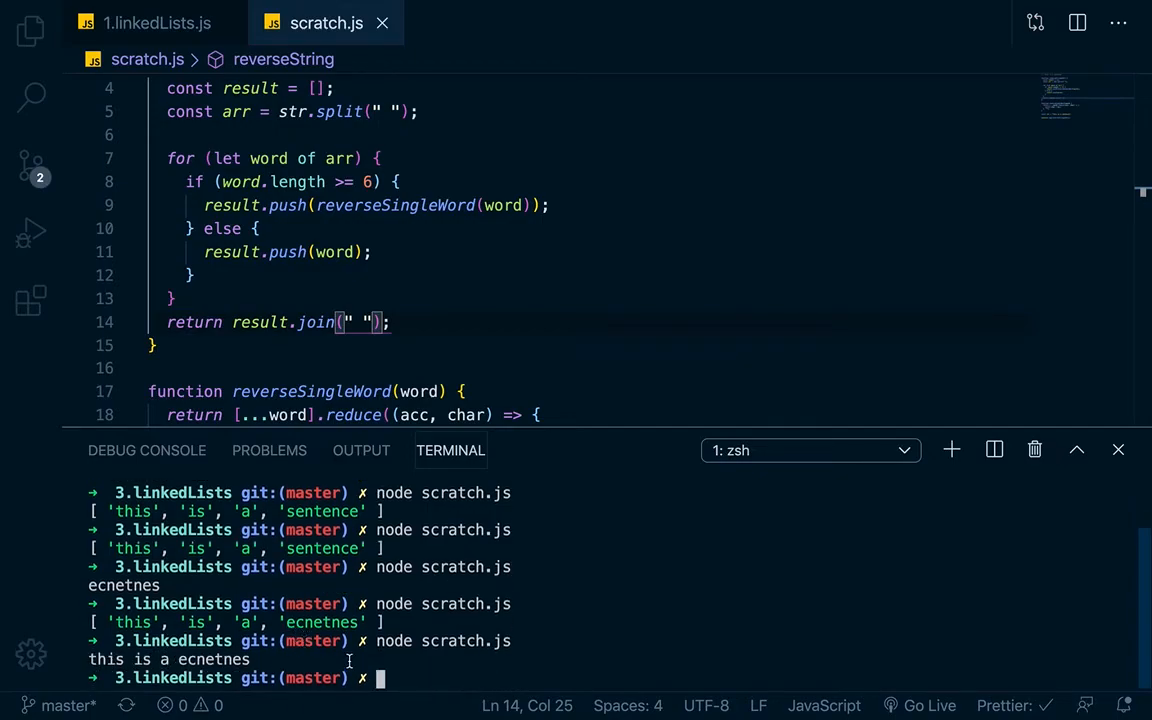
left_click(1118, 450)
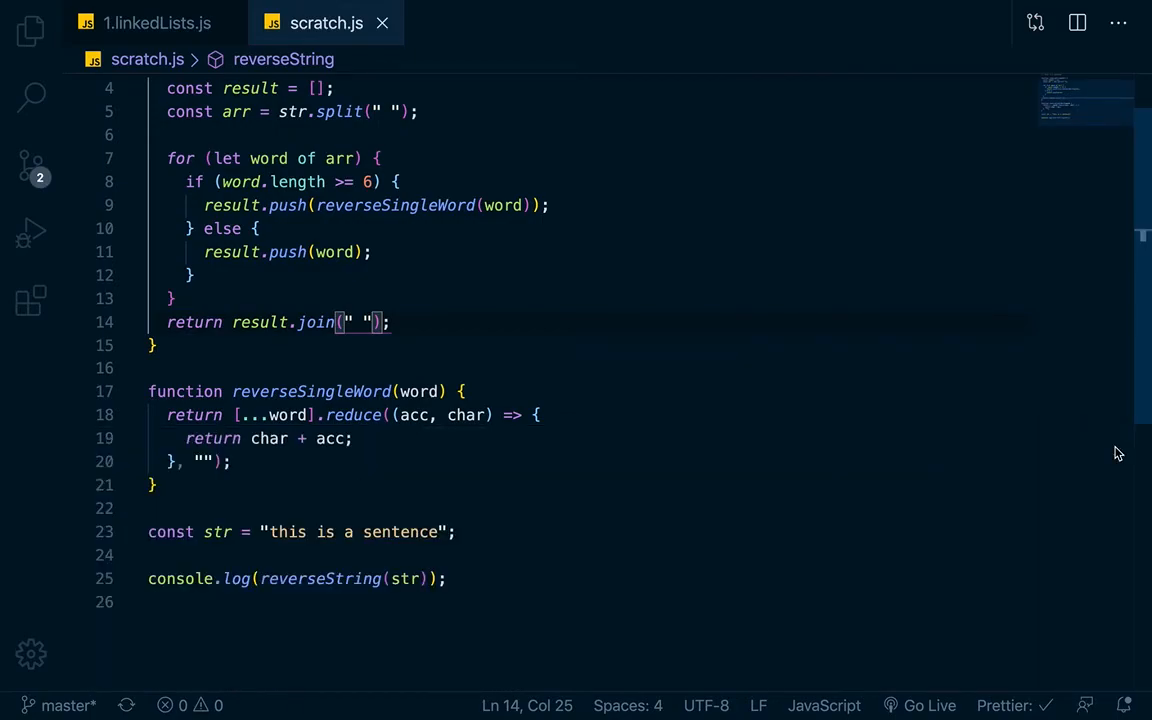
scroll("up", 3)
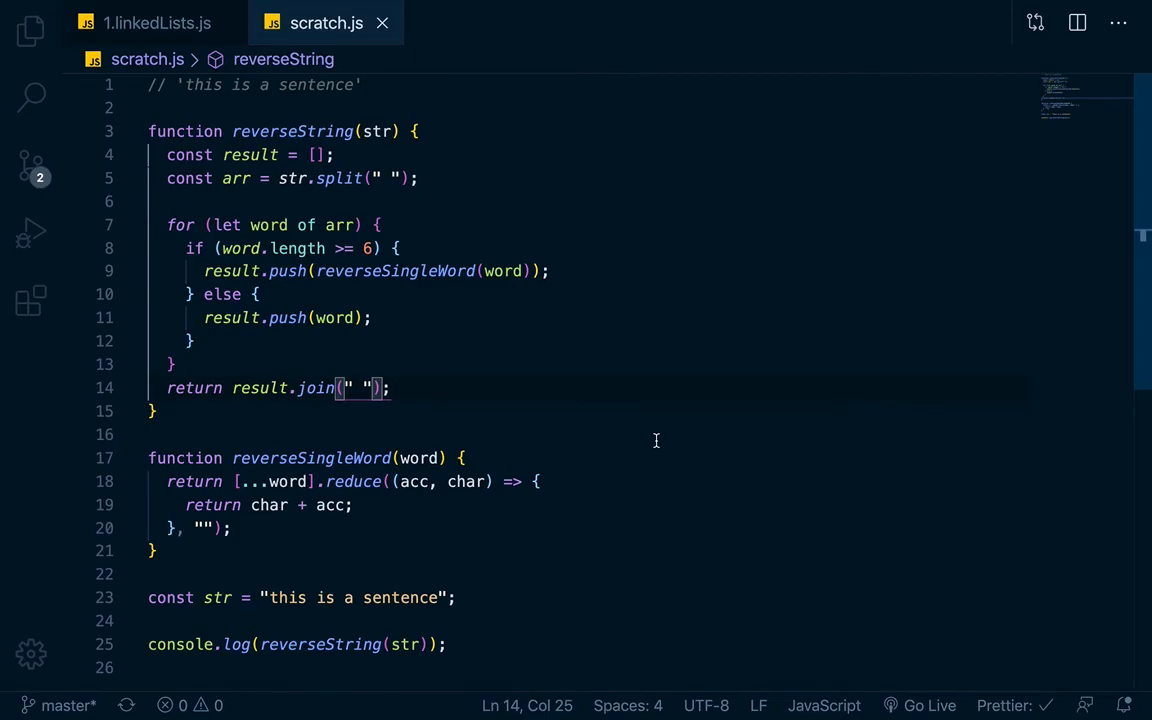
type("I")
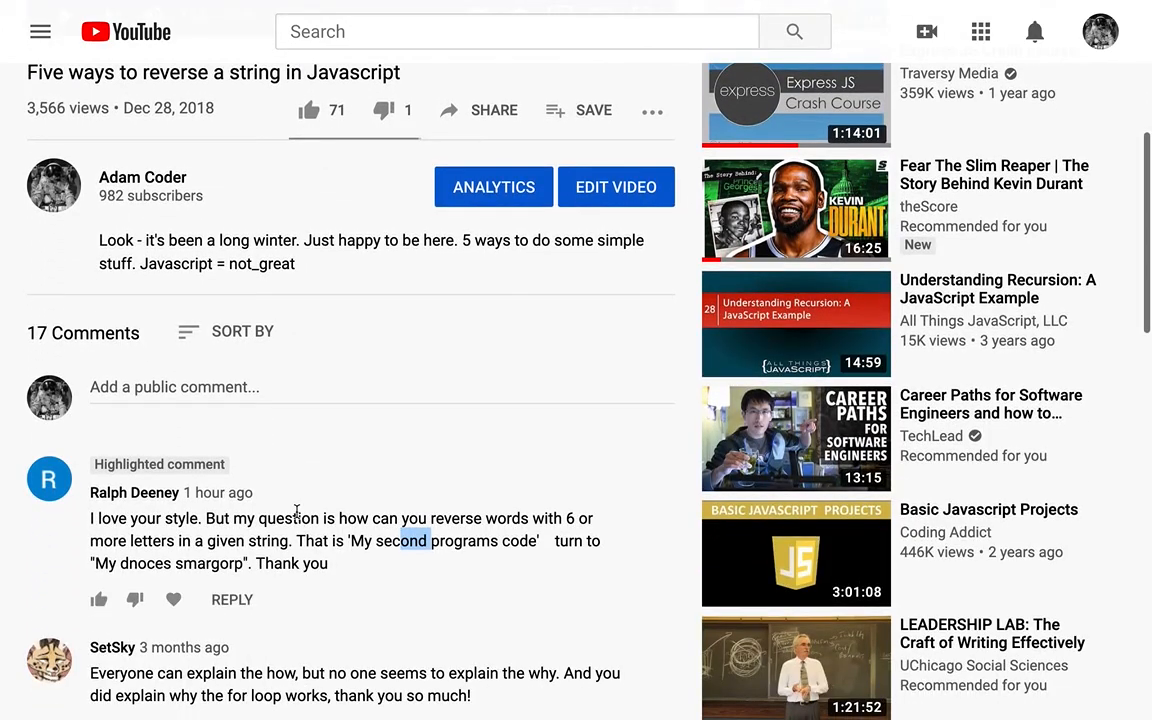
mouse_move(603, 536)
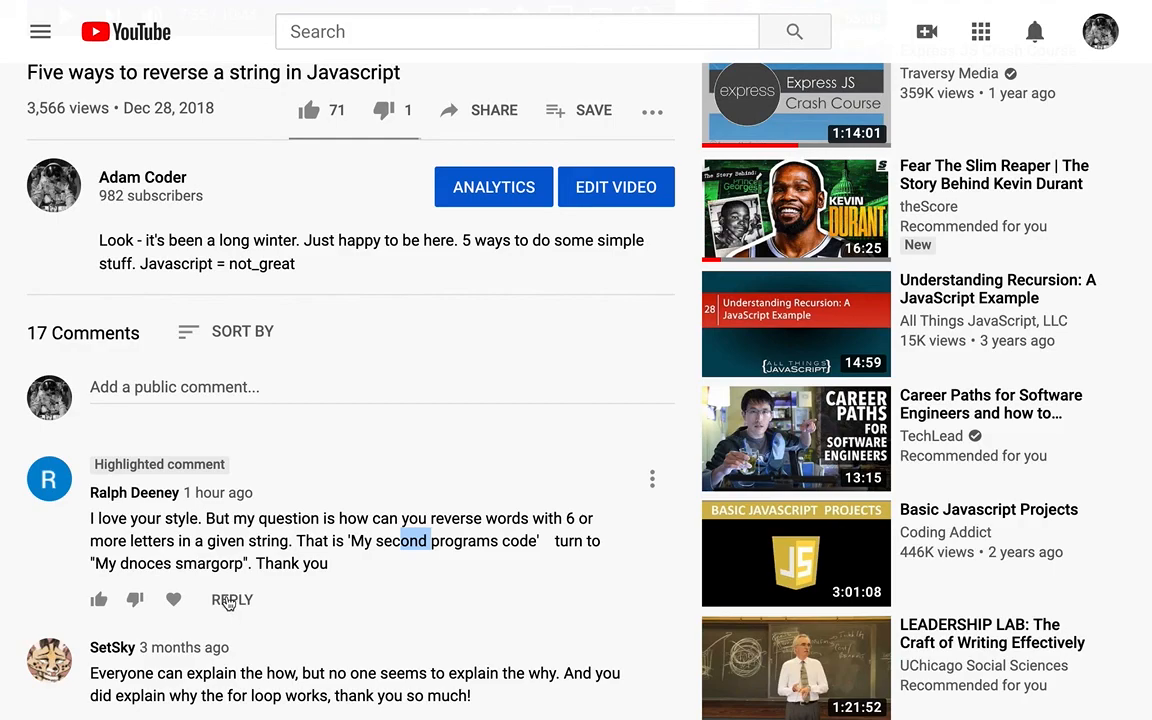
mouse_move(337, 480)
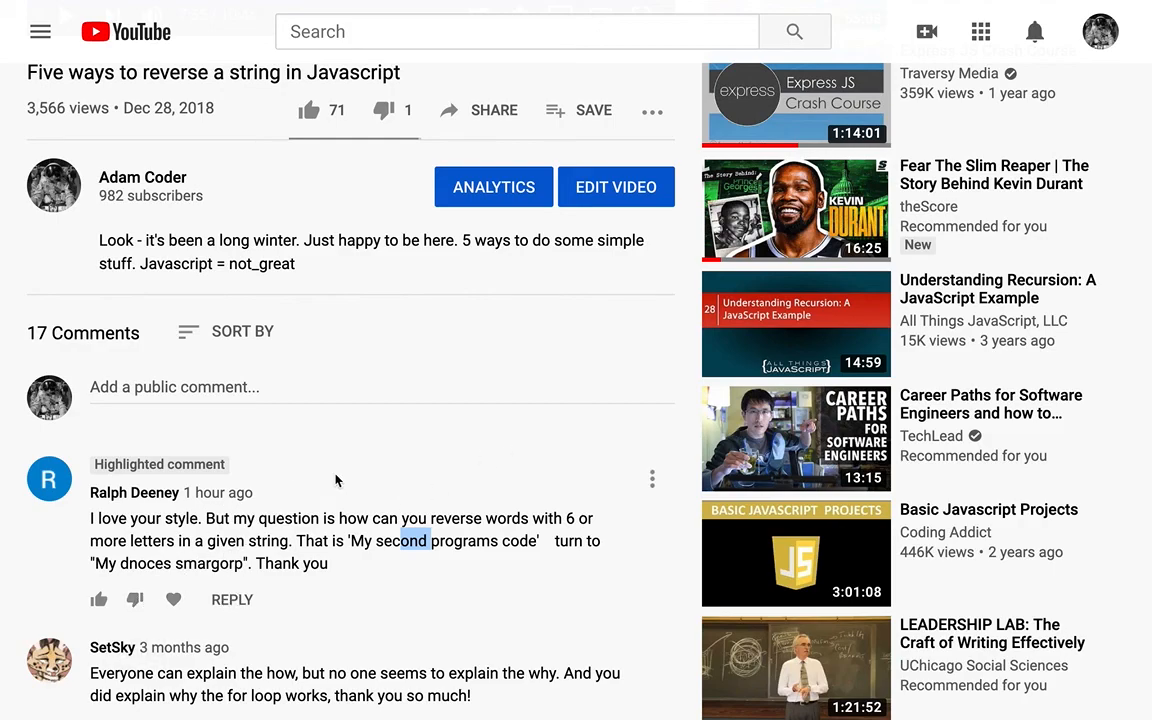